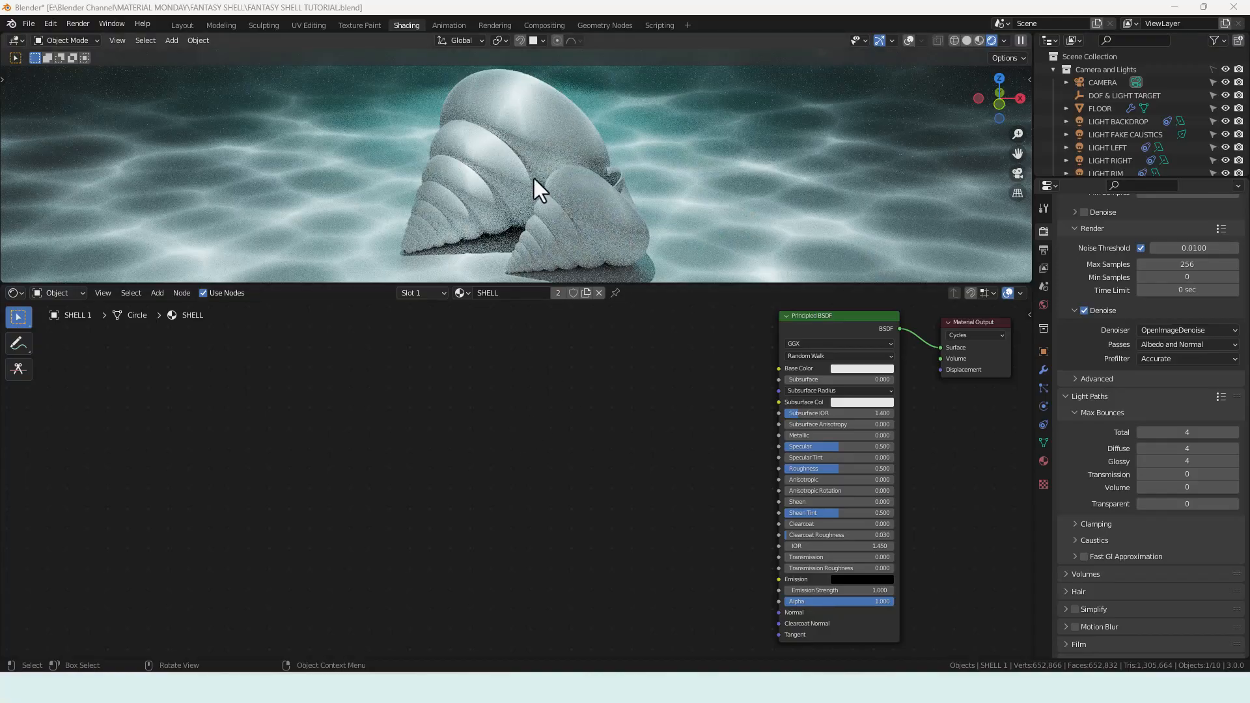
Switch to the Layout workspace to see the shells, lights and camera
click(181, 25)
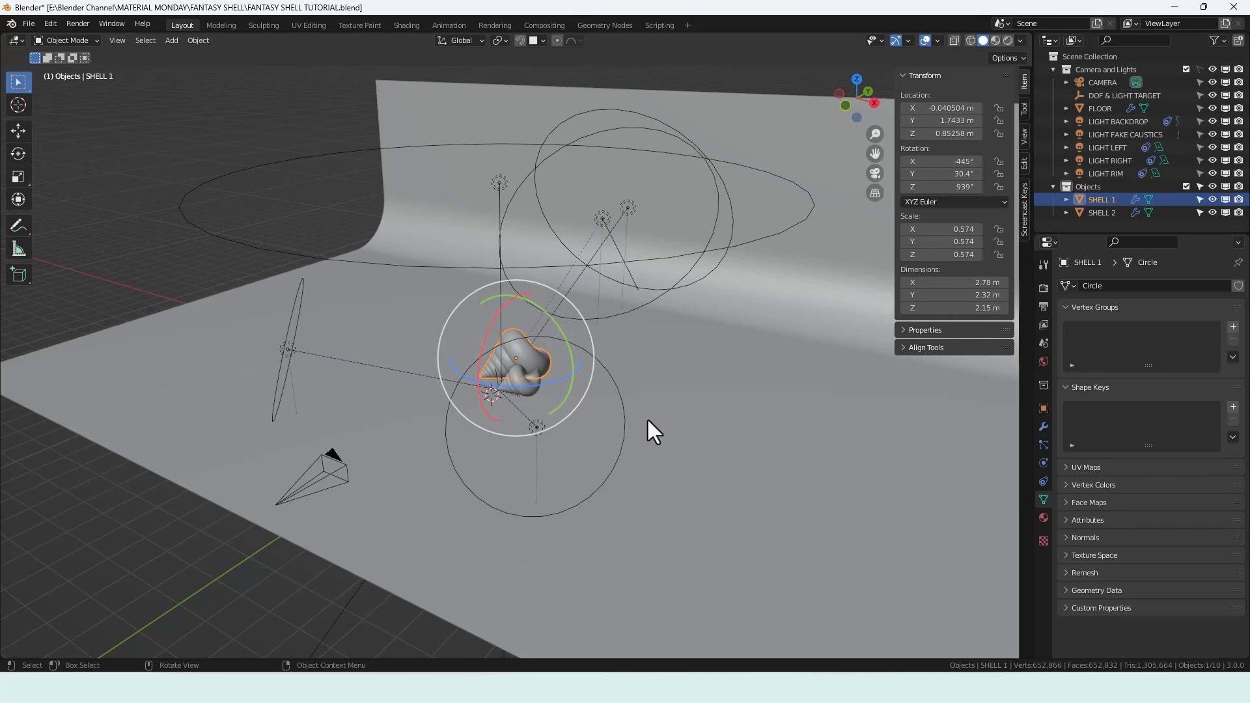
mouse_move(511, 154)
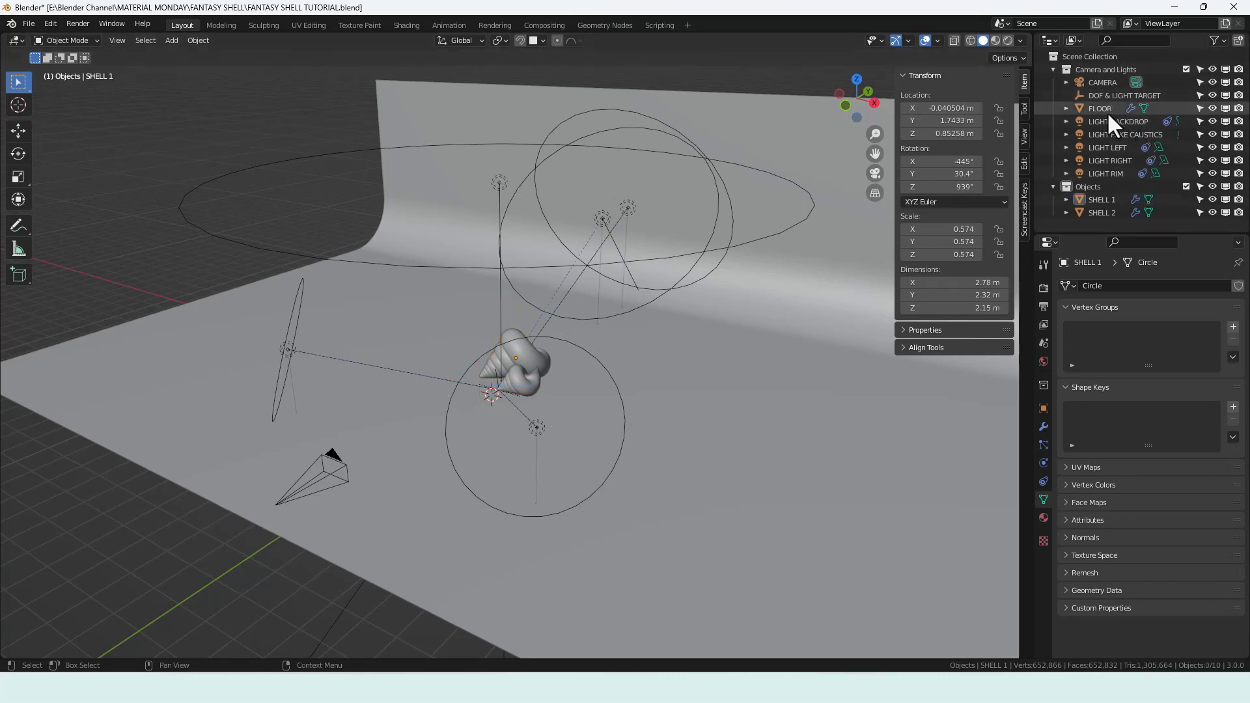
Select the LIGHT FAKE CAUSTICS spot light in the Outliner to show its settings
click(1125, 134)
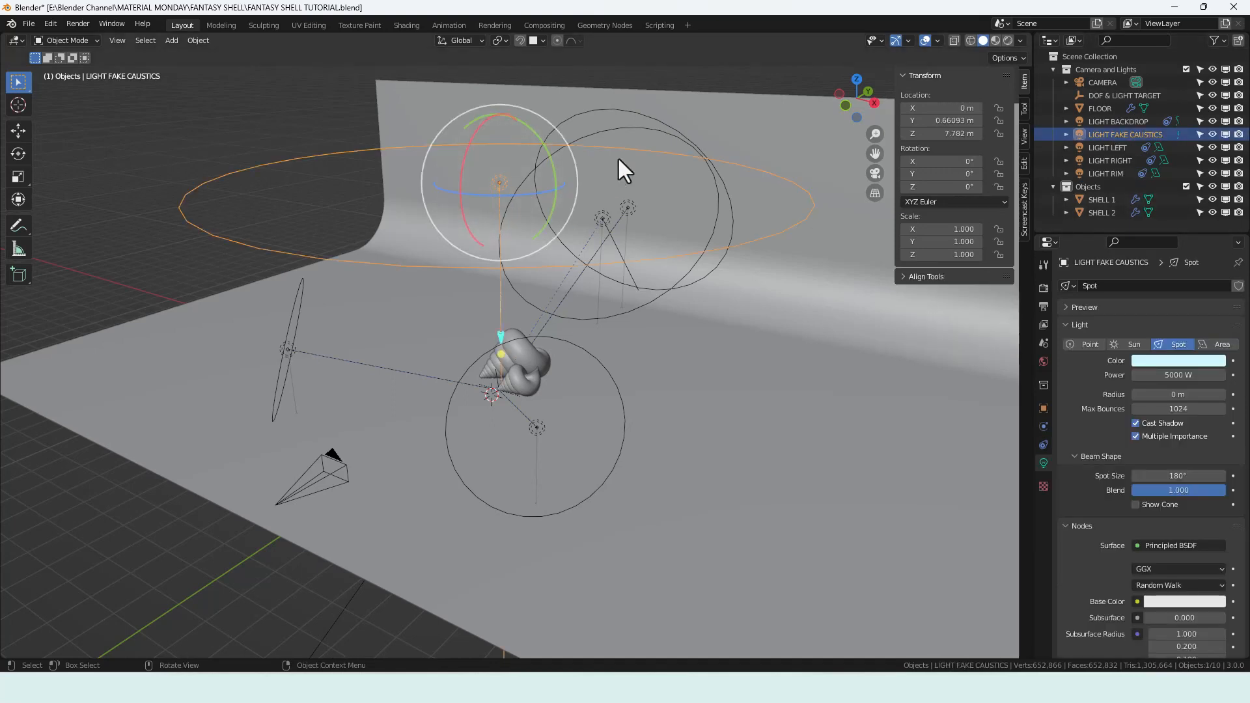
mouse_move(664, 420)
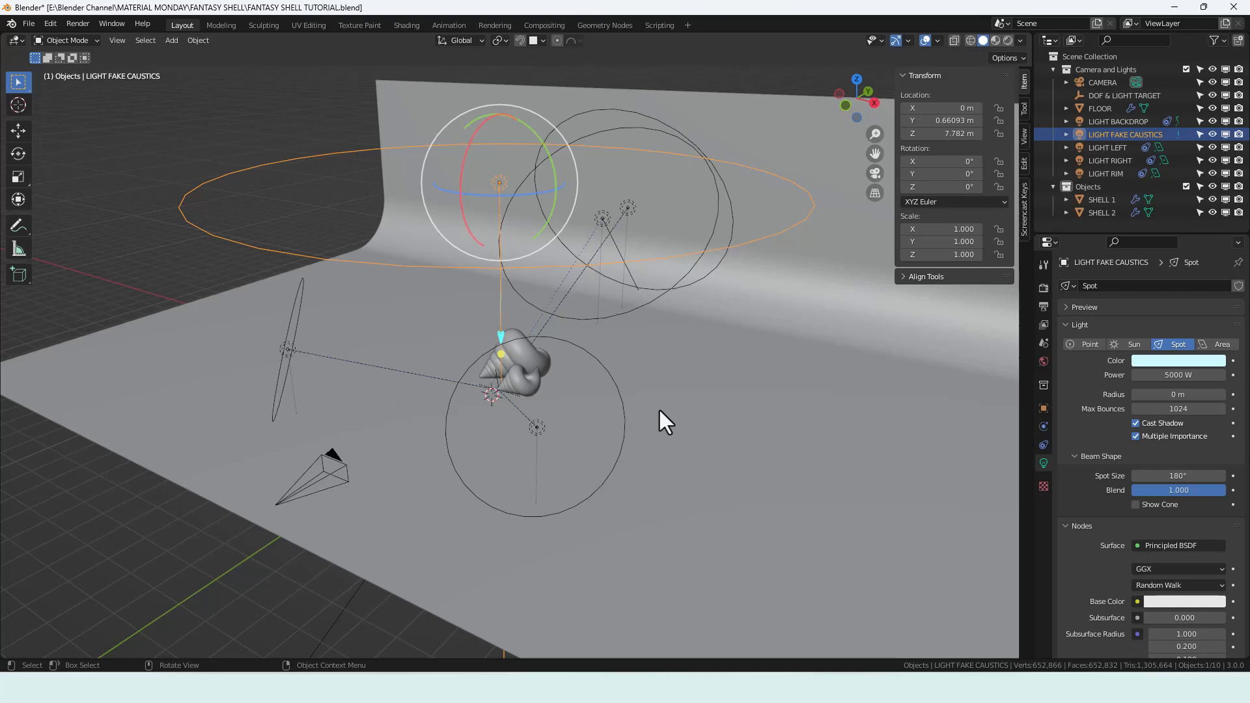
mouse_move(671, 422)
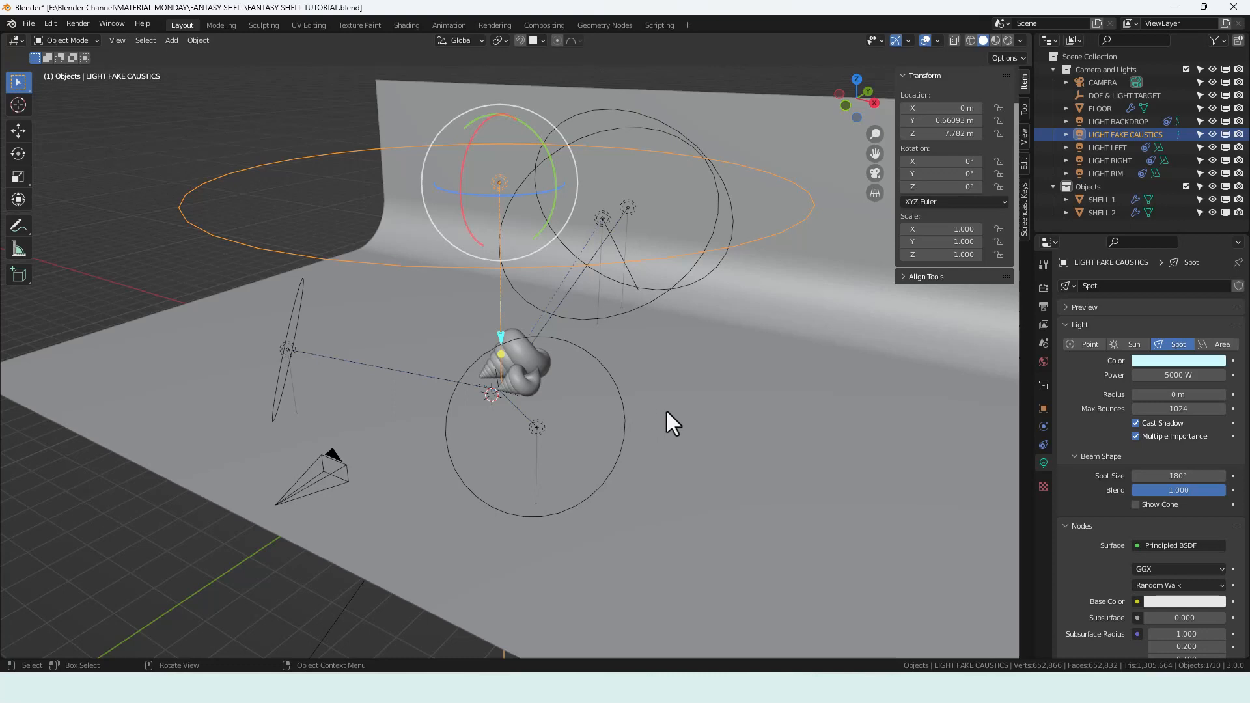
mouse_move(687, 397)
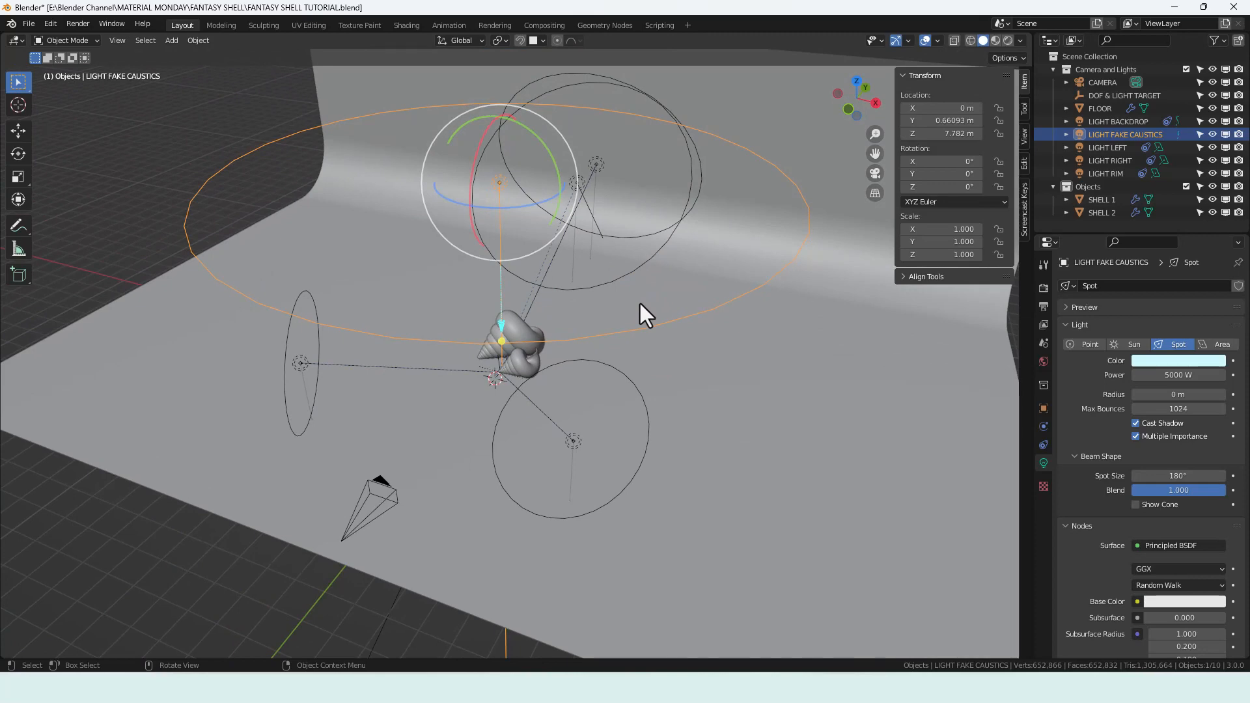
mouse_move(642, 309)
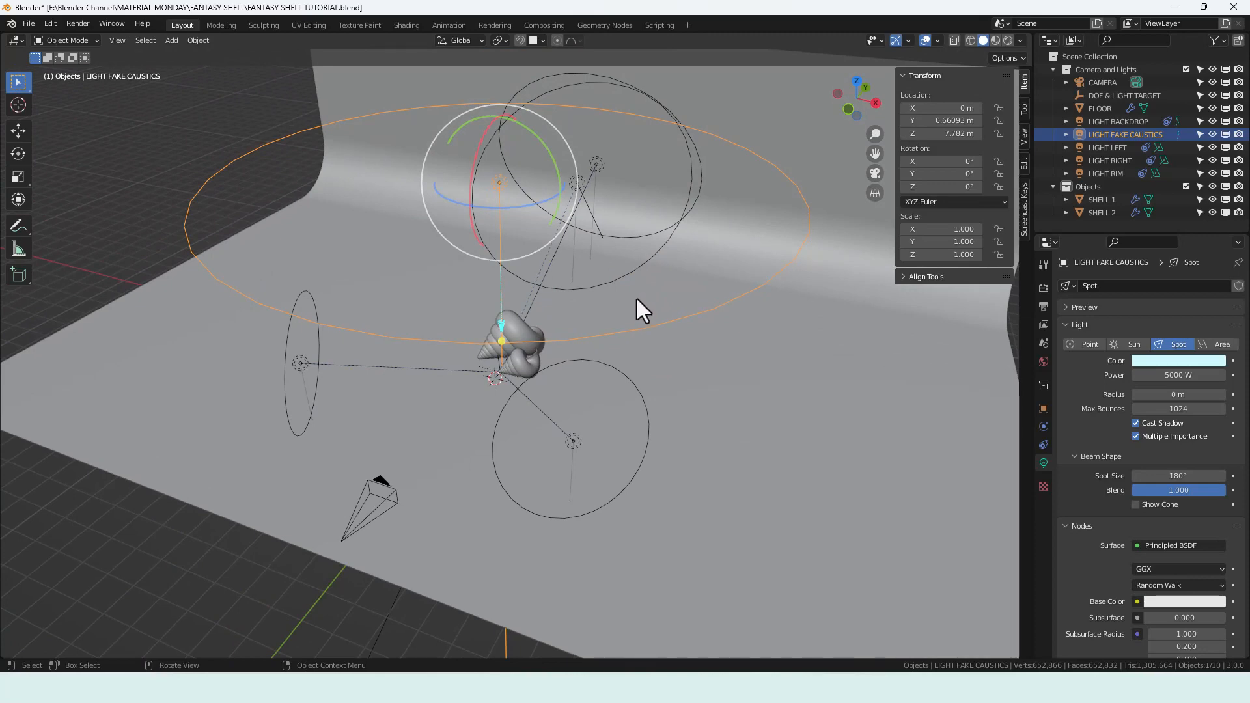
mouse_move(665, 310)
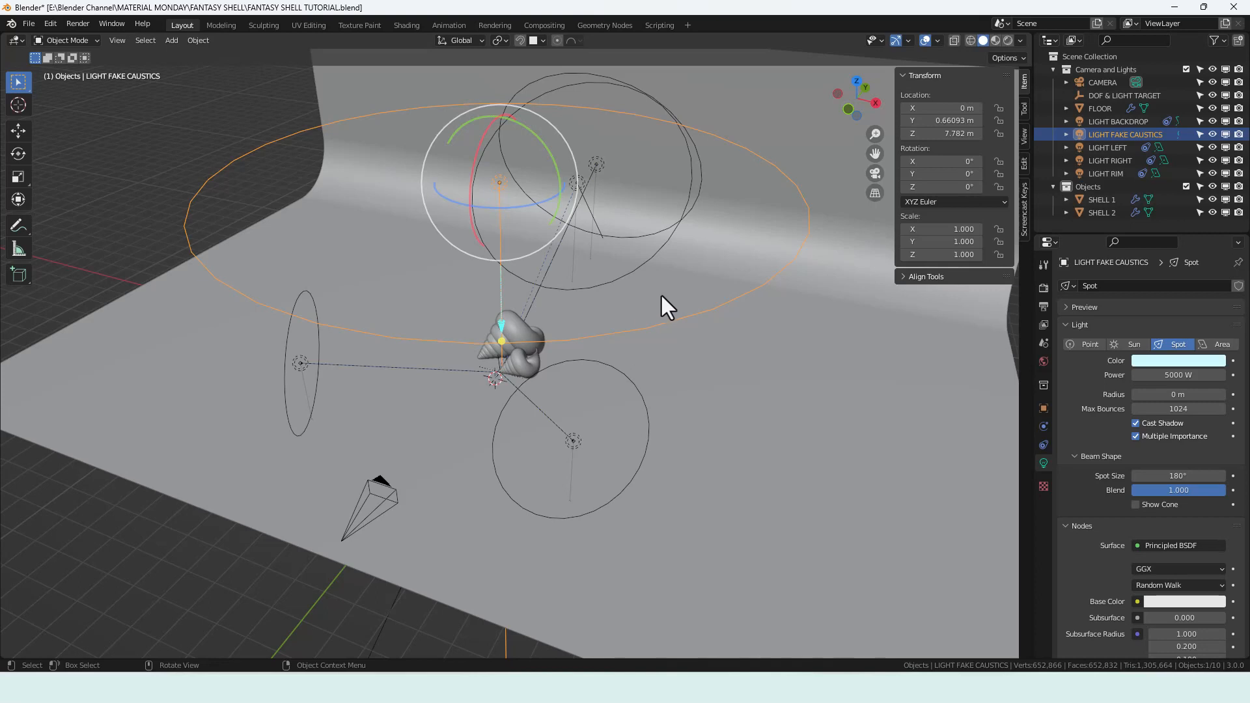
mouse_move(795, 325)
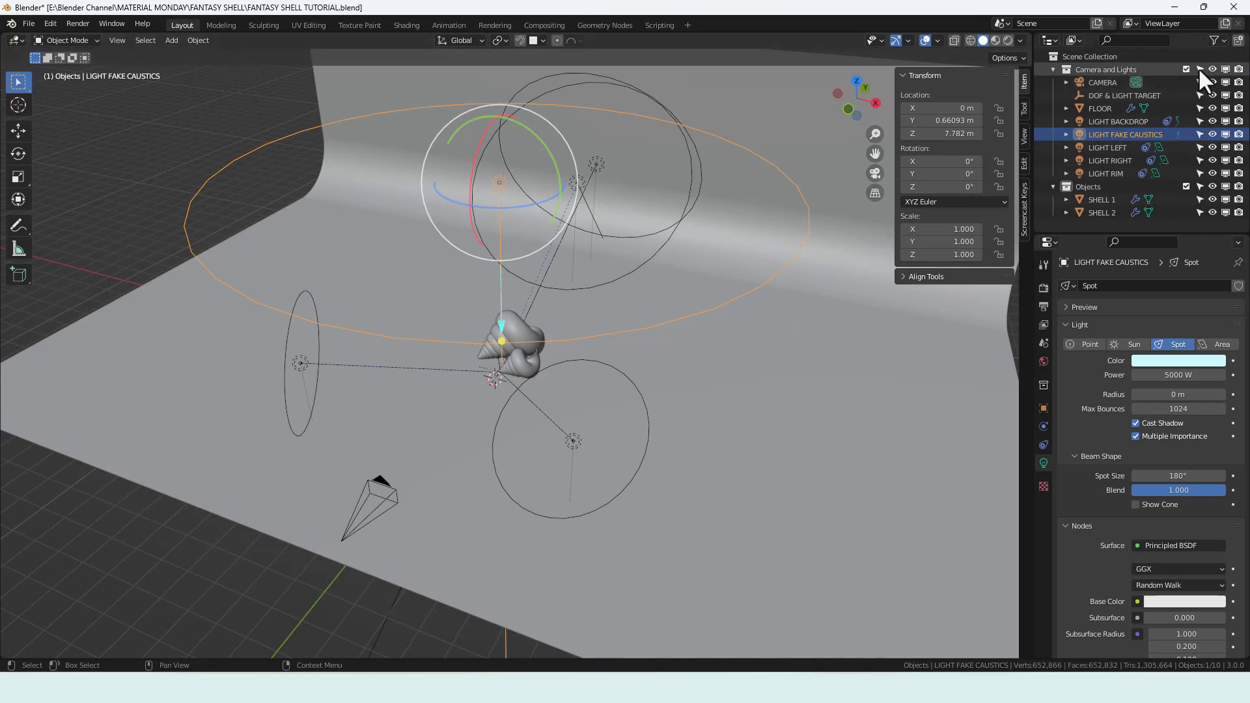
Return to the Shading workspace with the shell material nodes and render preview
click(407, 24)
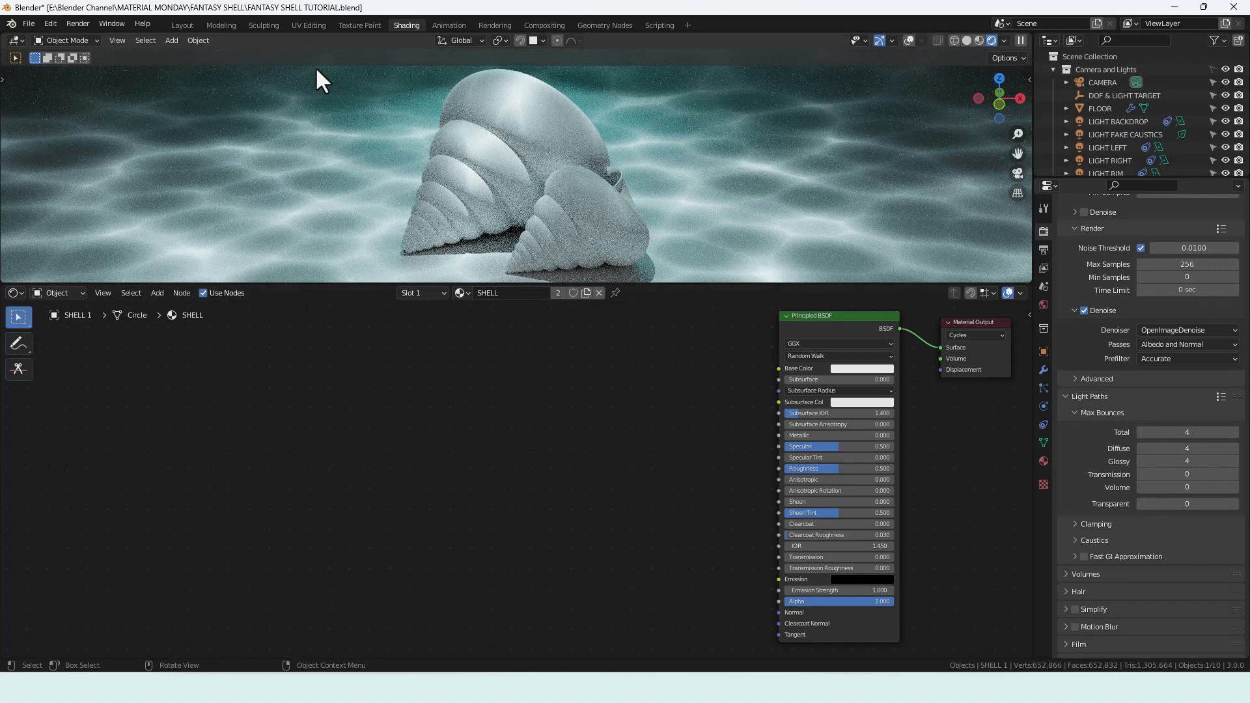
mouse_move(991, 40)
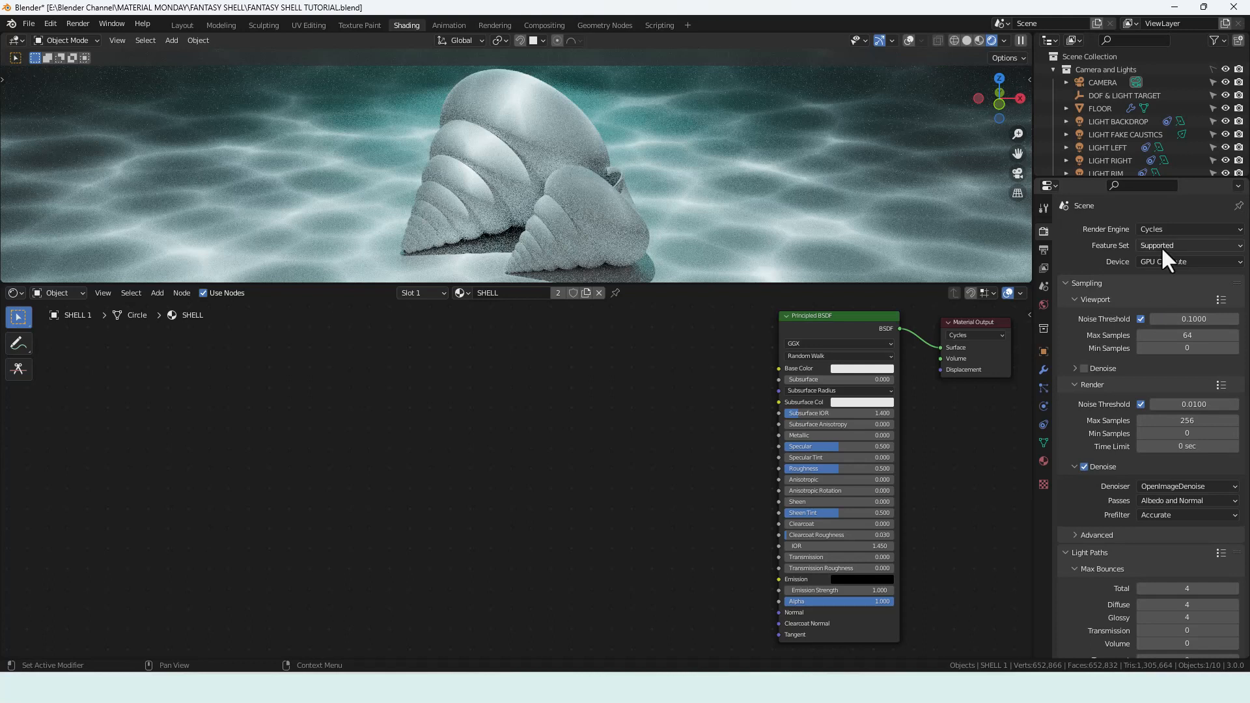
mouse_move(882, 397)
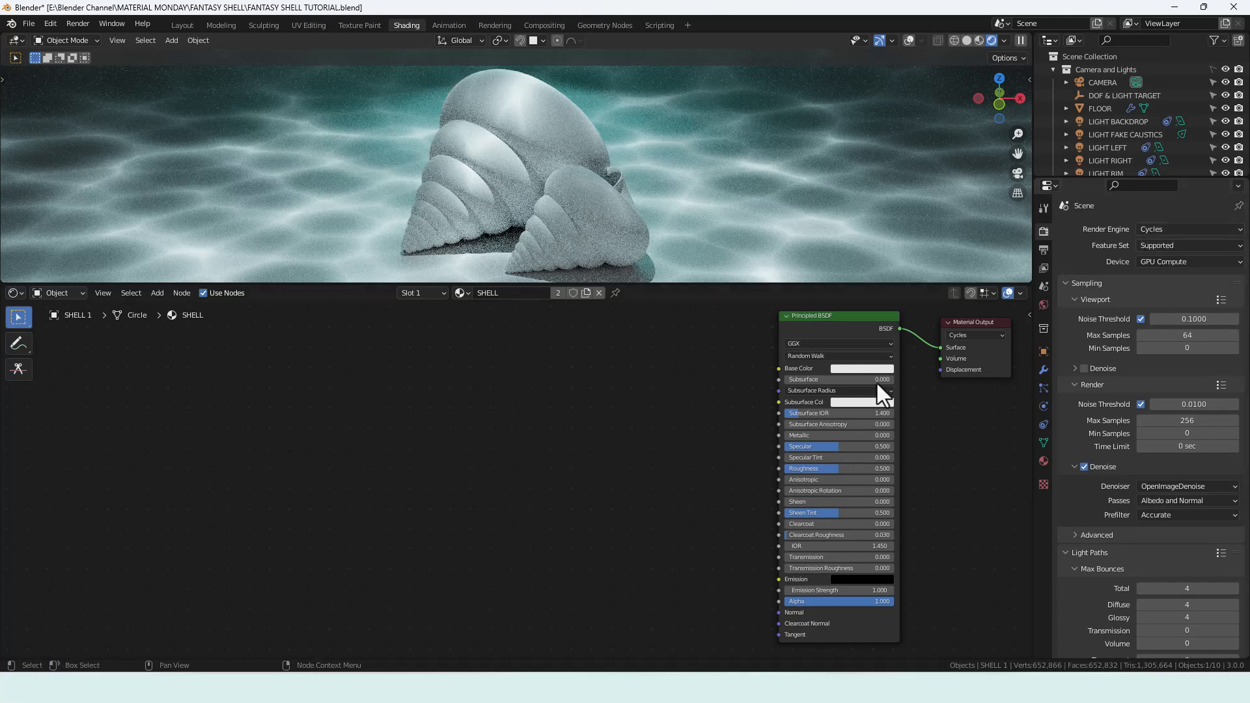
mouse_move(962, 421)
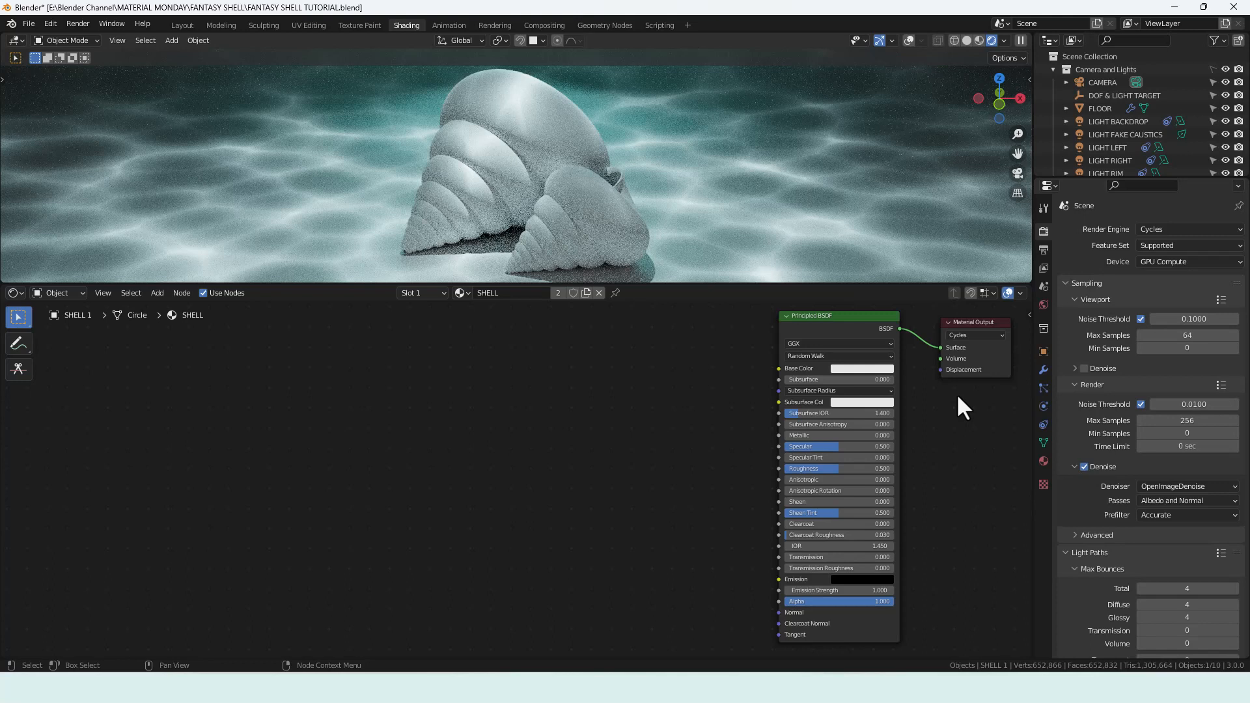
mouse_move(666, 486)
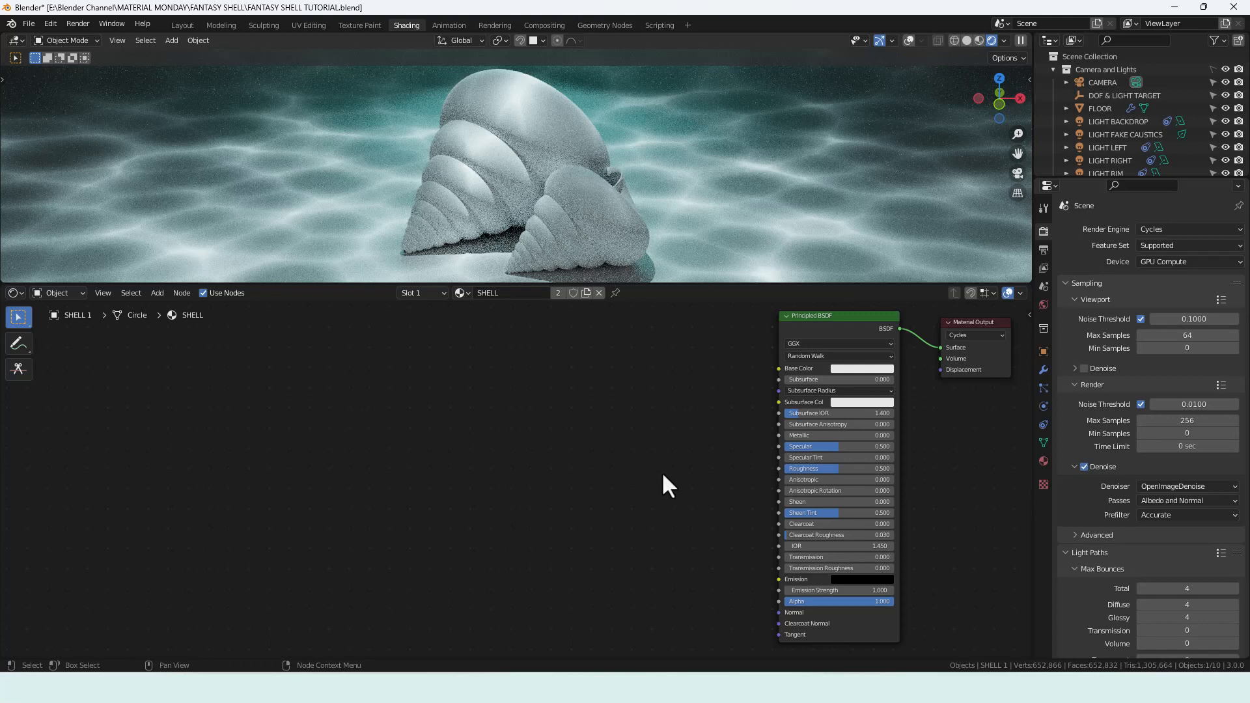
mouse_move(677, 485)
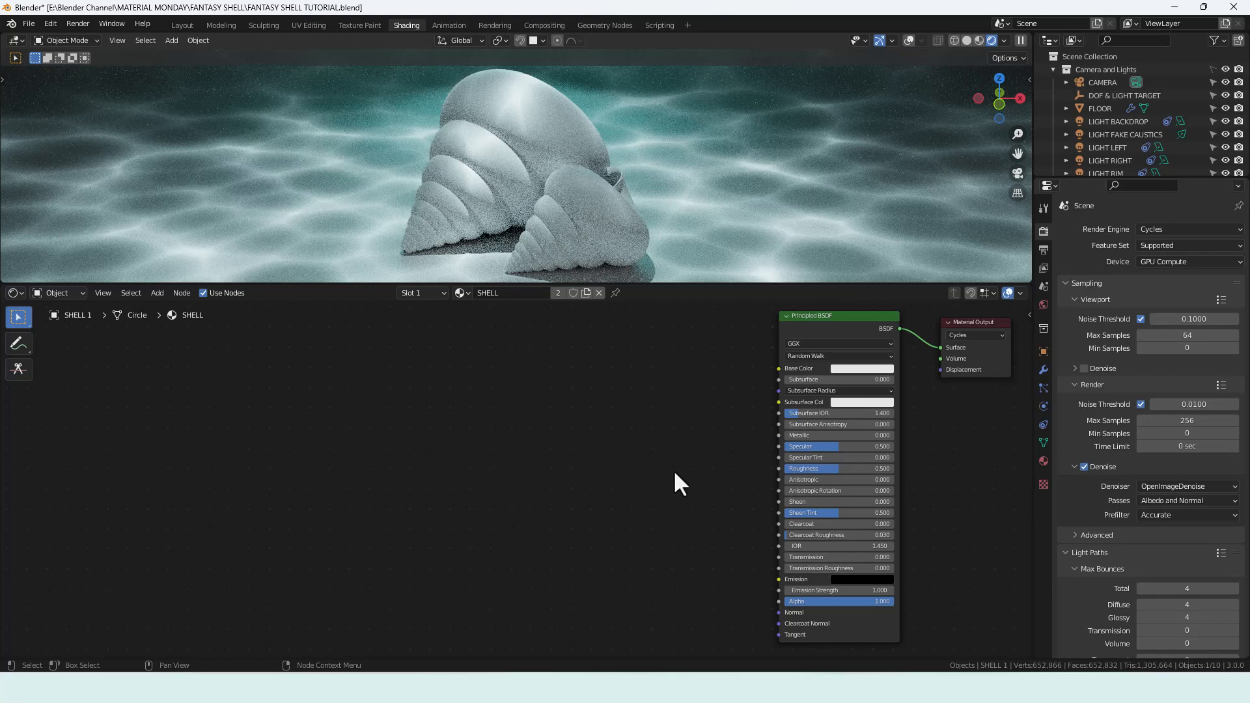
Set the Principled BSDF Subsurface amount to 0.1 for a translucent shell
click(838, 379)
text(0.100)
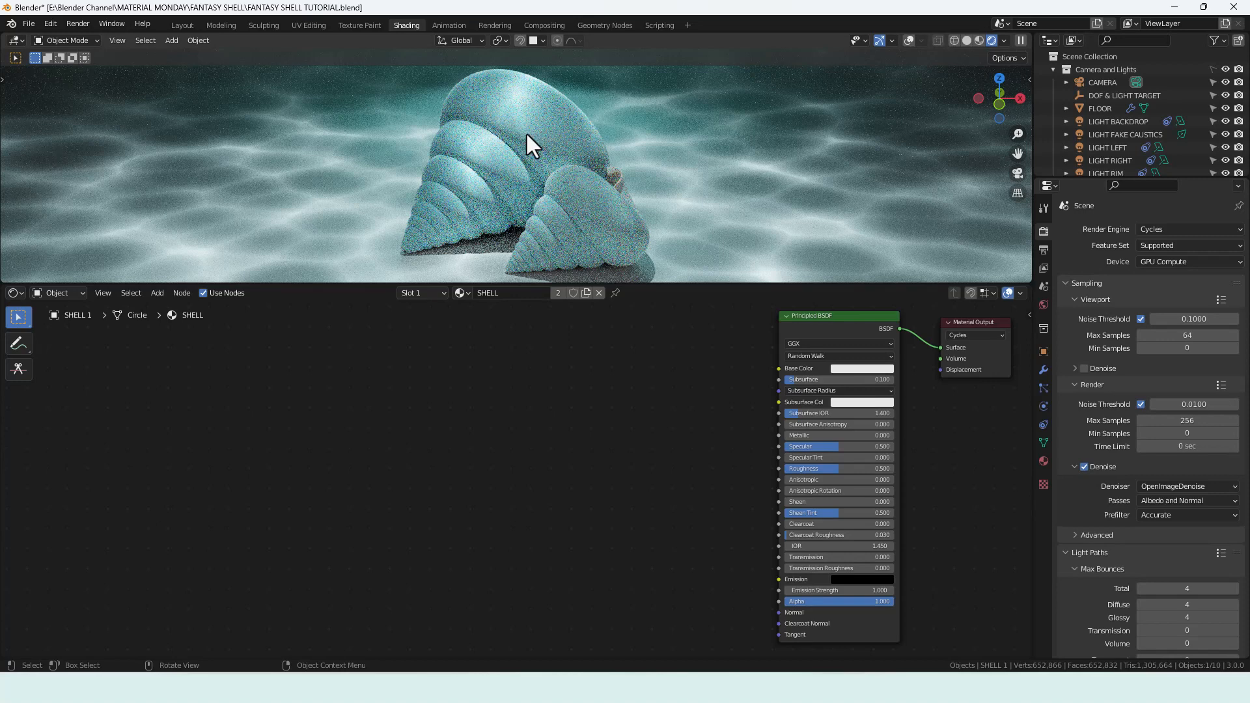
mouse_move(645, 477)
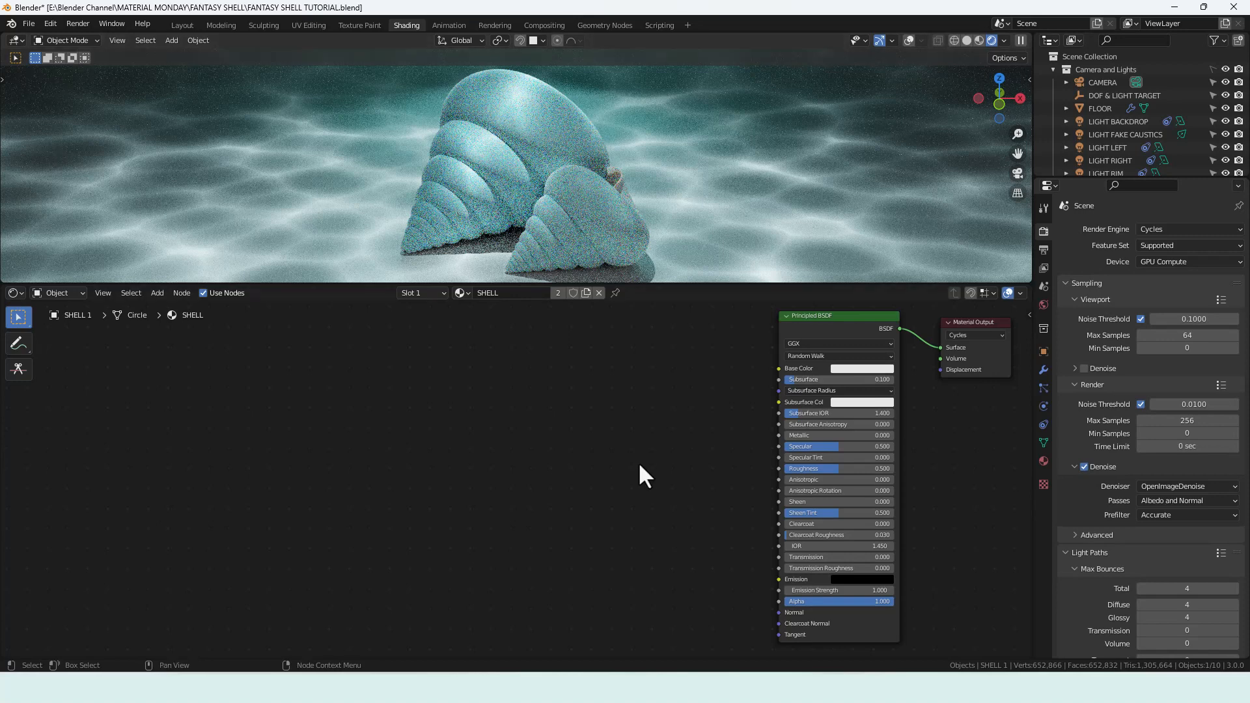
mouse_move(586, 128)
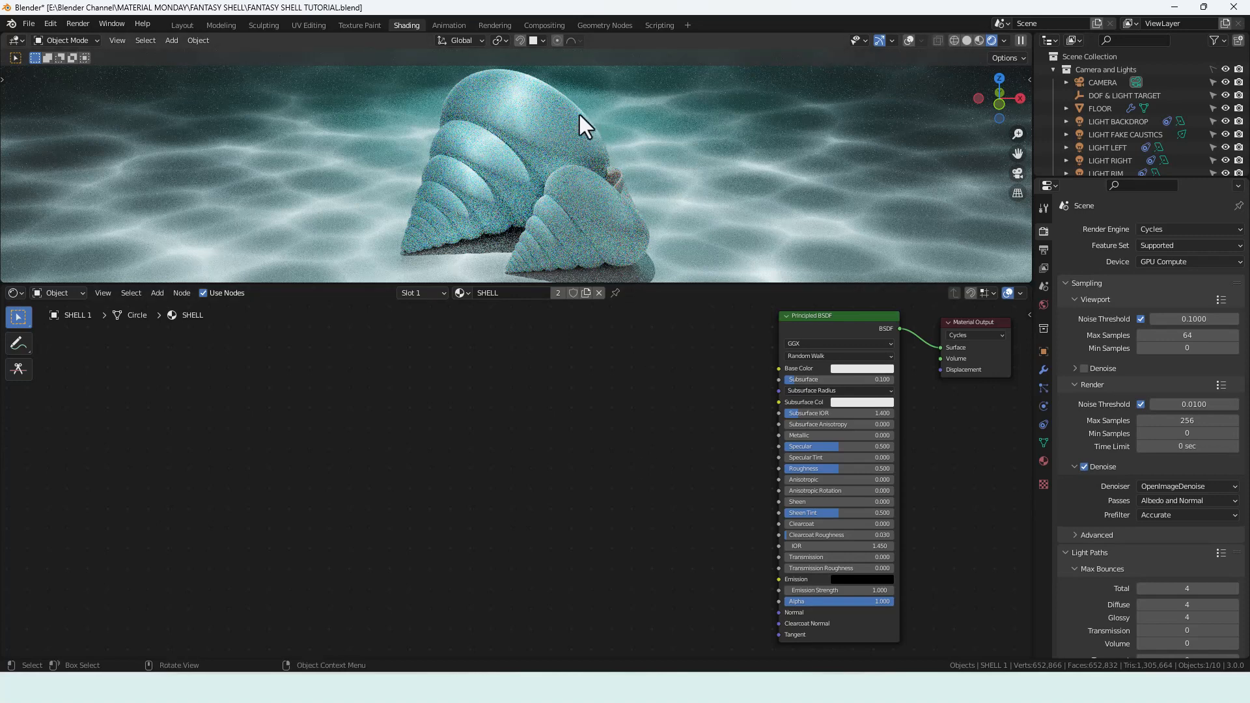
mouse_move(549, 105)
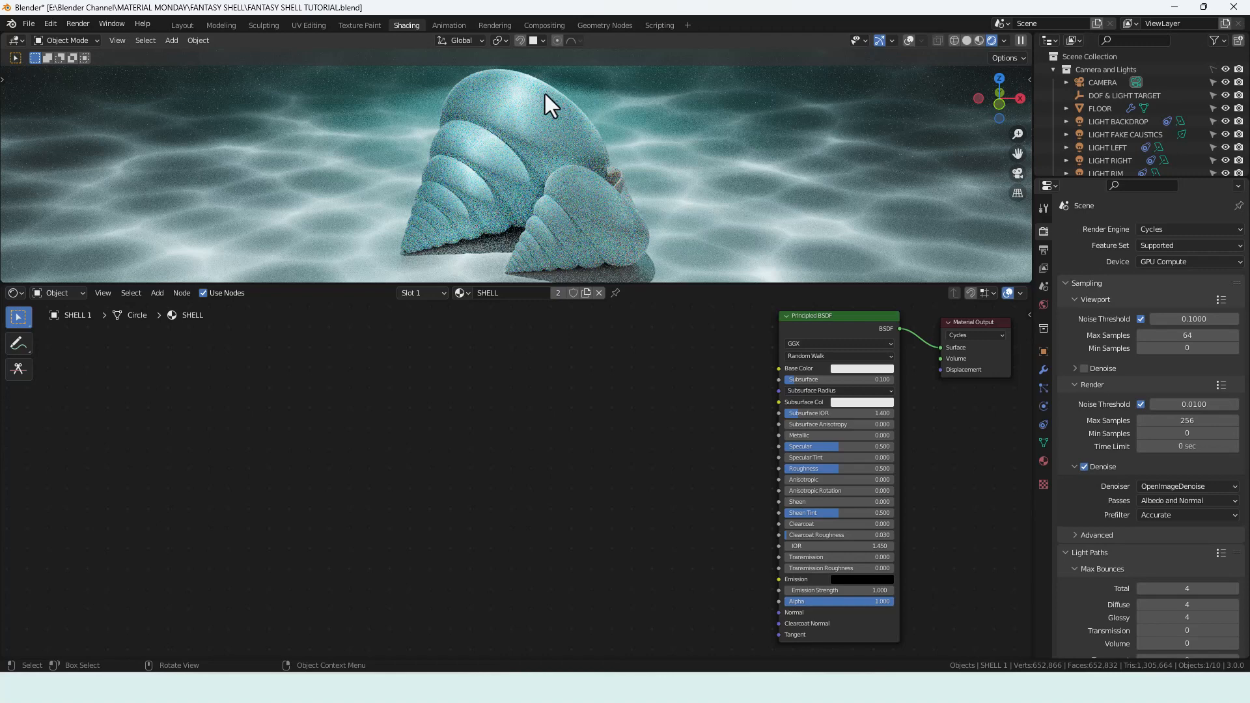
mouse_move(678, 414)
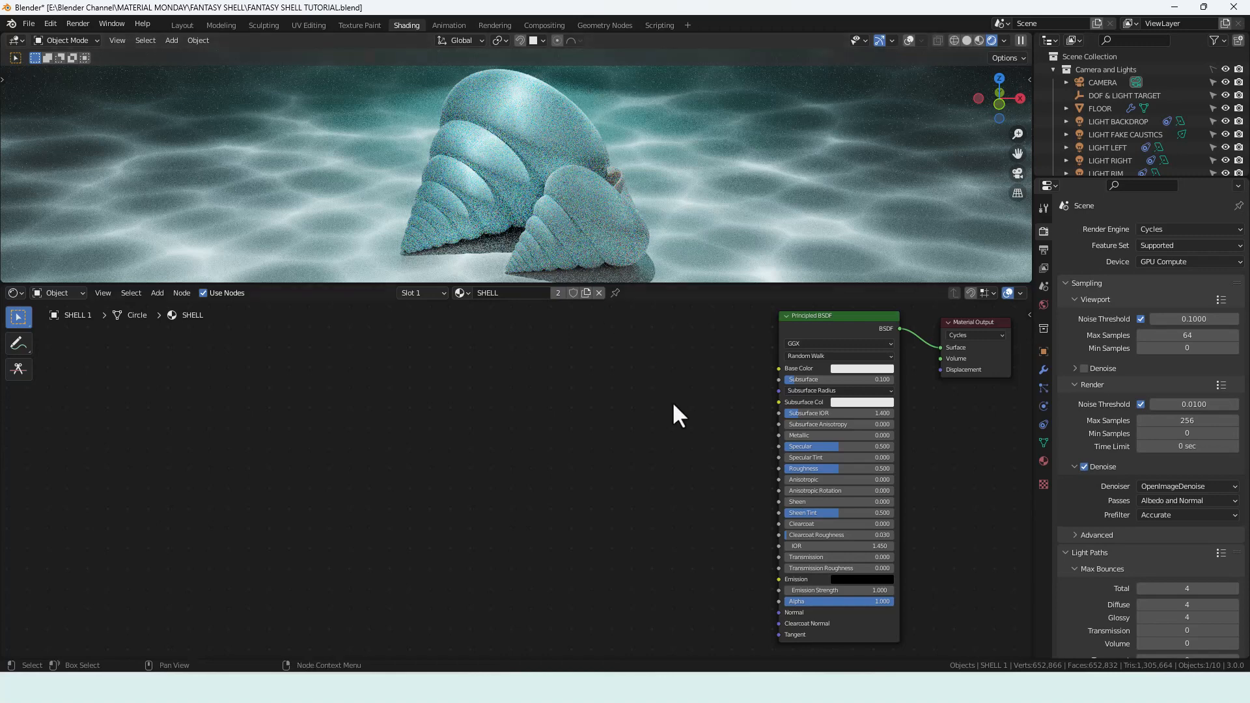
mouse_move(733, 424)
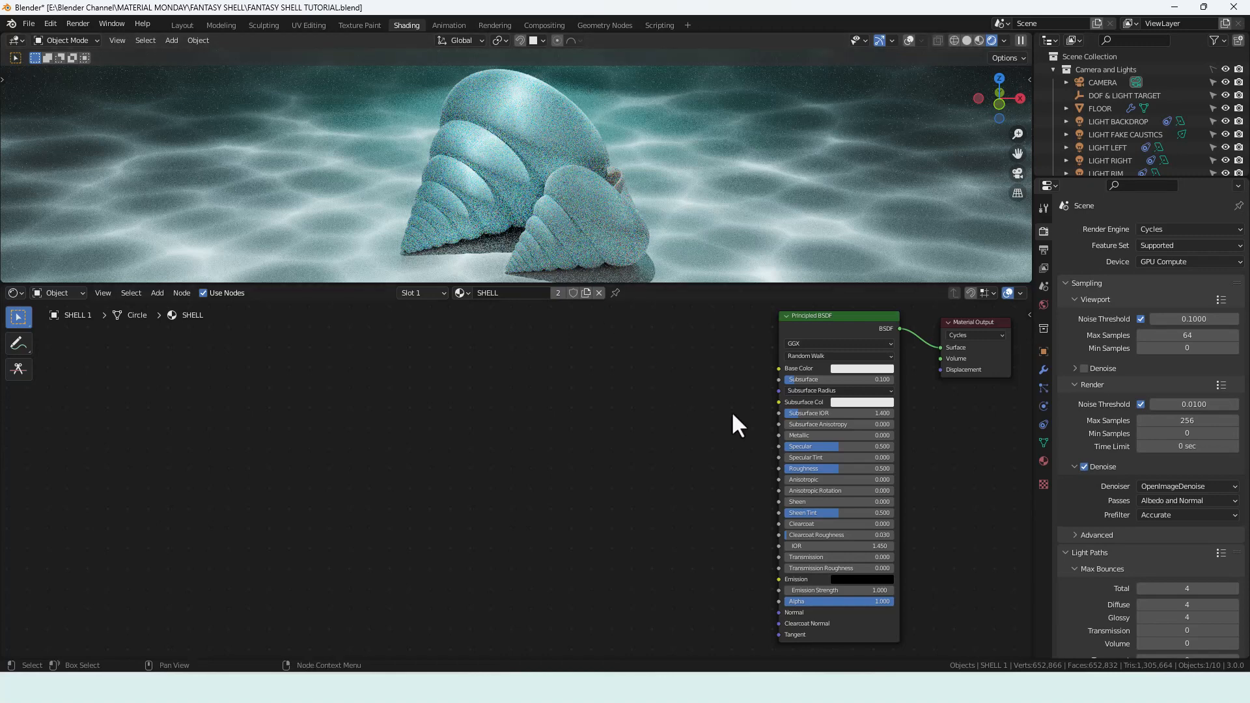
mouse_move(861, 403)
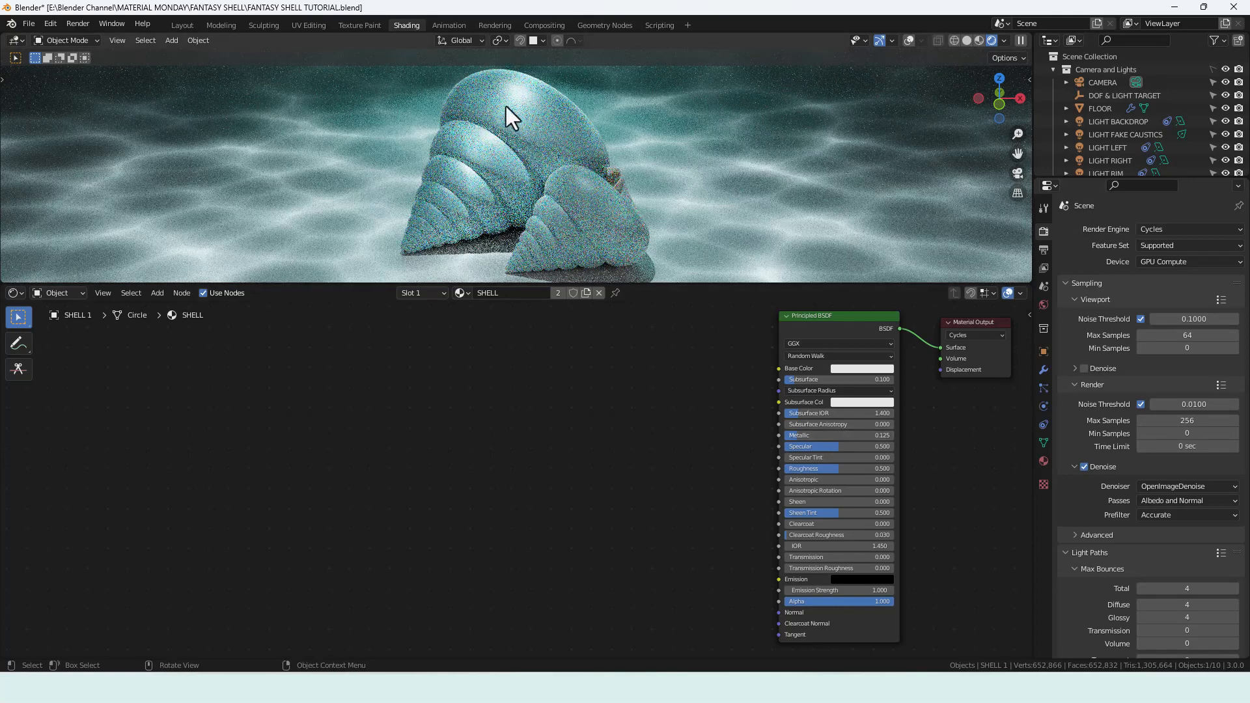
mouse_move(765, 446)
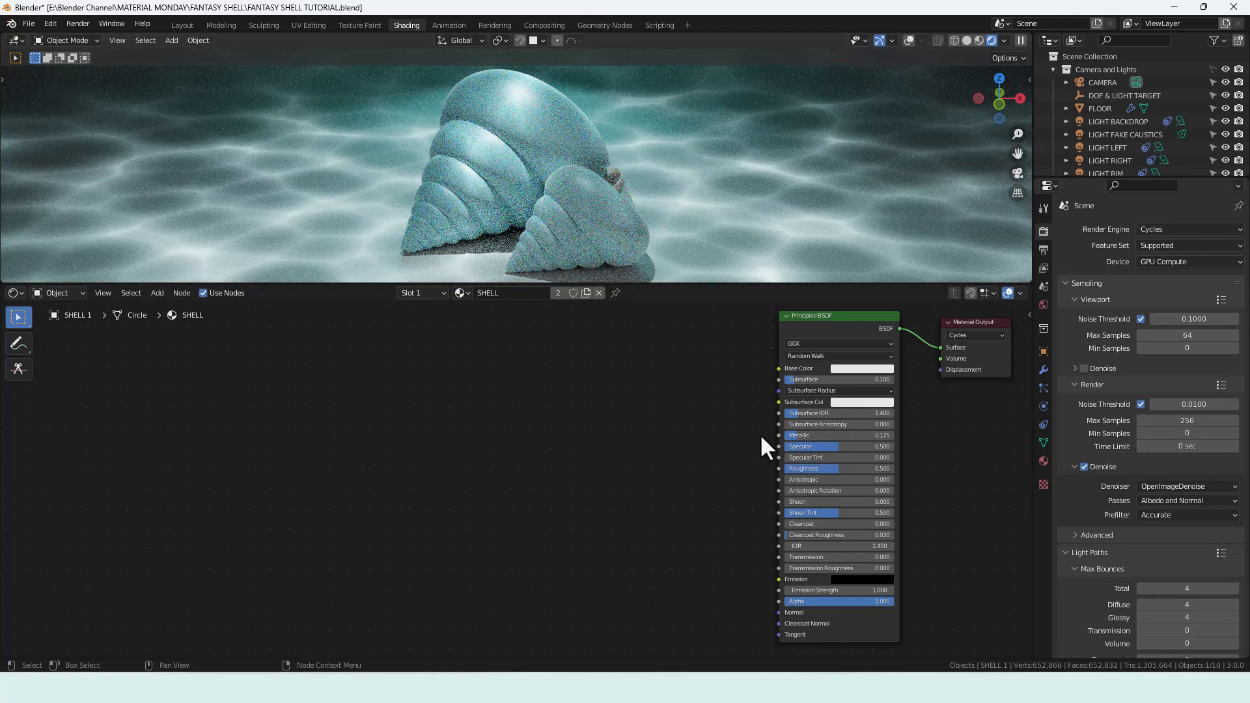
mouse_move(805, 467)
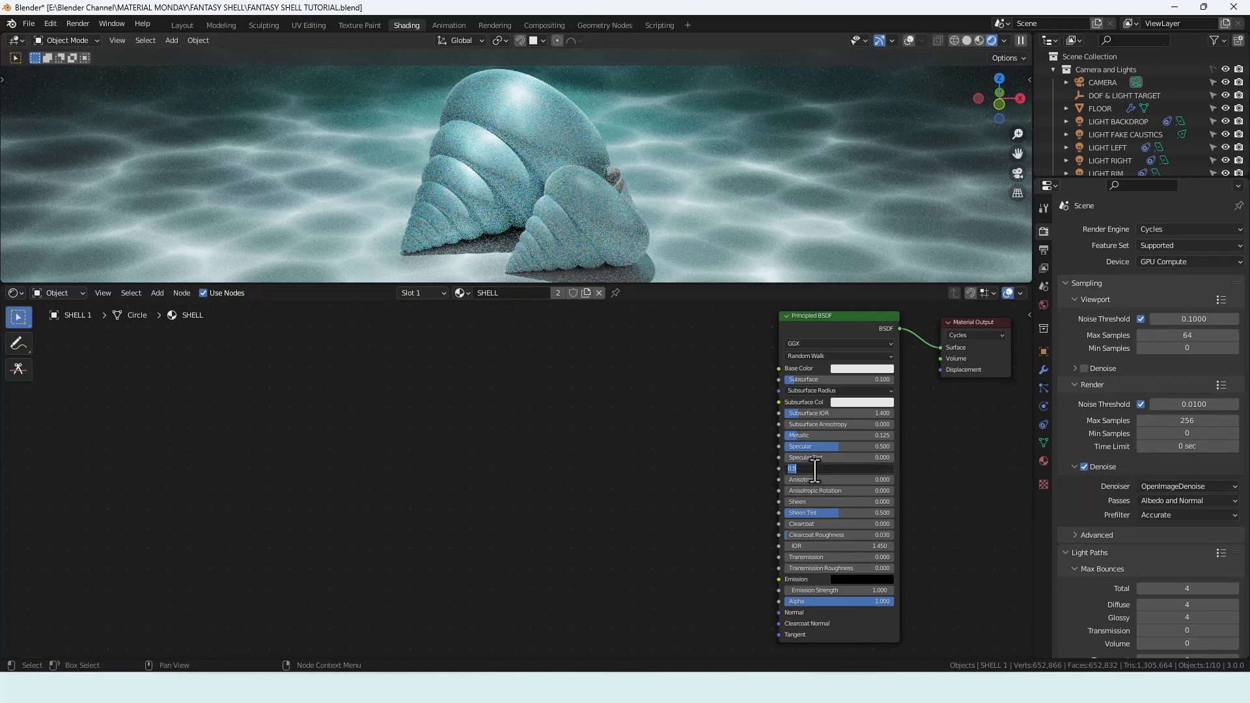
Lower the shell's Roughness to 0.125 for a glossier surface
text(125)
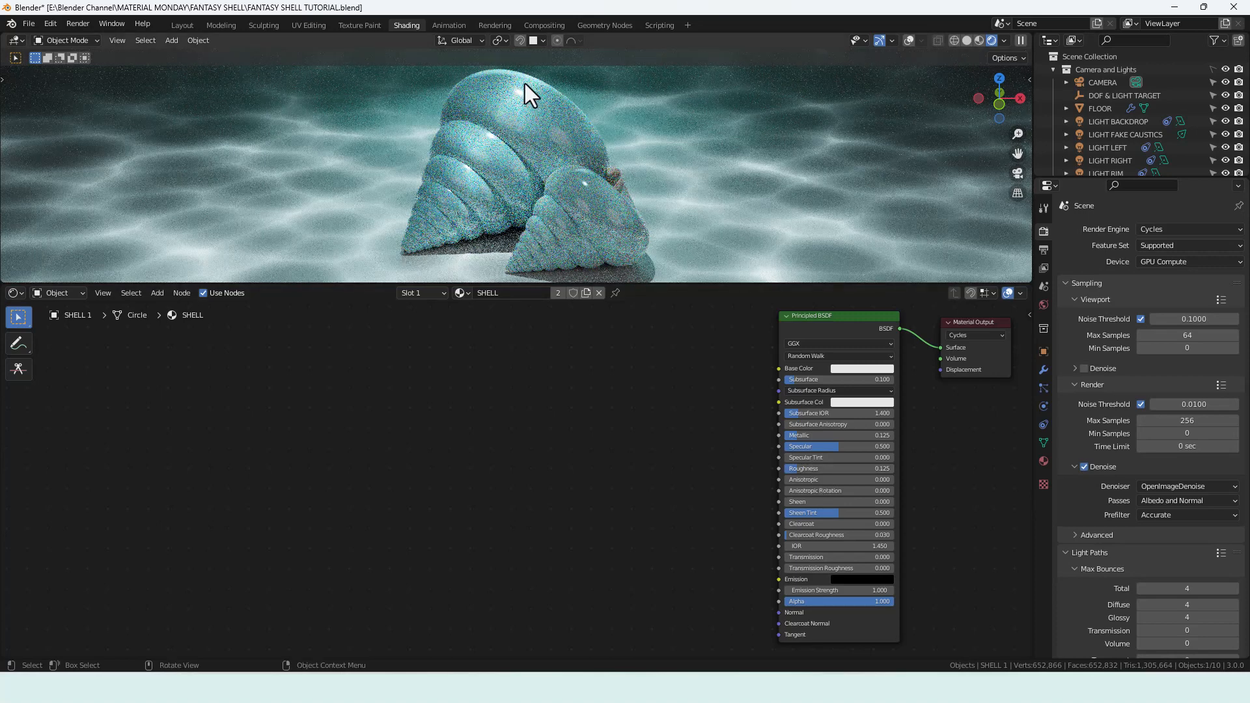
mouse_move(451, 203)
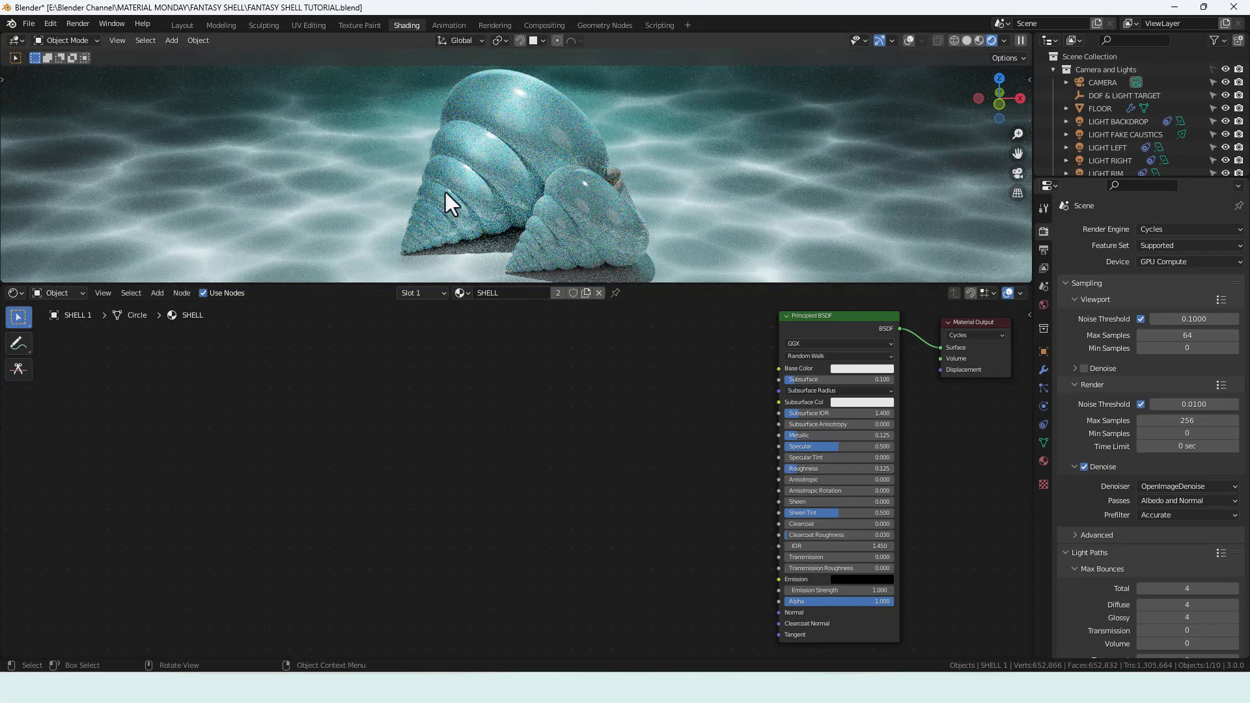
mouse_move(710, 556)
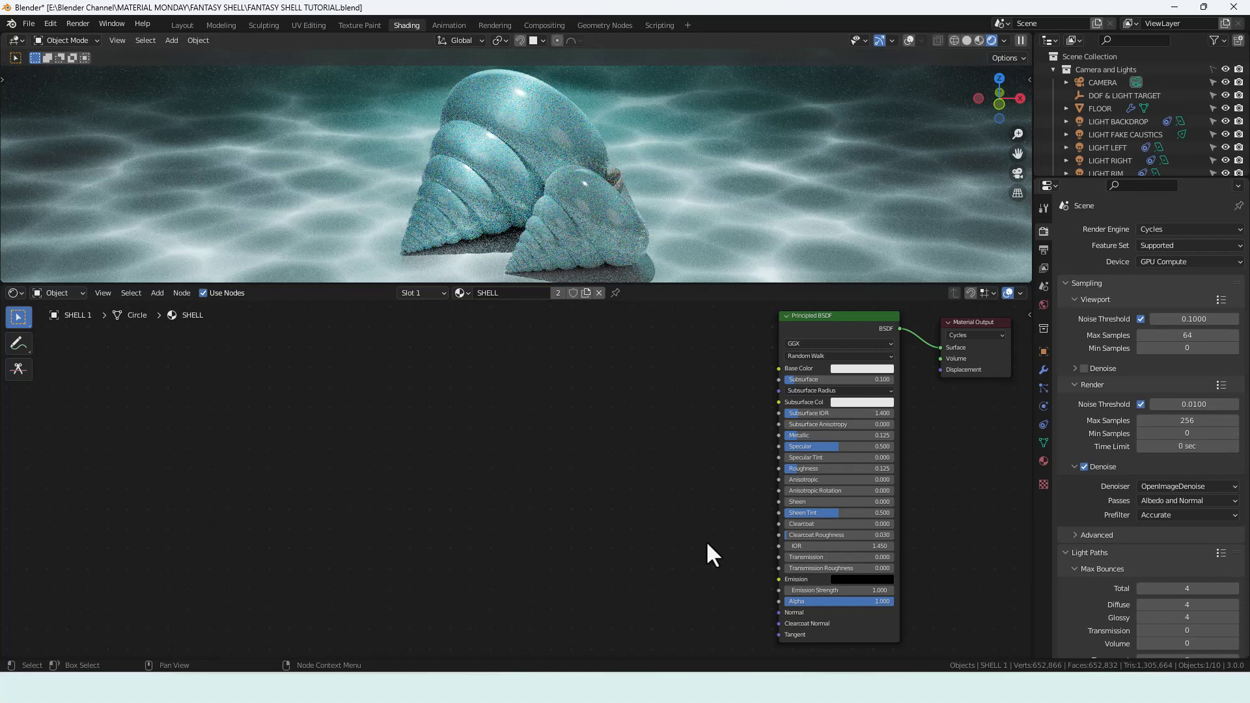
mouse_move(717, 526)
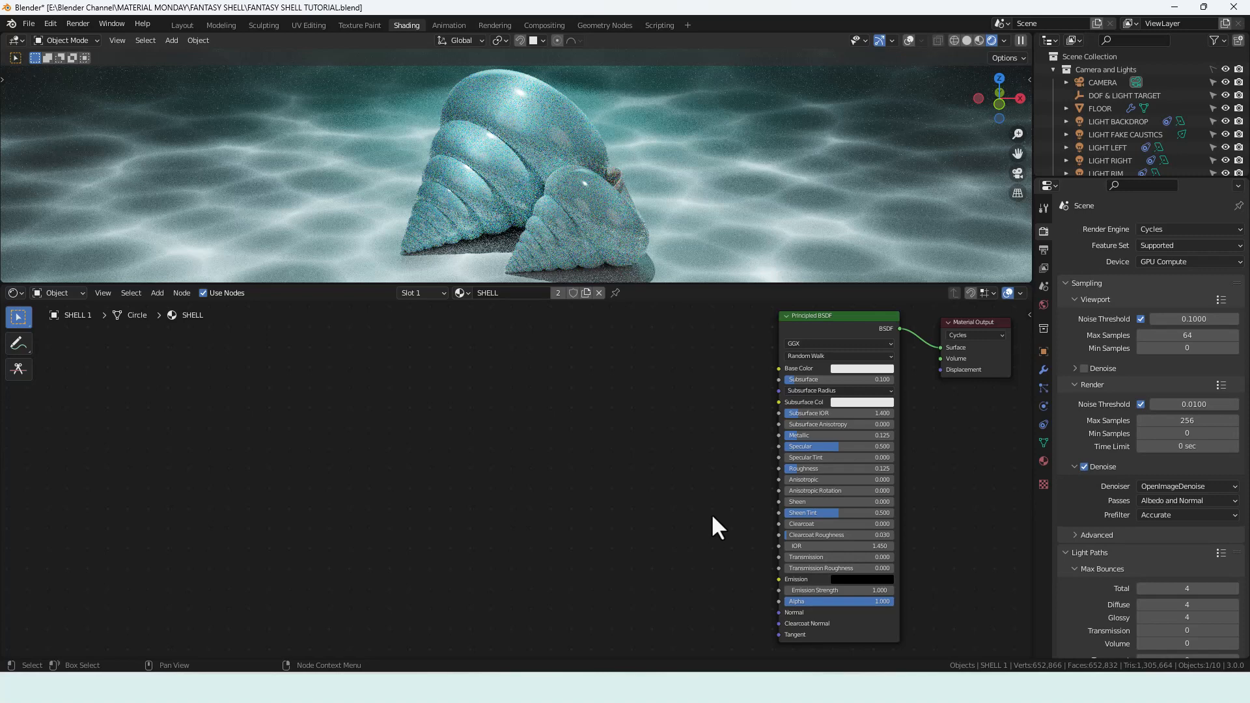
mouse_move(740, 514)
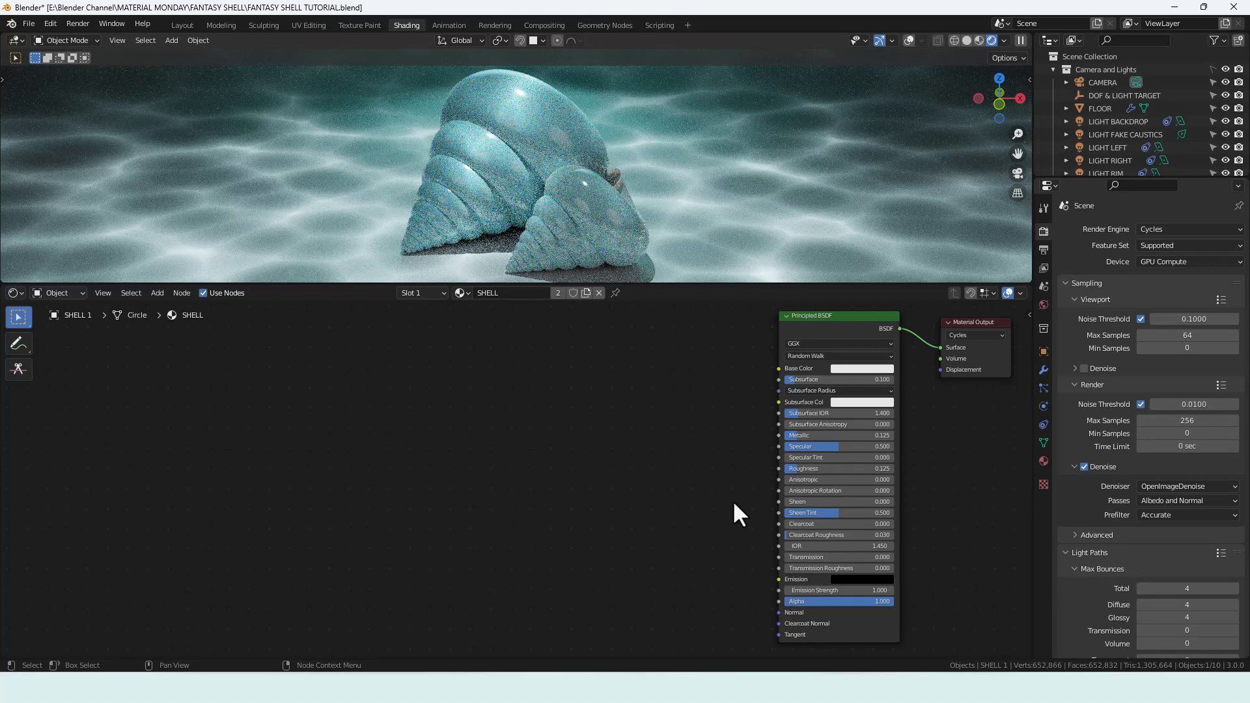
mouse_move(822, 495)
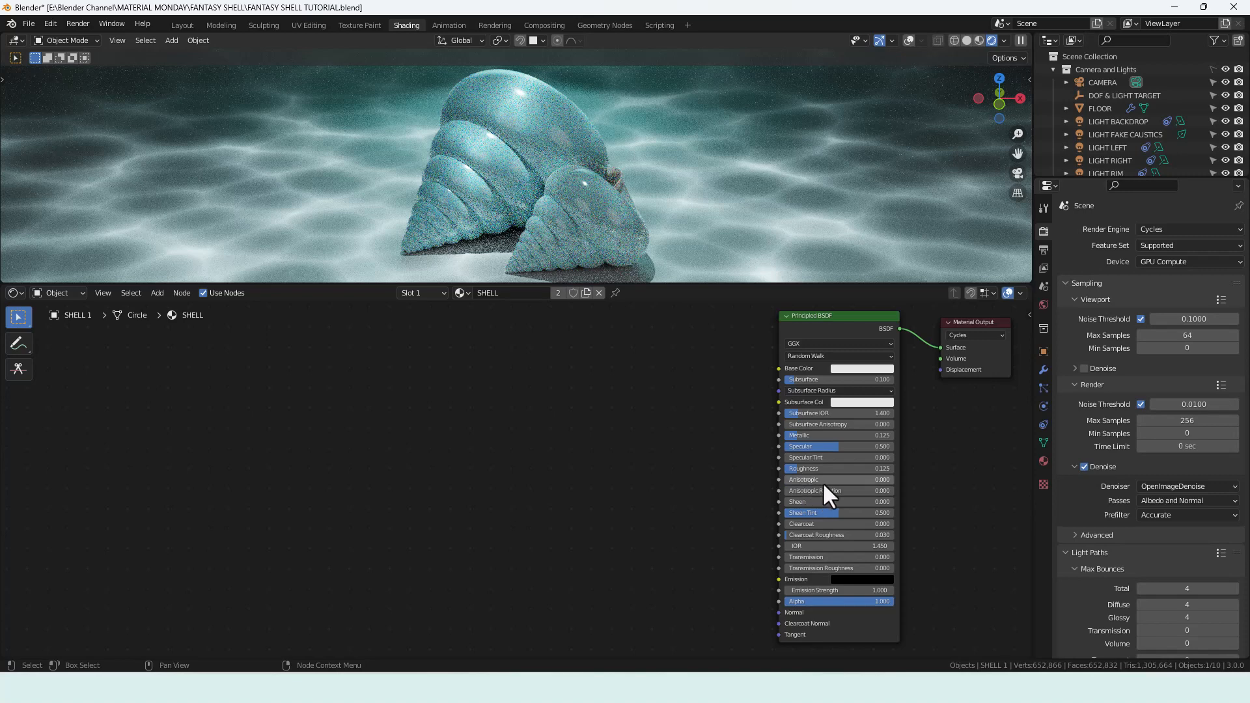
mouse_move(842, 496)
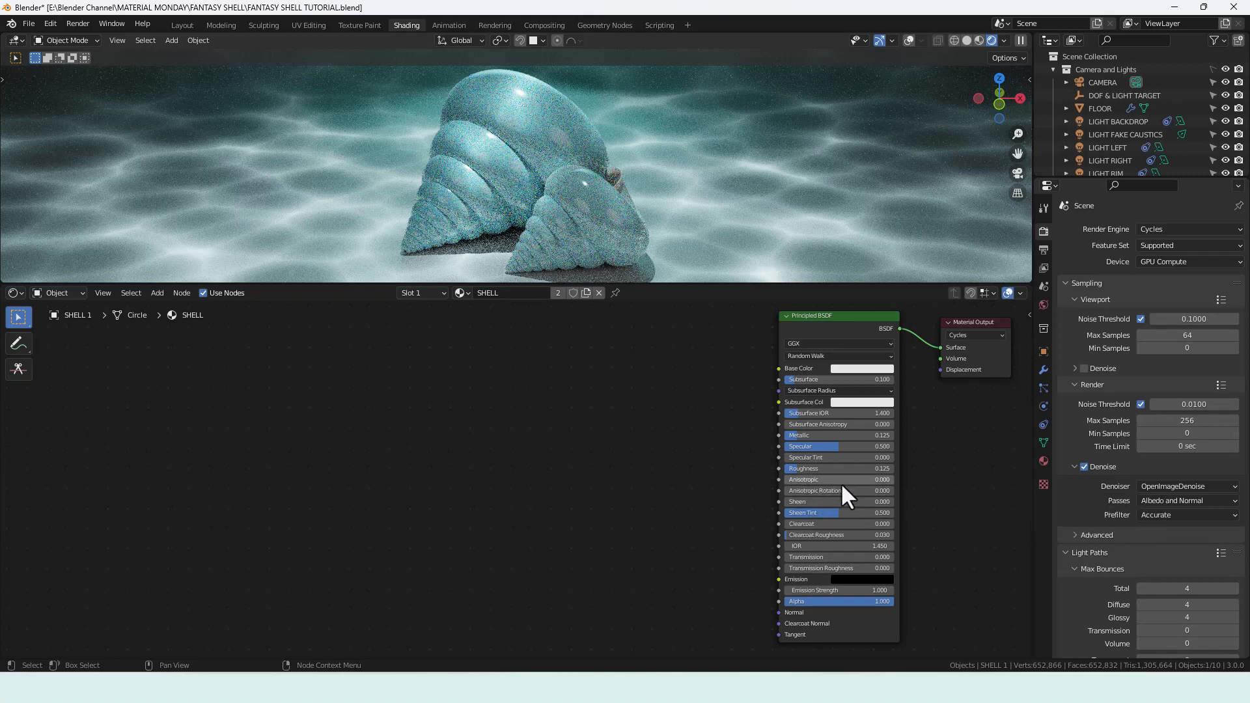
mouse_move(758, 511)
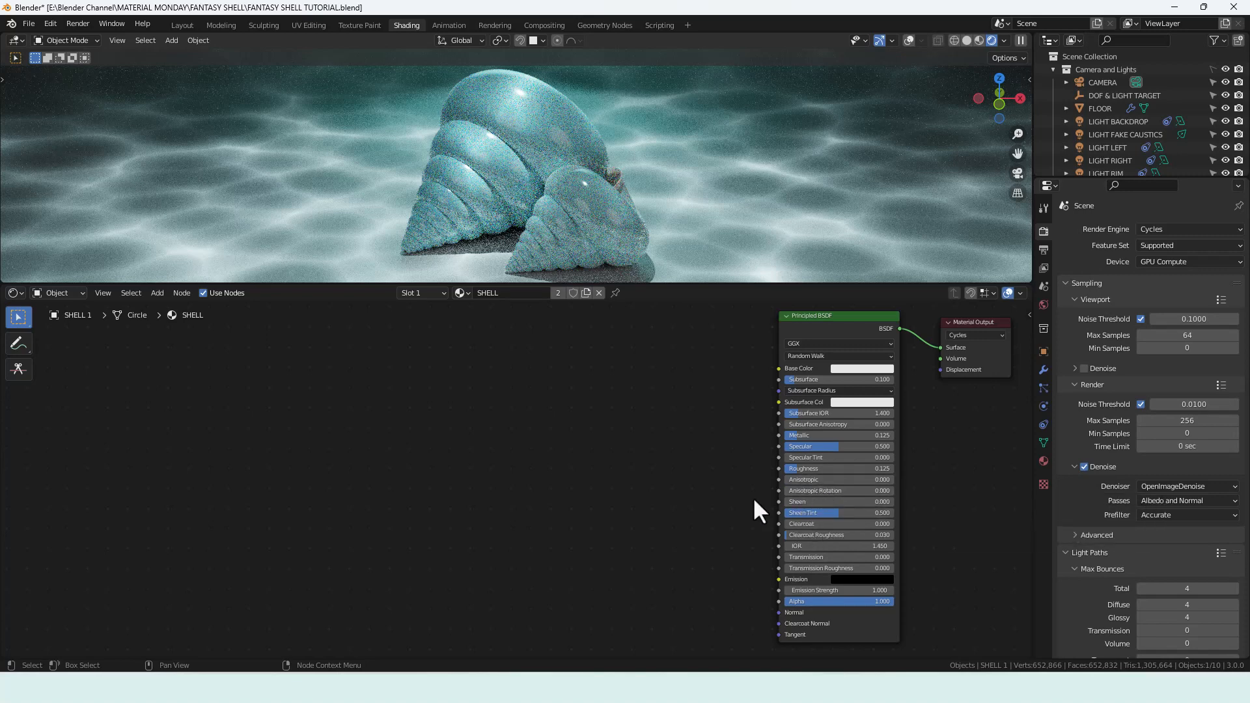
mouse_move(710, 527)
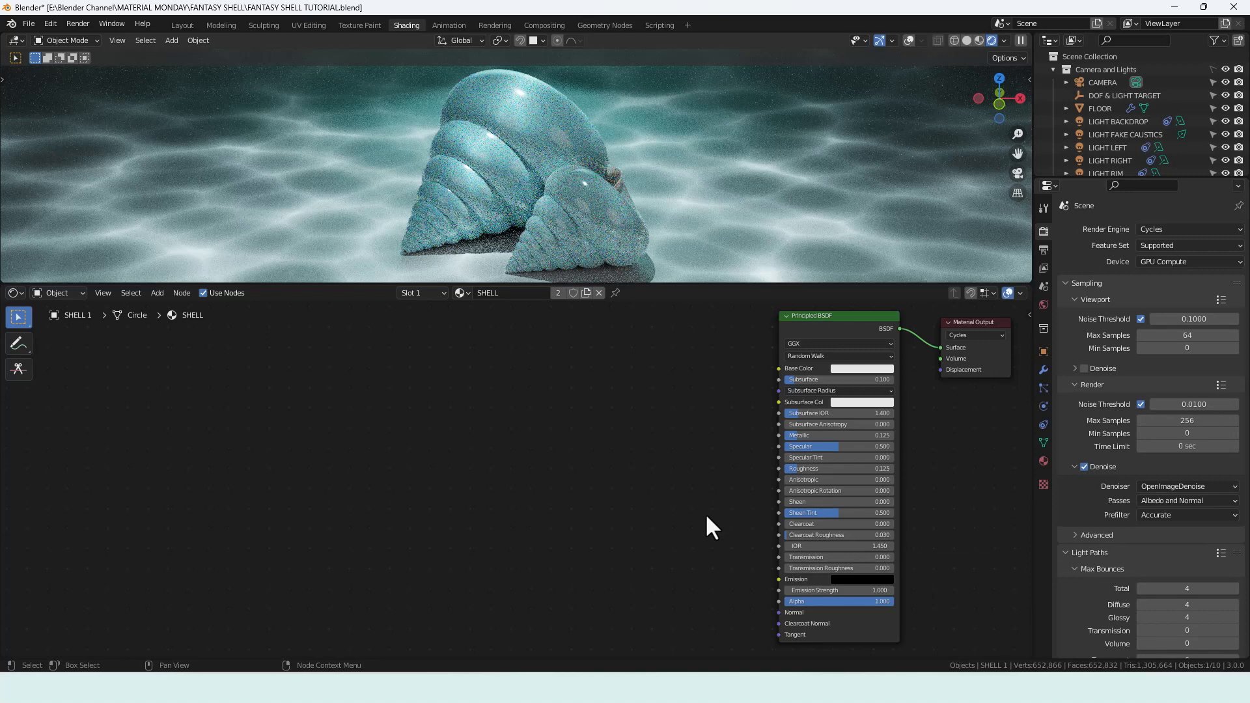
mouse_move(818, 541)
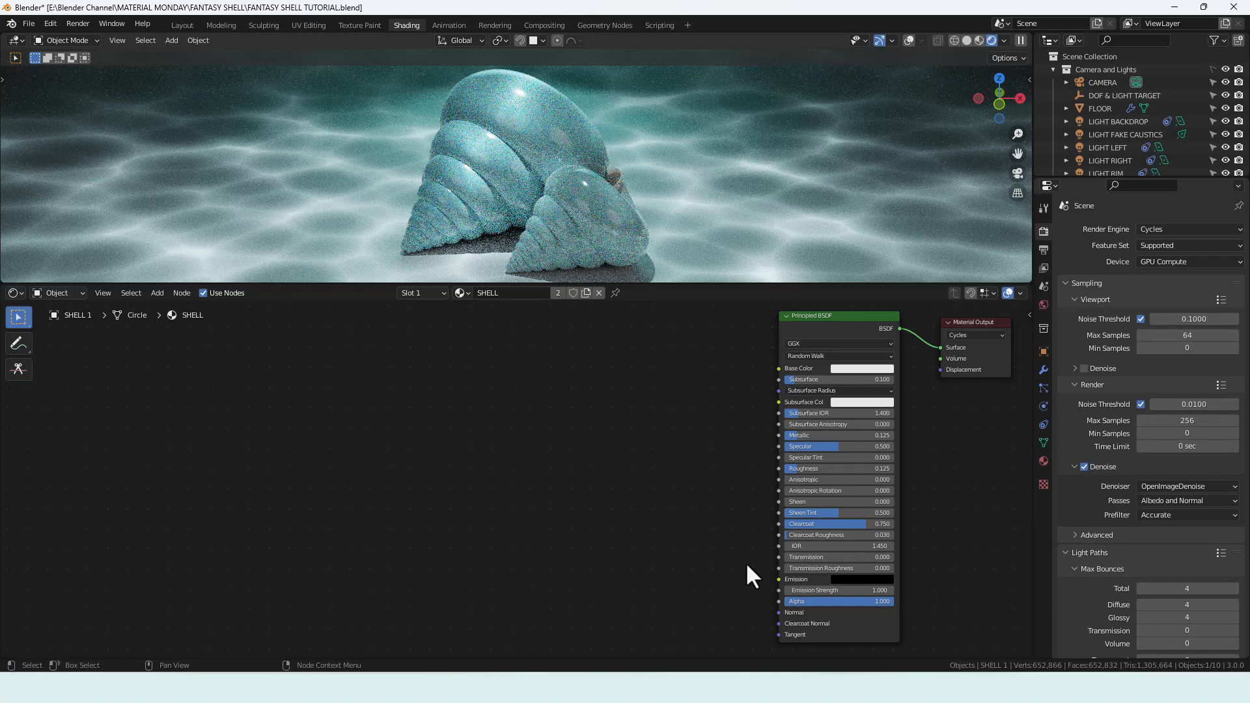
mouse_move(780, 575)
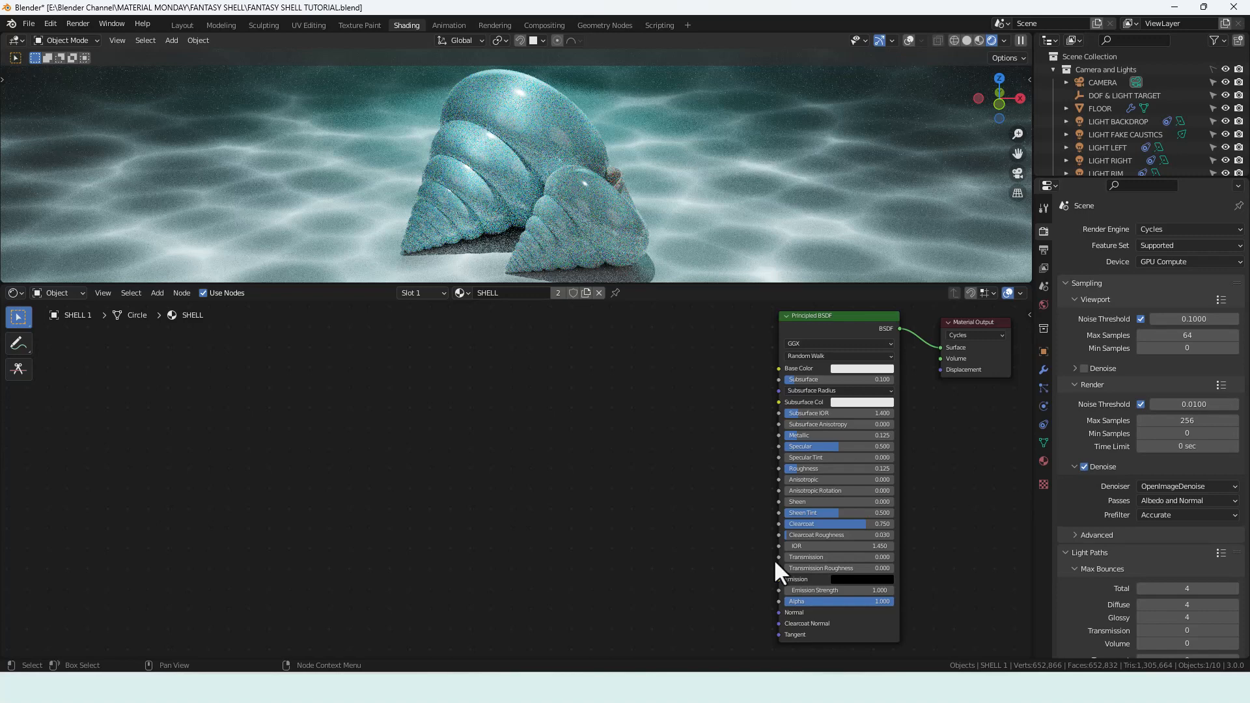
mouse_move(533, 456)
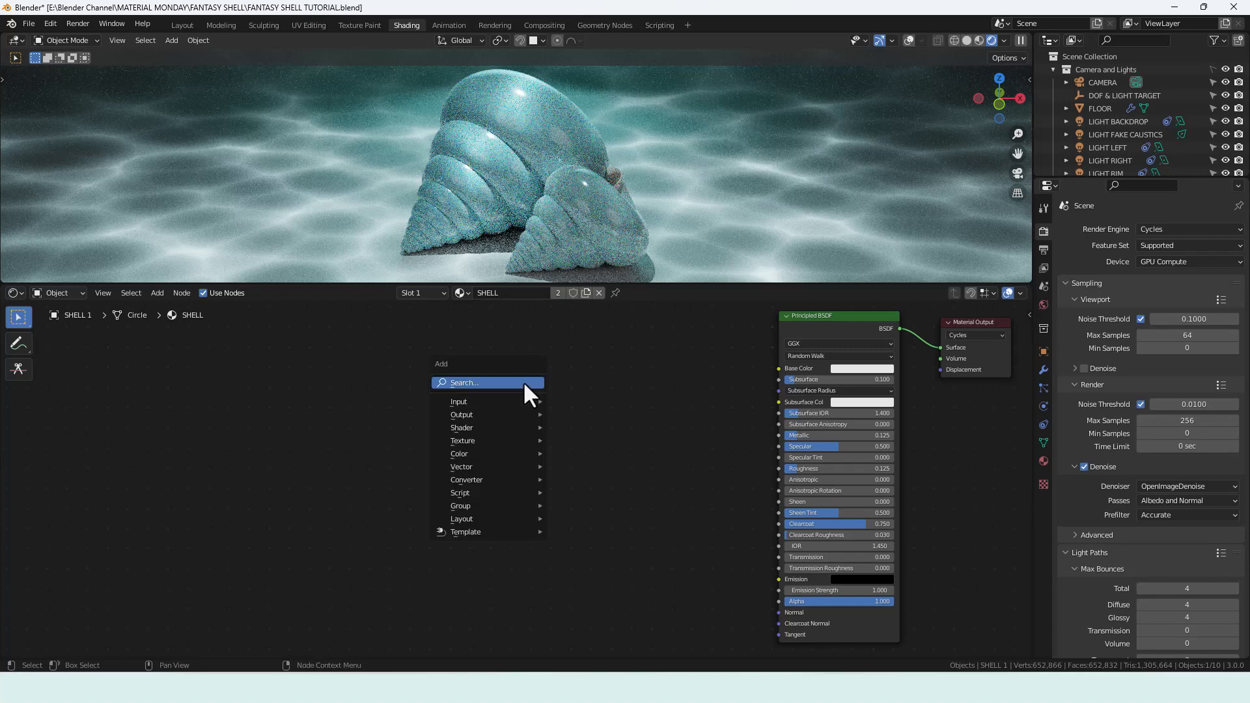
Add a Wave Texture and feed its Color into the shell's Base Color
text(WAVE)
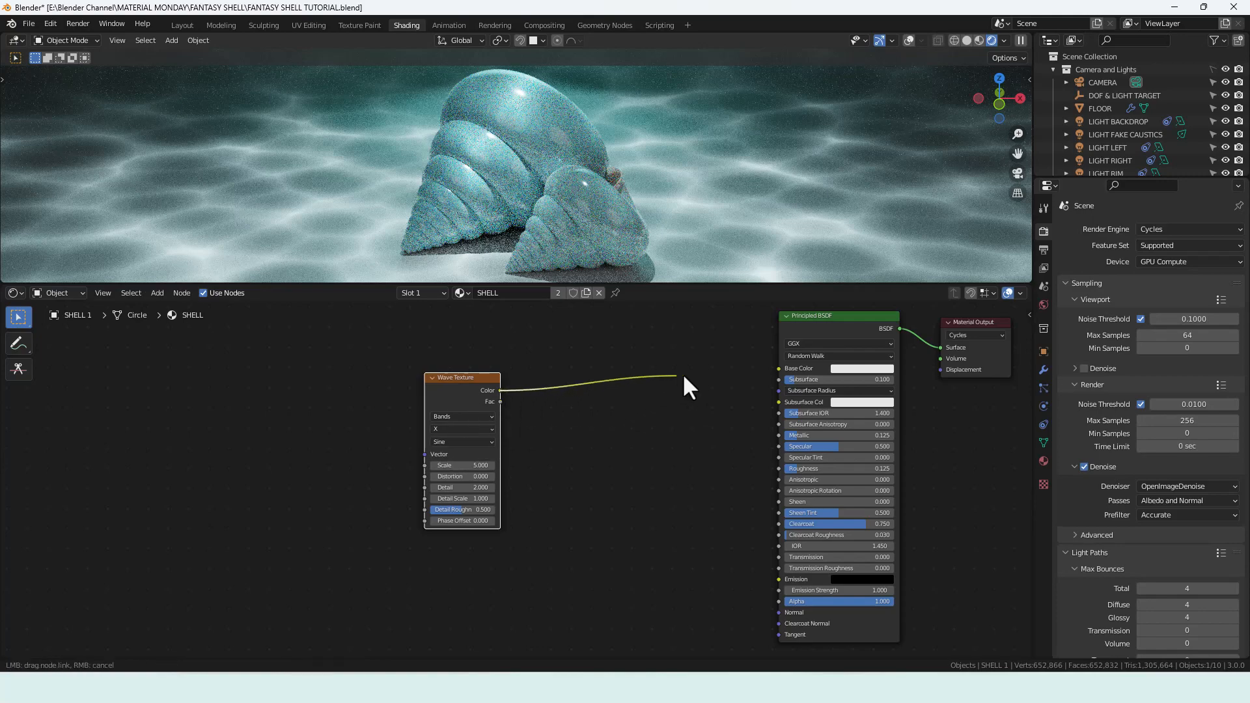
click(779, 379)
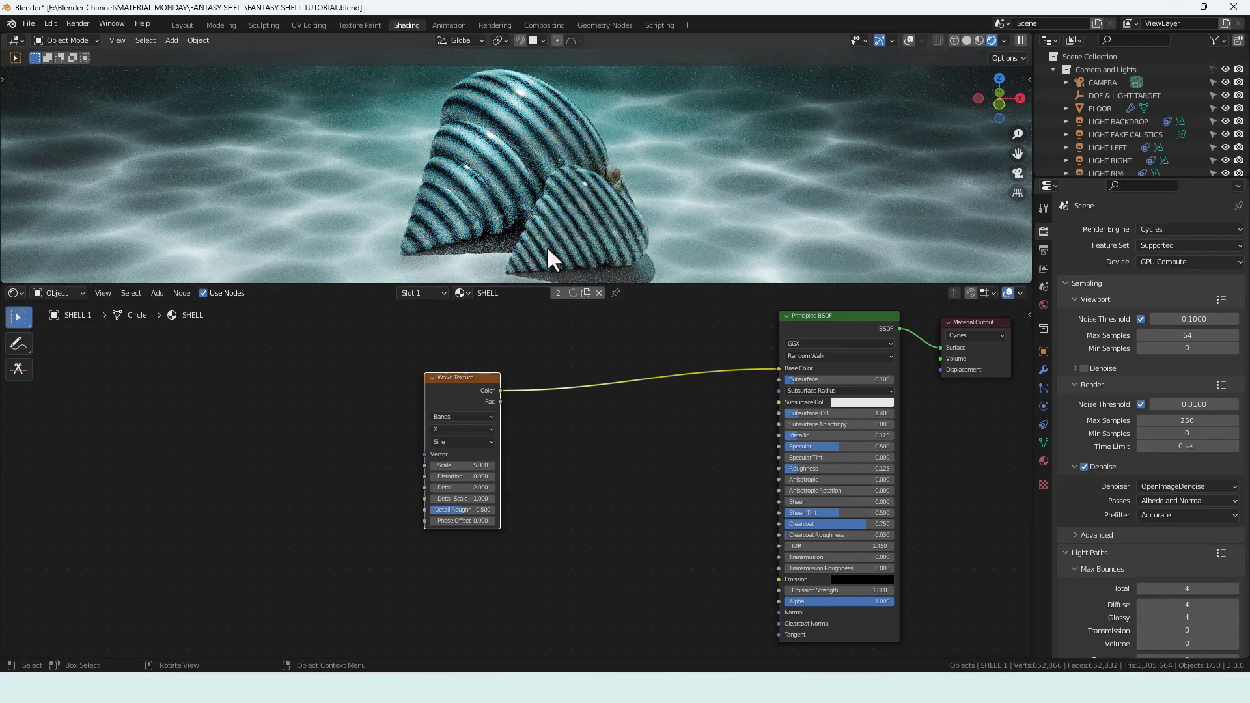
mouse_move(454, 406)
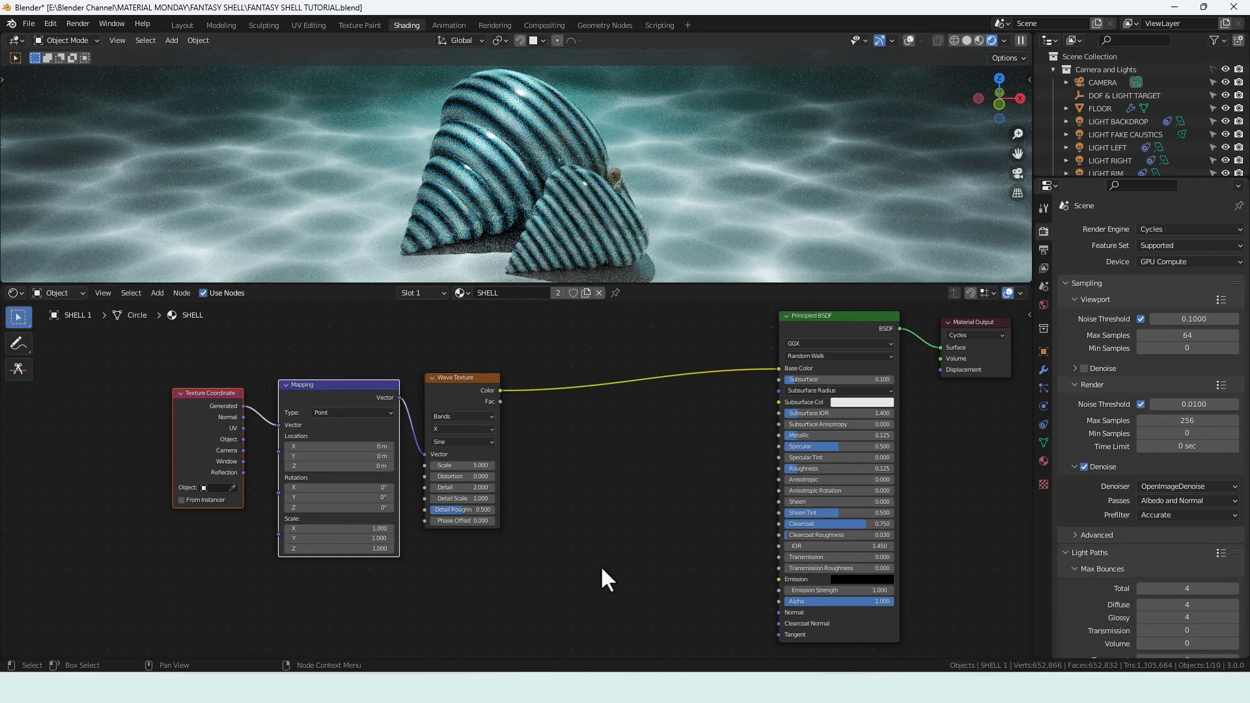
mouse_move(570, 574)
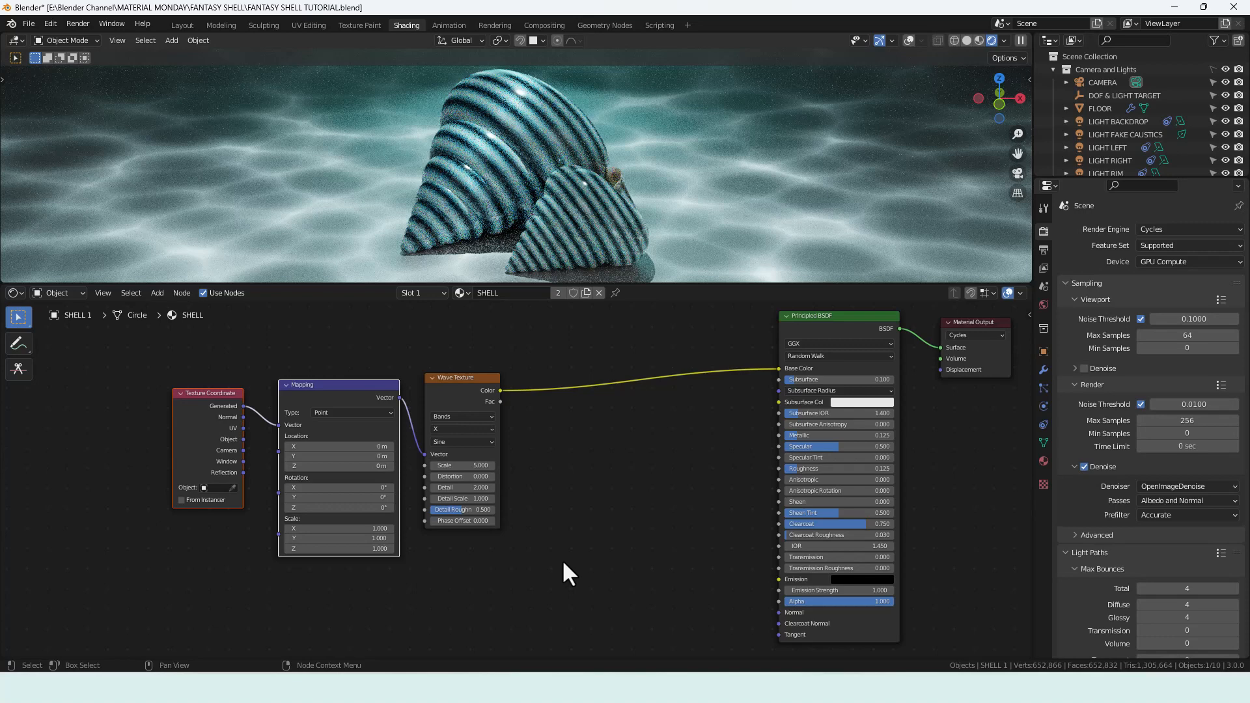
mouse_move(534, 500)
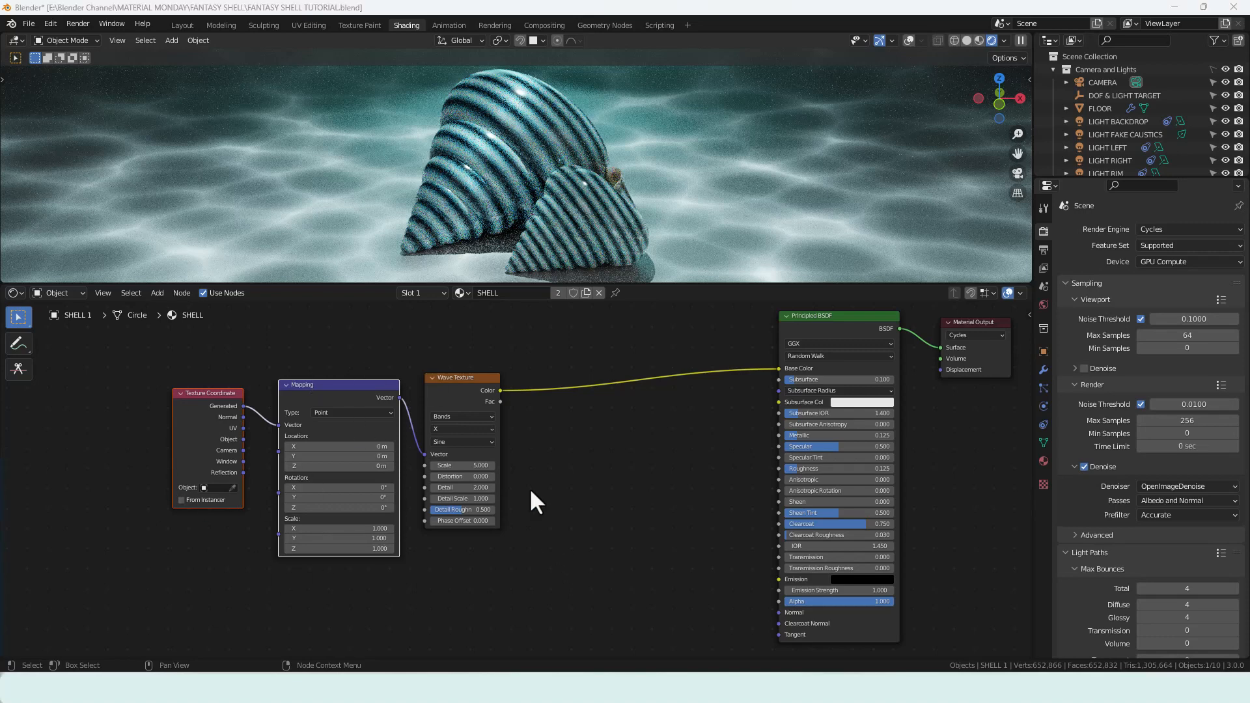
mouse_move(251, 450)
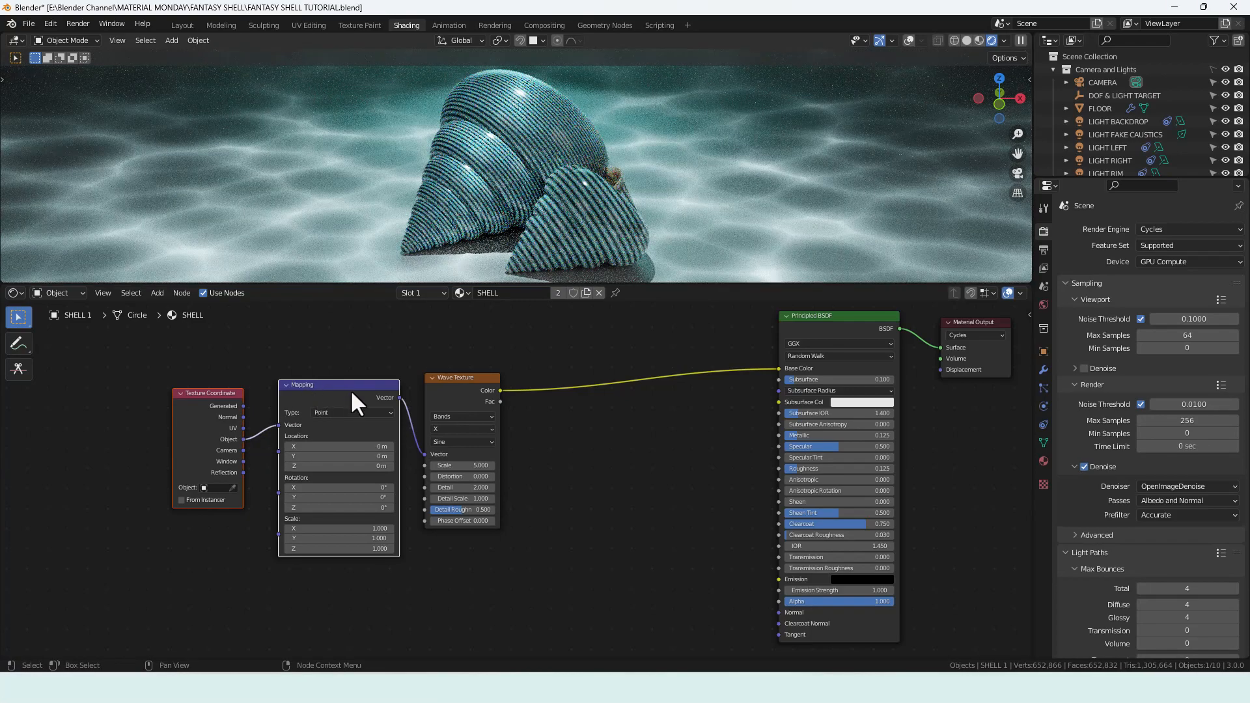
mouse_move(560, 527)
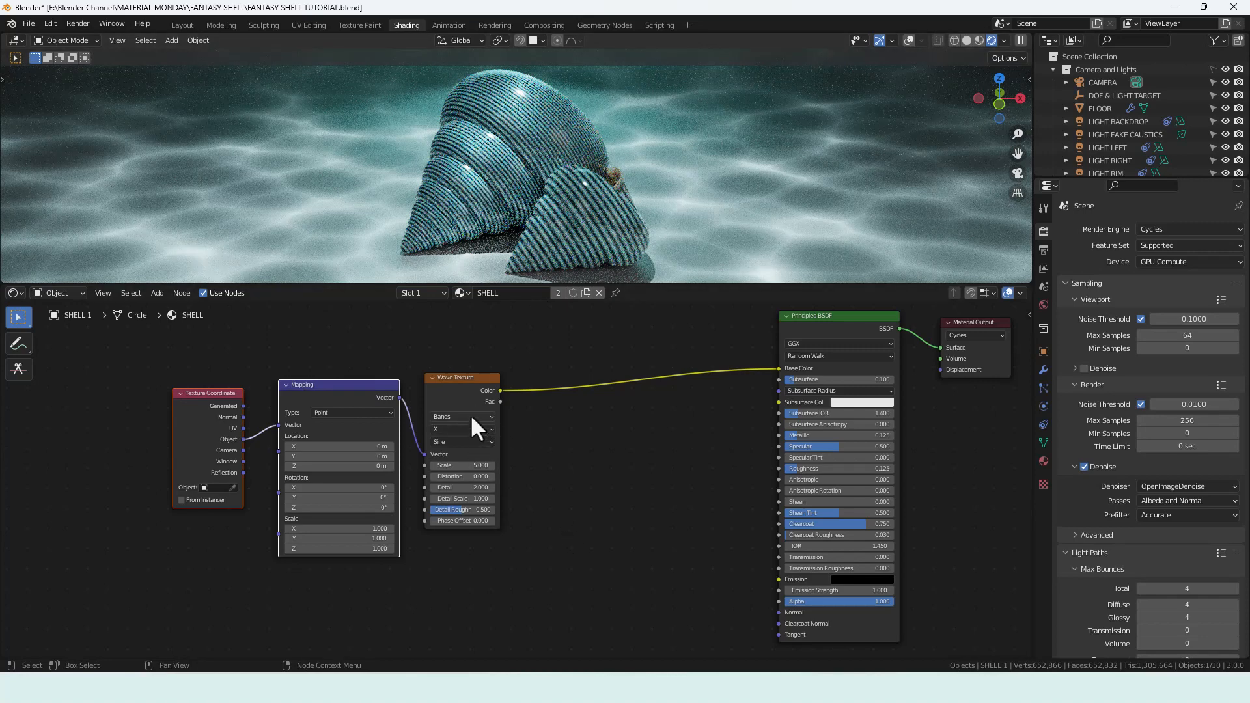
Make the wave texture triangle-profile rings with distortion 6.5 and detail roughness 0.25
click(461, 417)
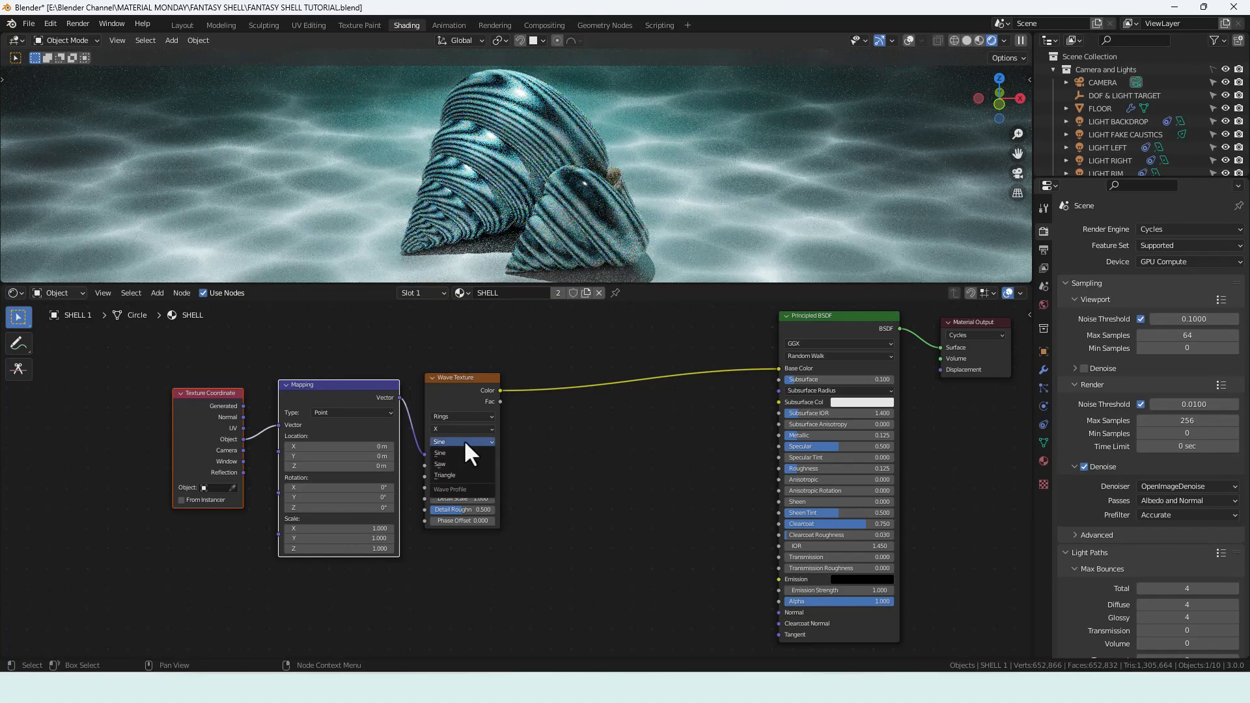
click(444, 474)
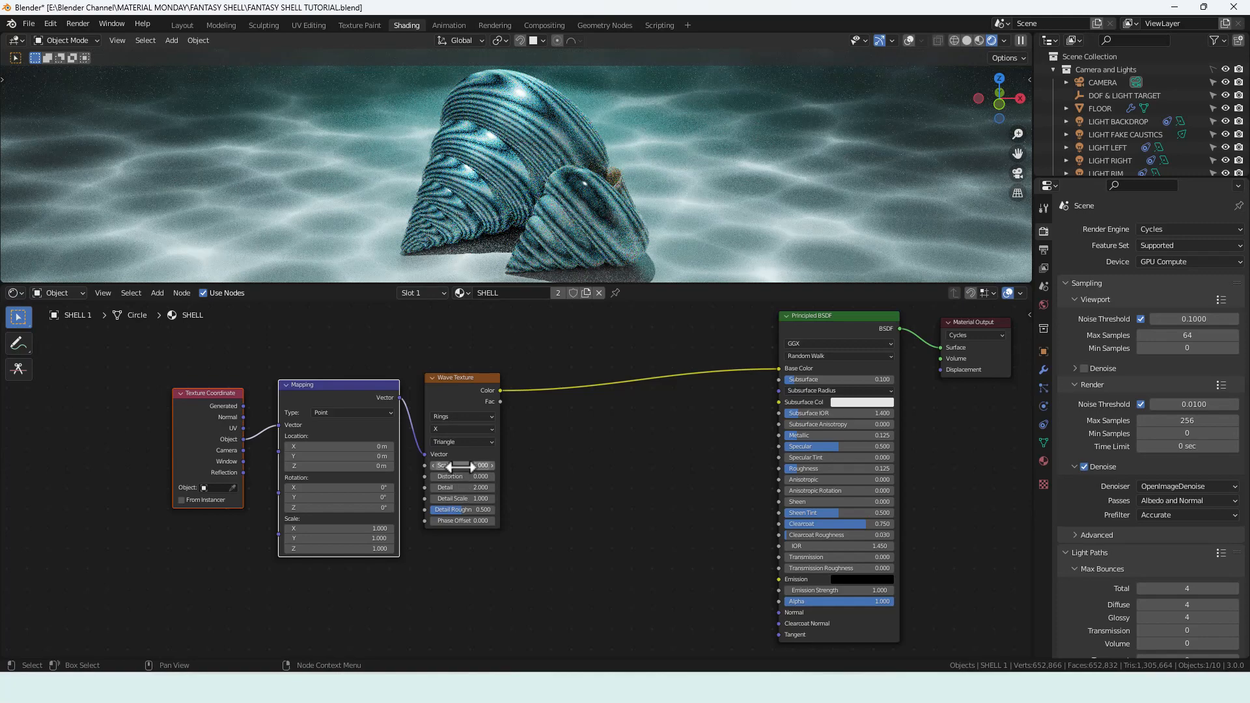
click(461, 465)
text(6)
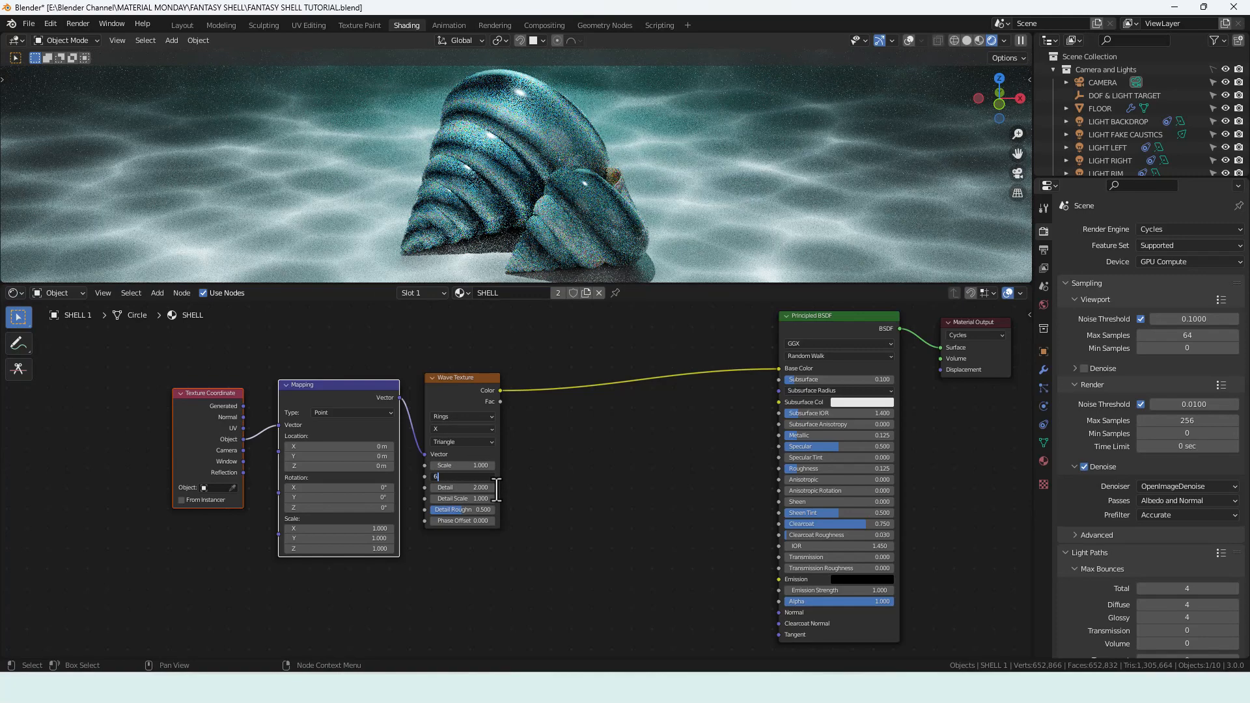
text(.5)
click(462, 486)
text(15.000)
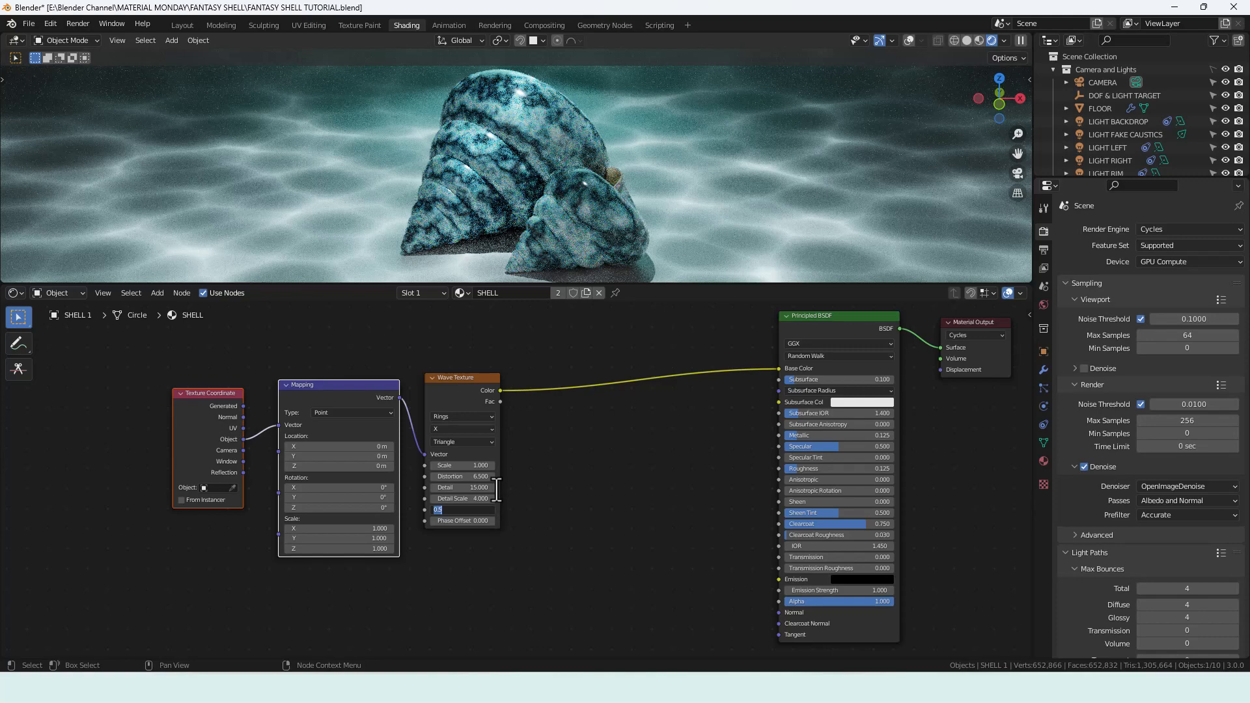
text(250)
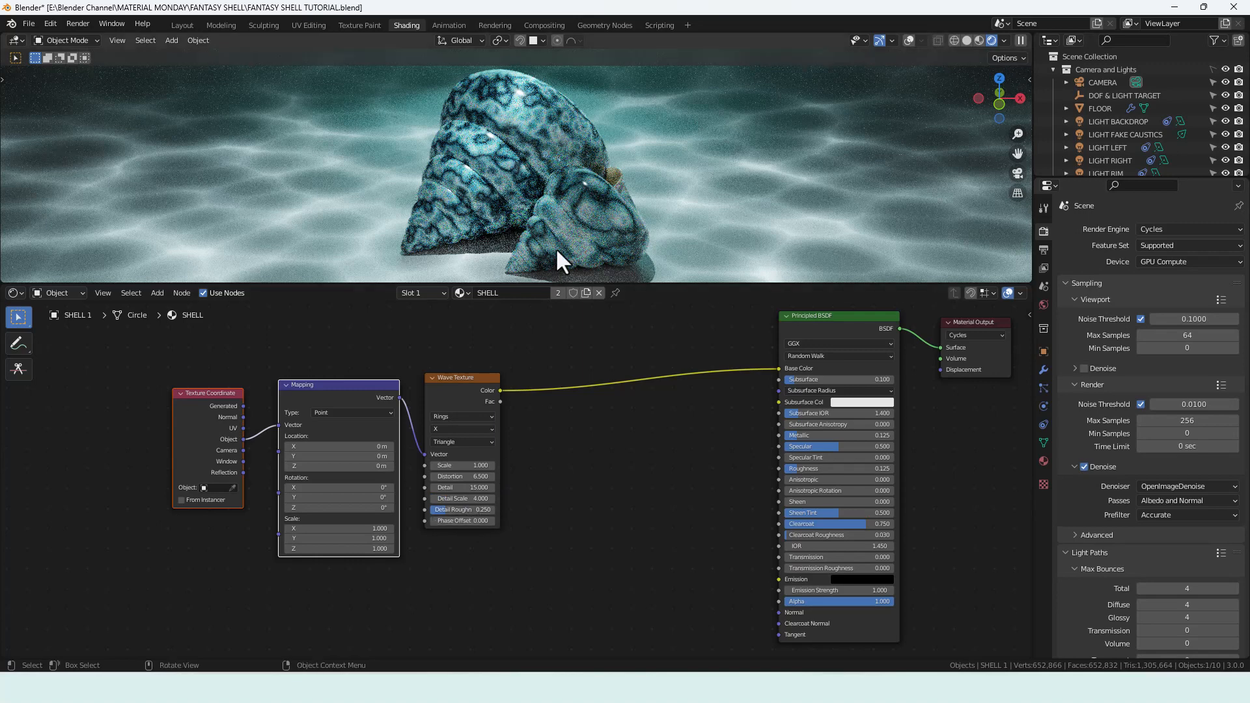
mouse_move(542, 442)
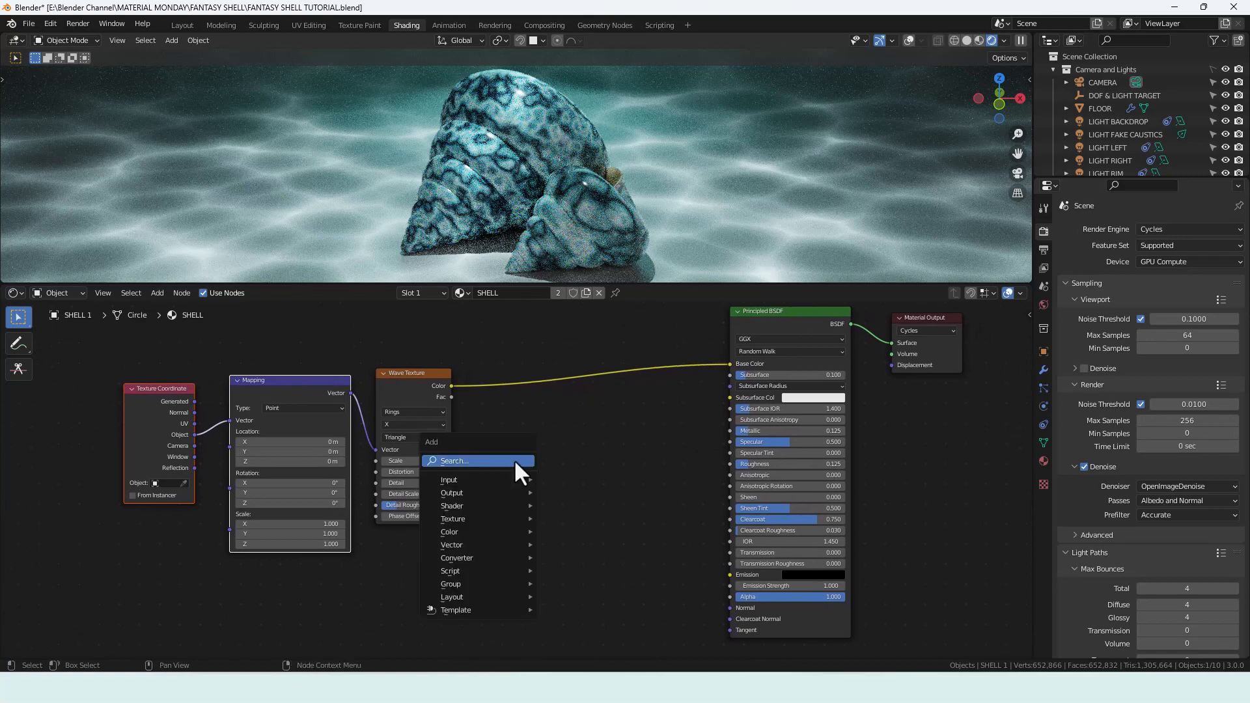
Add a second Wave Texture and a MixRGB node to blend both waves into Base Color
text(WAVE)
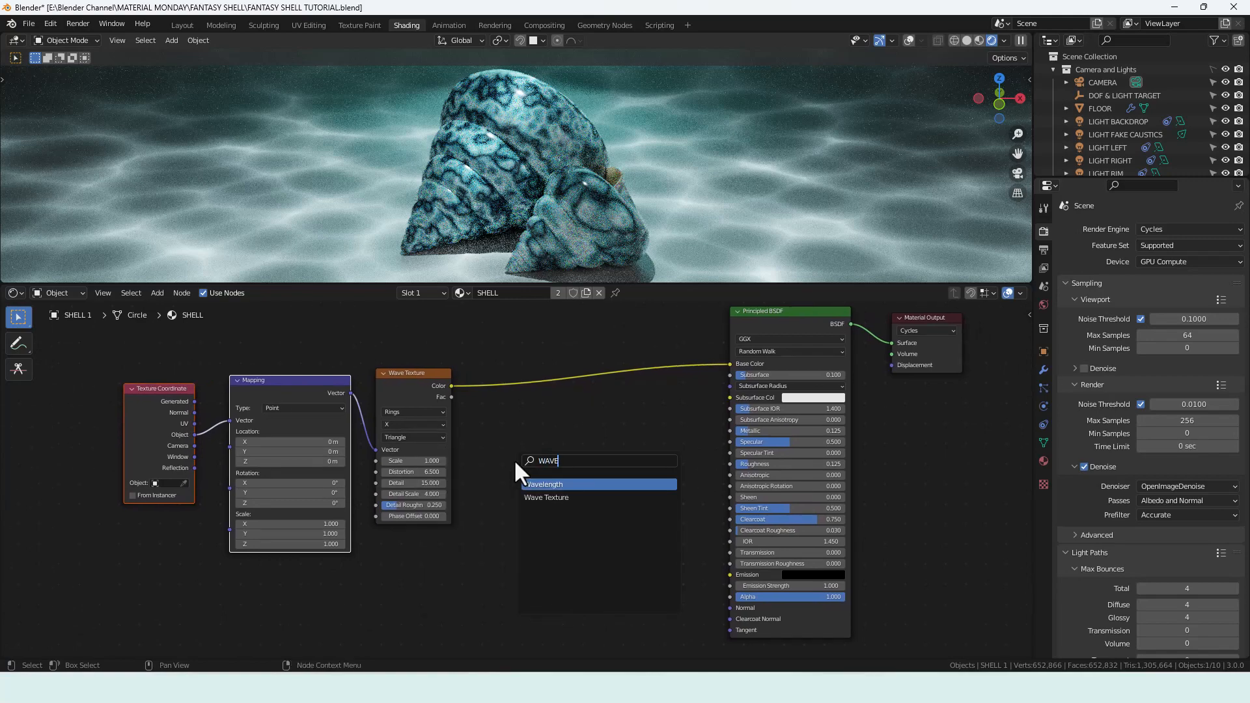
click(546, 497)
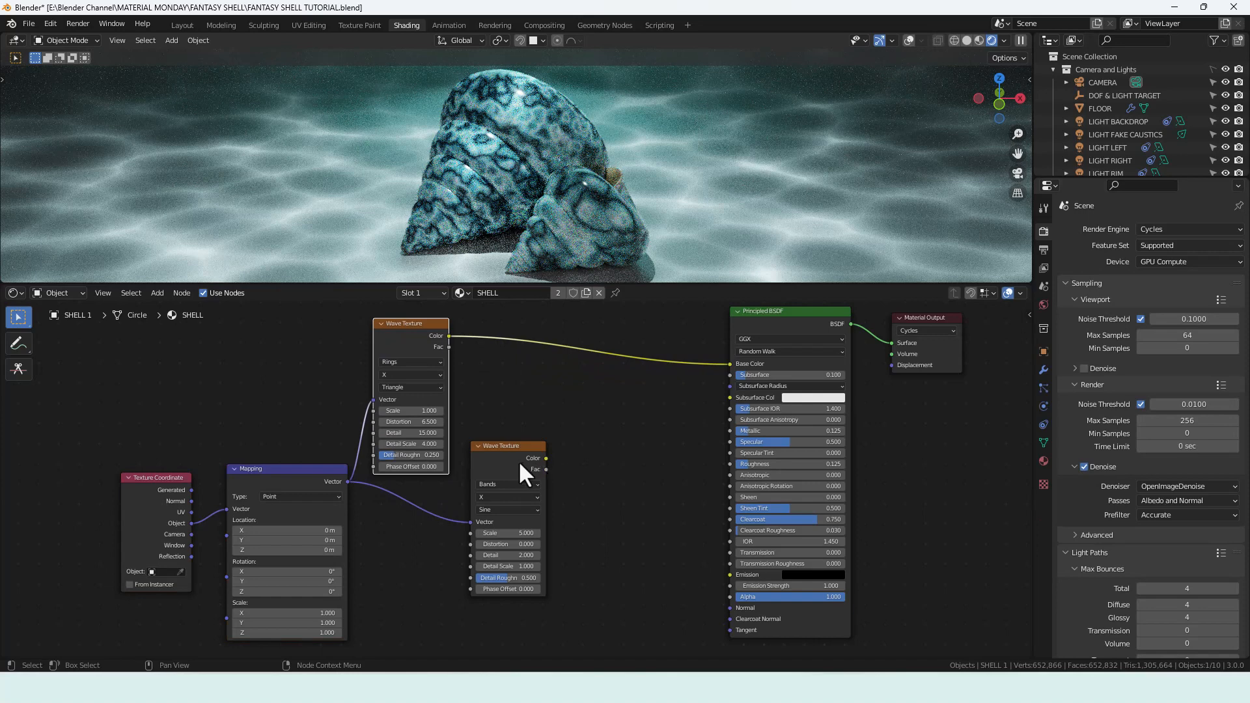
mouse_move(394, 351)
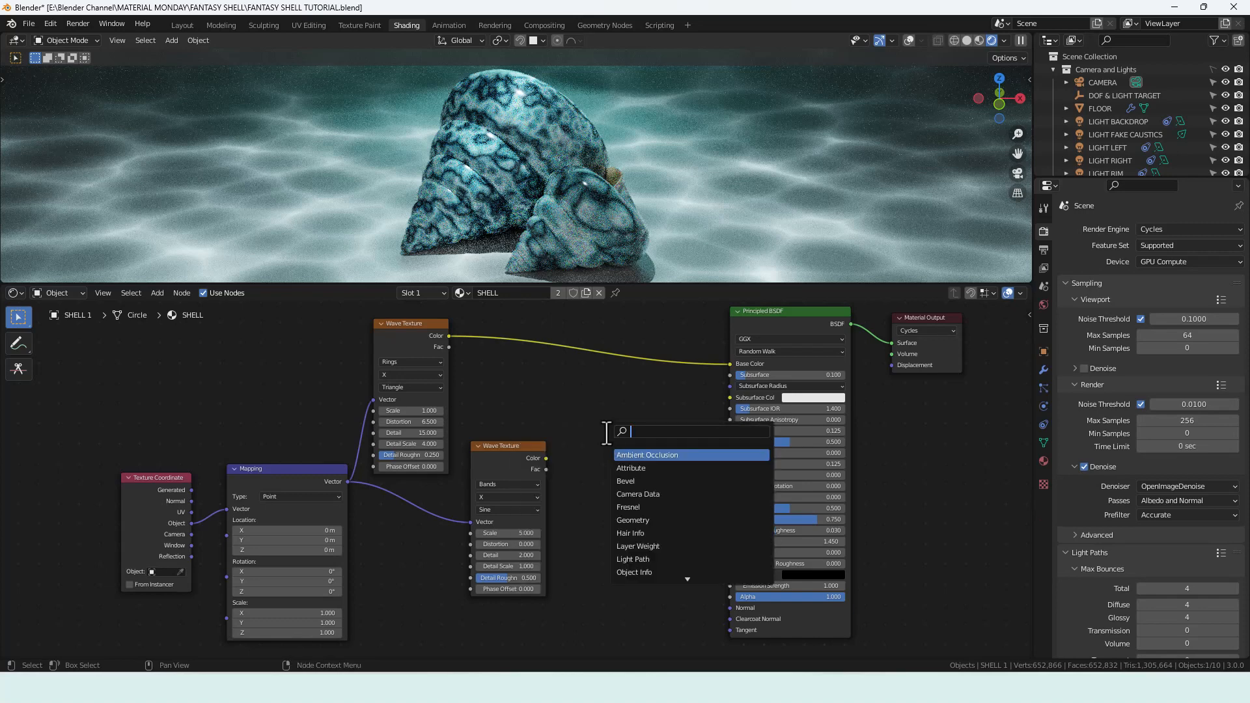
text(MIX)
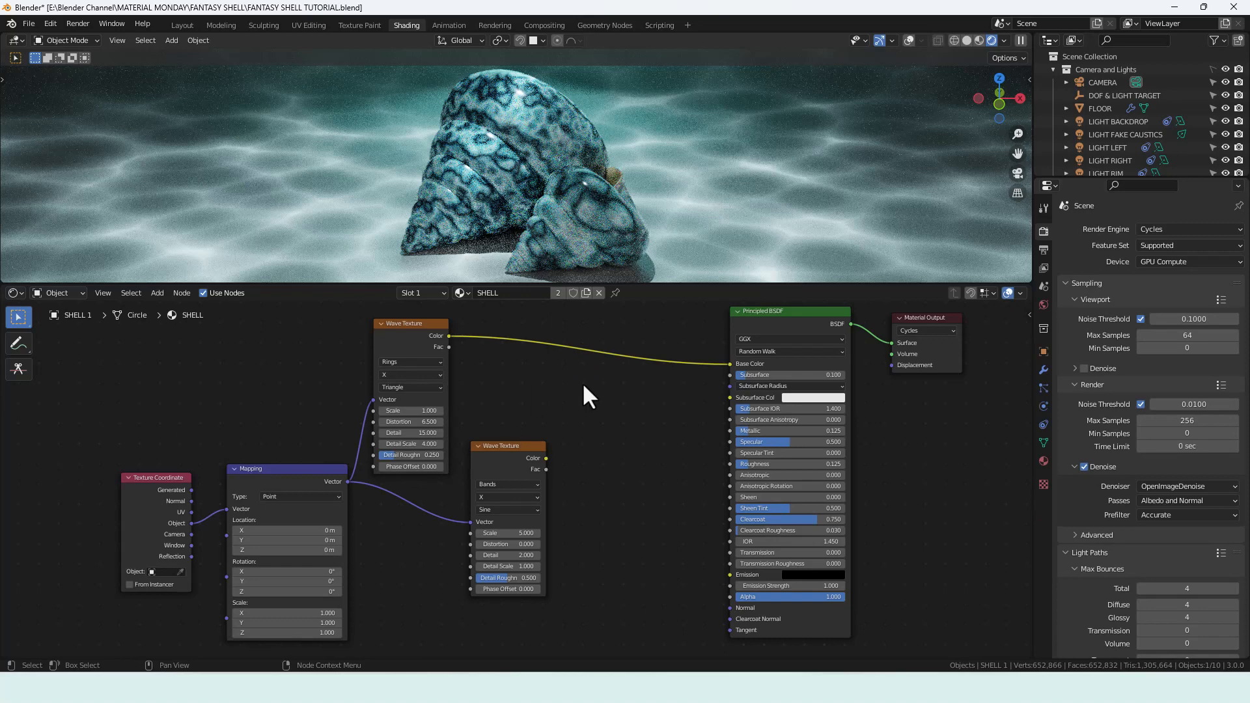
mouse_move(556, 489)
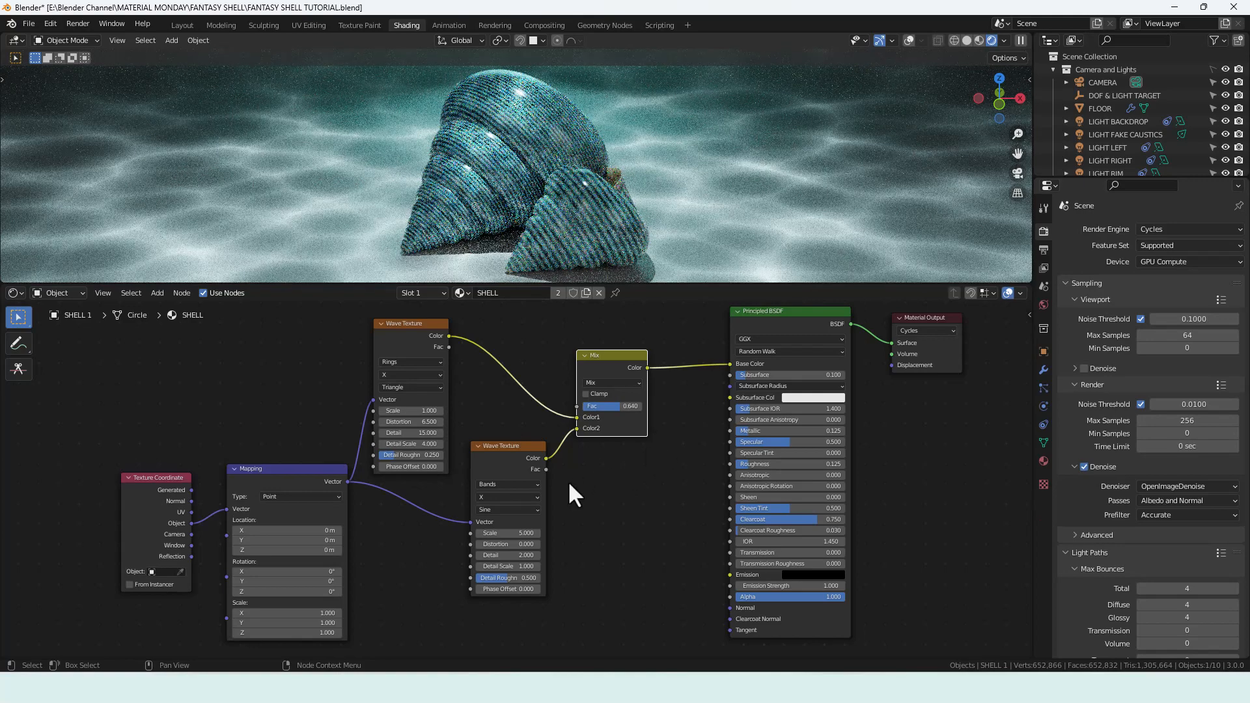
Set the second wave texture to rings and edit its distortion and detail values
click(507, 484)
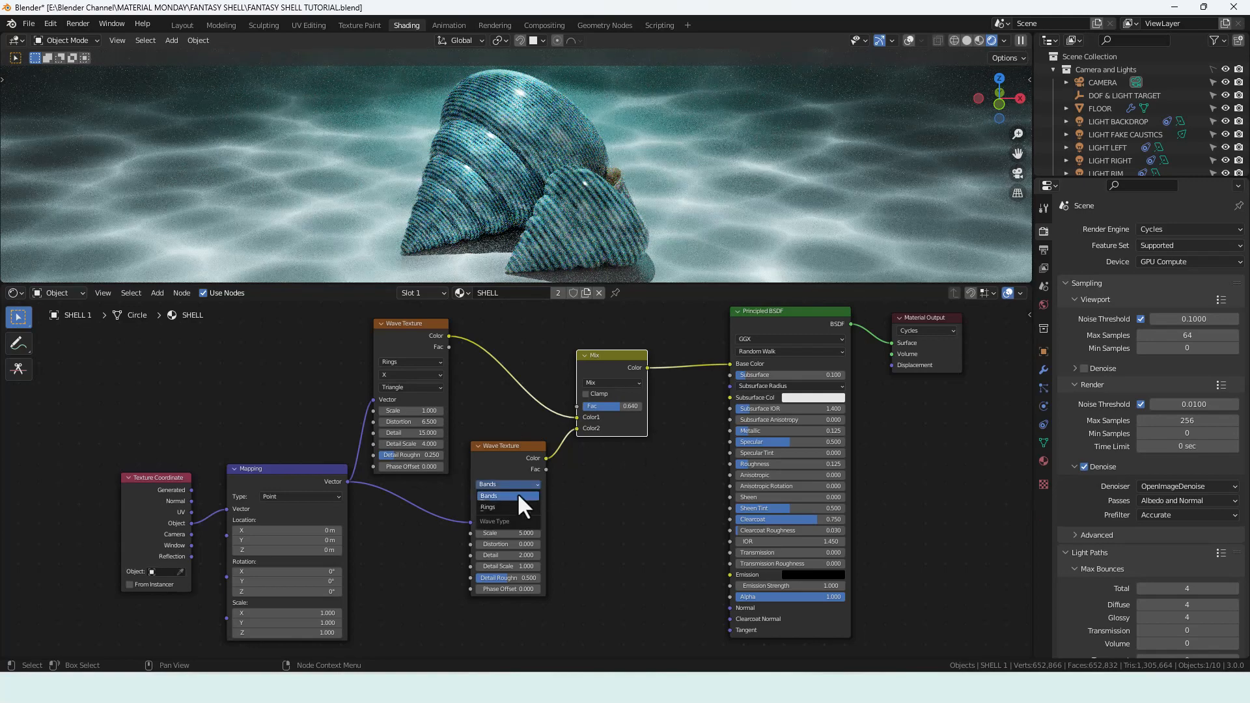
click(508, 510)
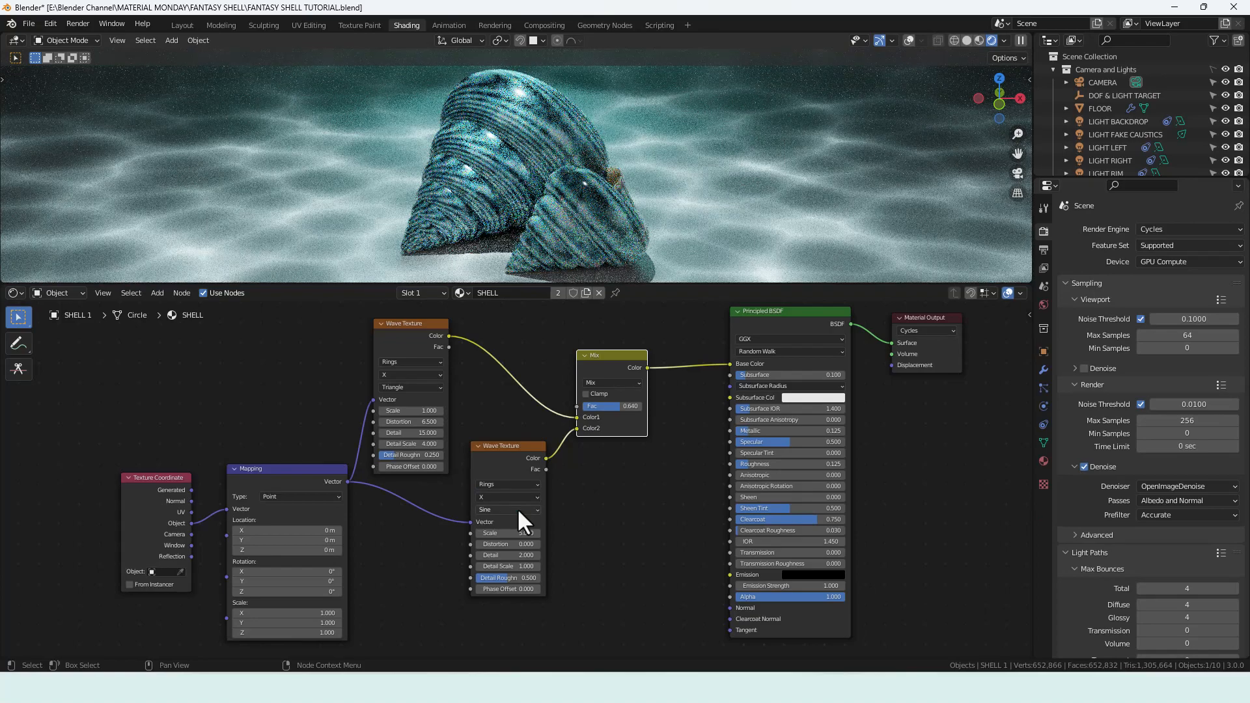
double_click(506, 532)
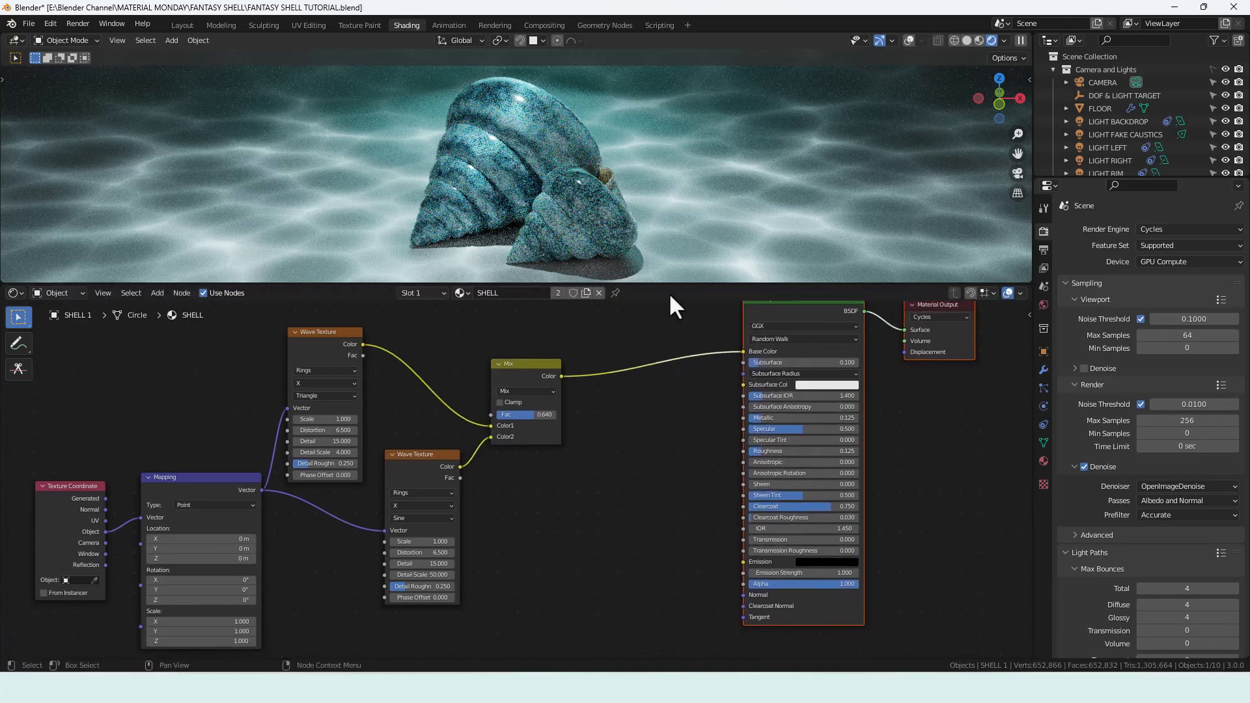
mouse_move(606, 541)
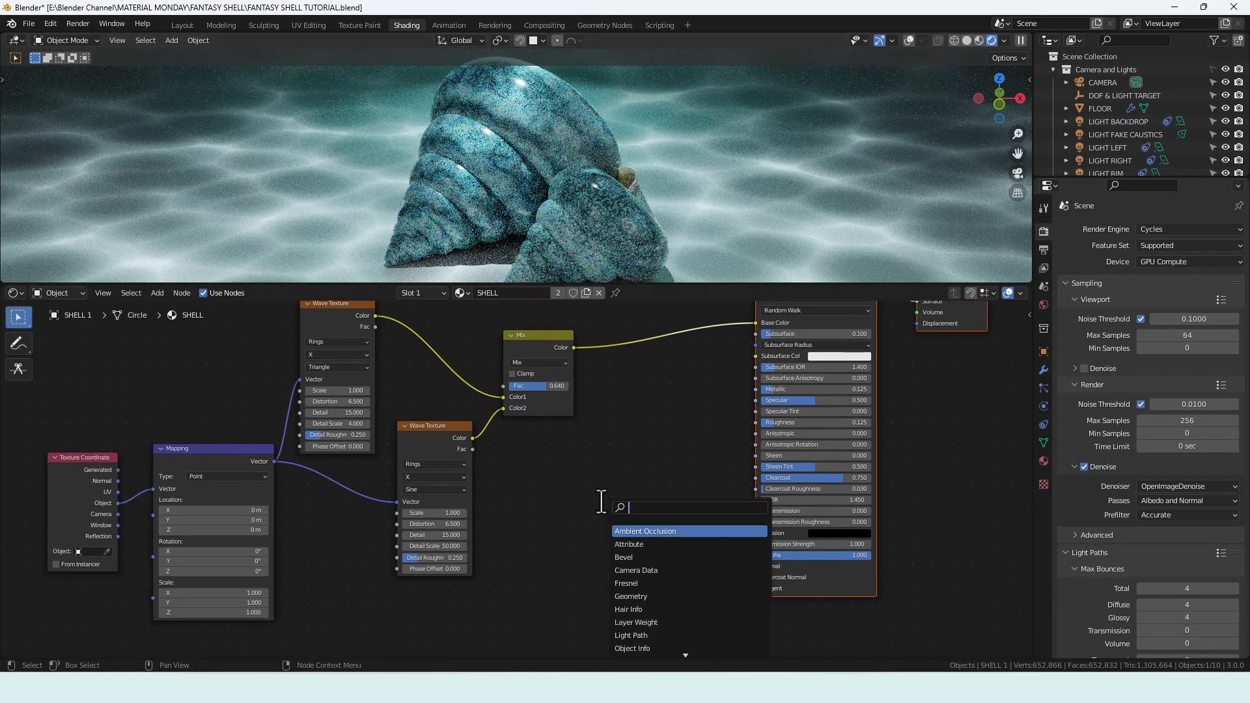
Add a Noise Texture node to drive the shell's bump surface
text(NOISE)
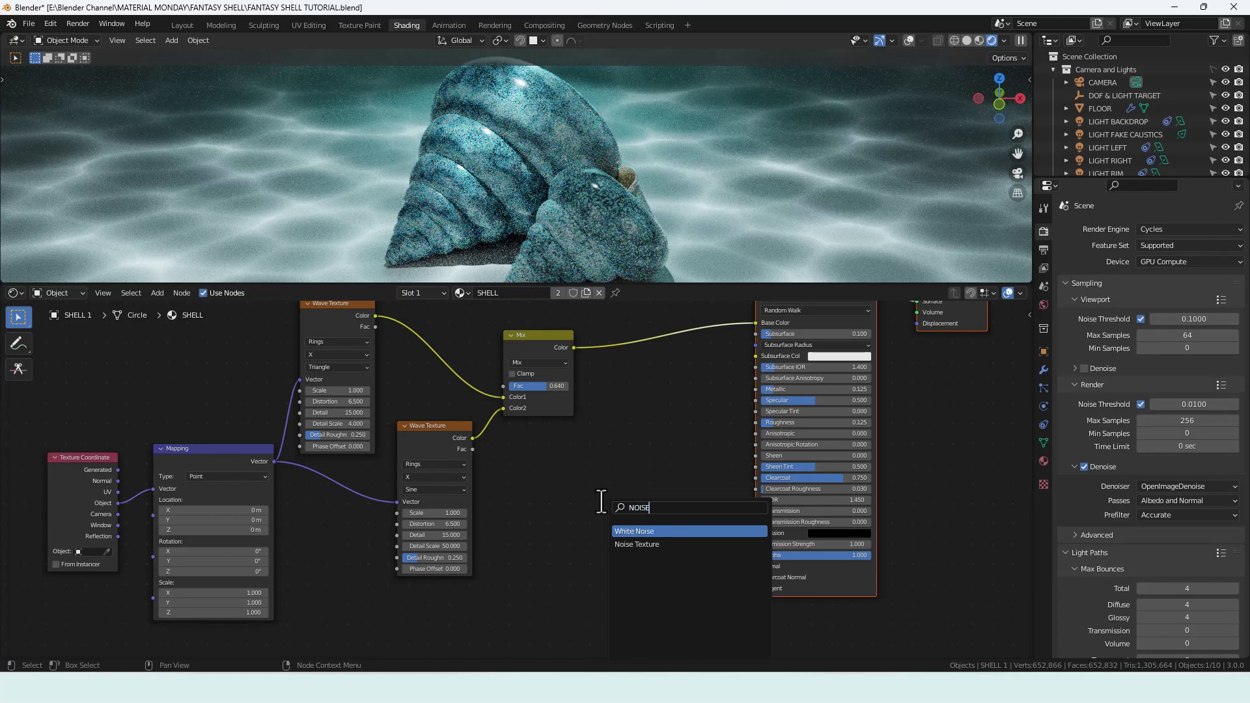
click(637, 544)
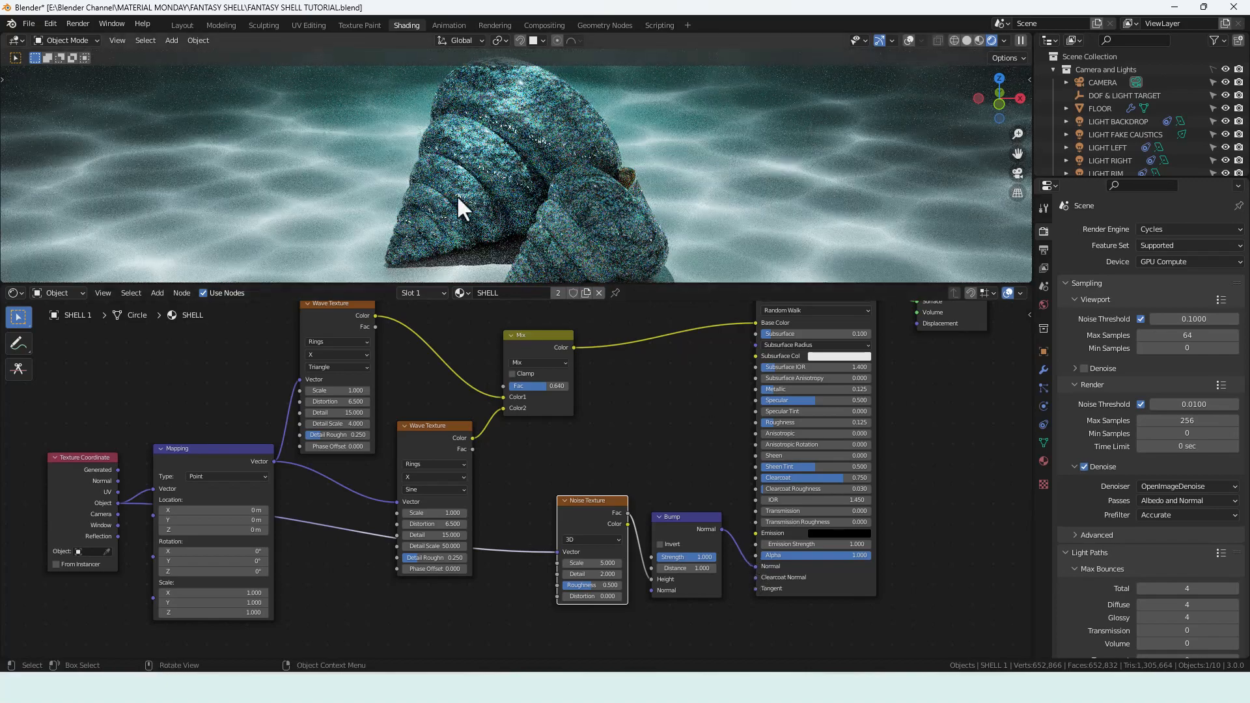
mouse_move(690, 455)
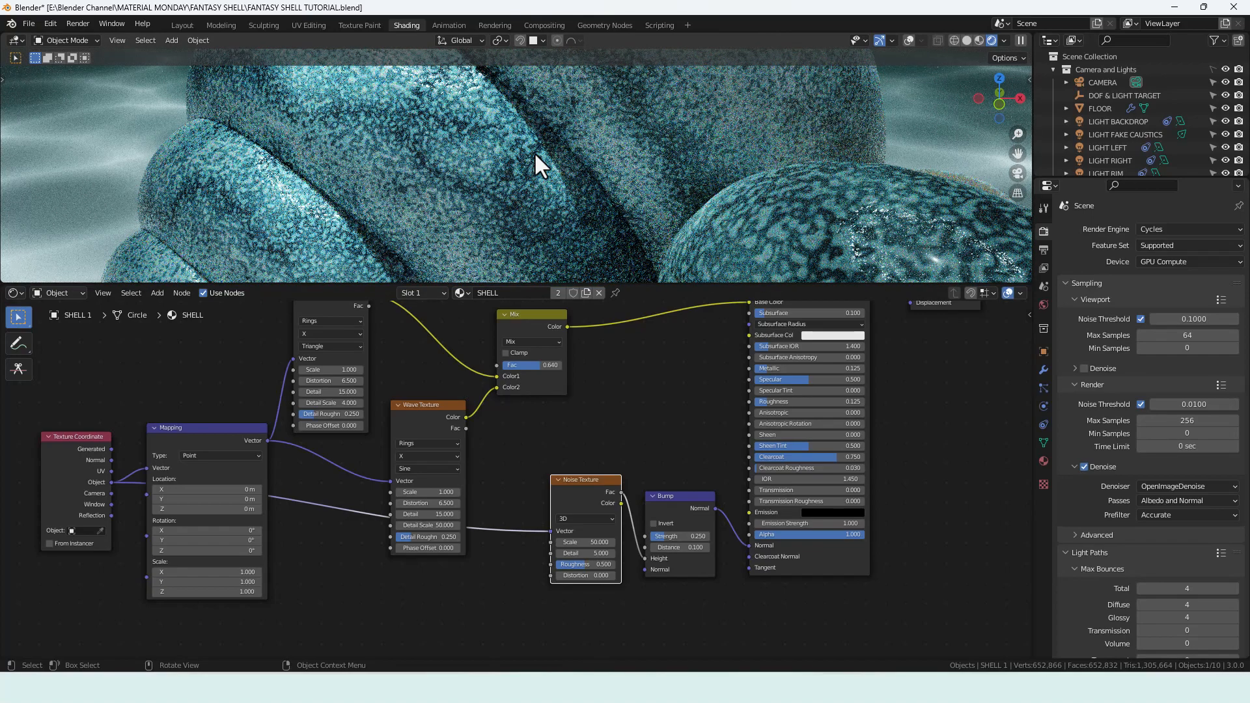
mouse_move(486, 117)
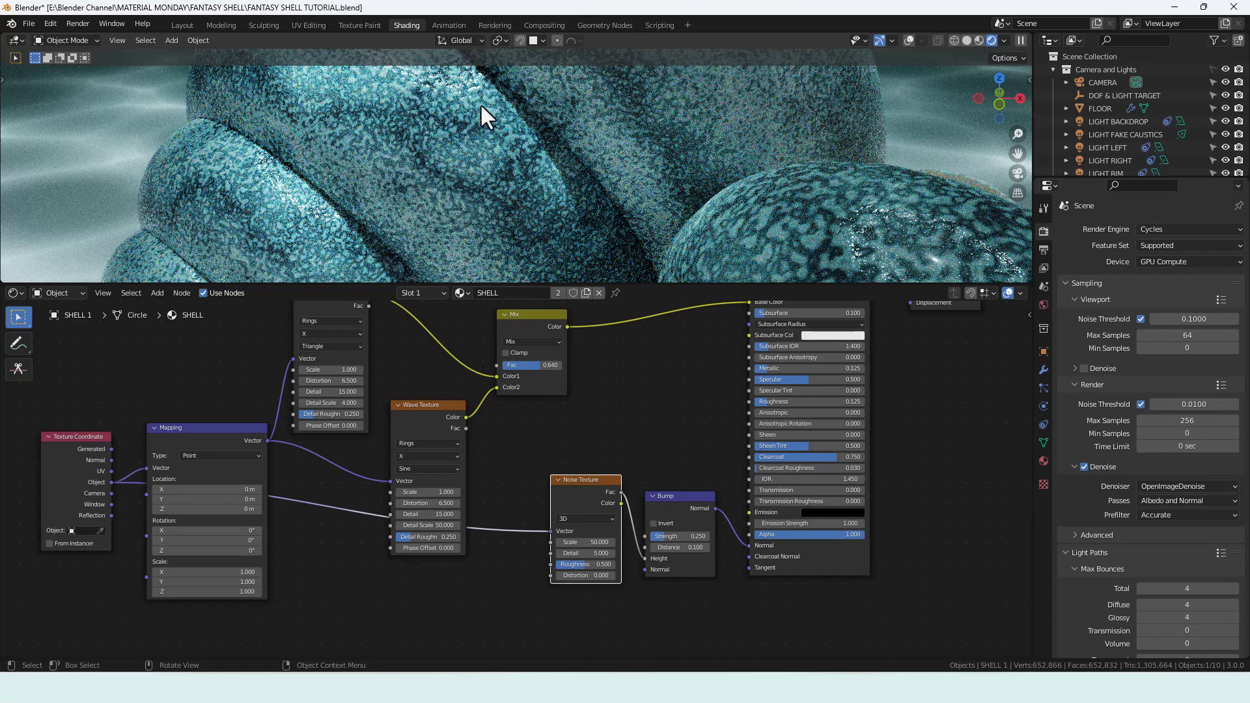
mouse_move(533, 210)
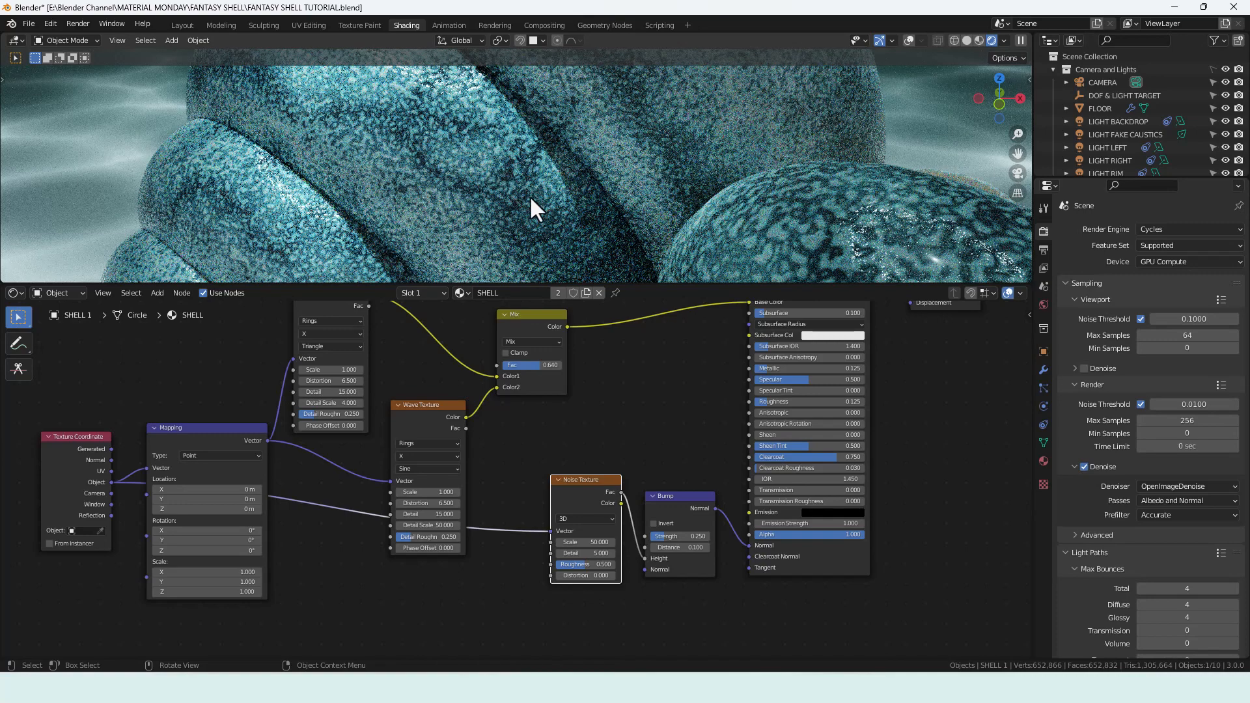
mouse_move(805, 244)
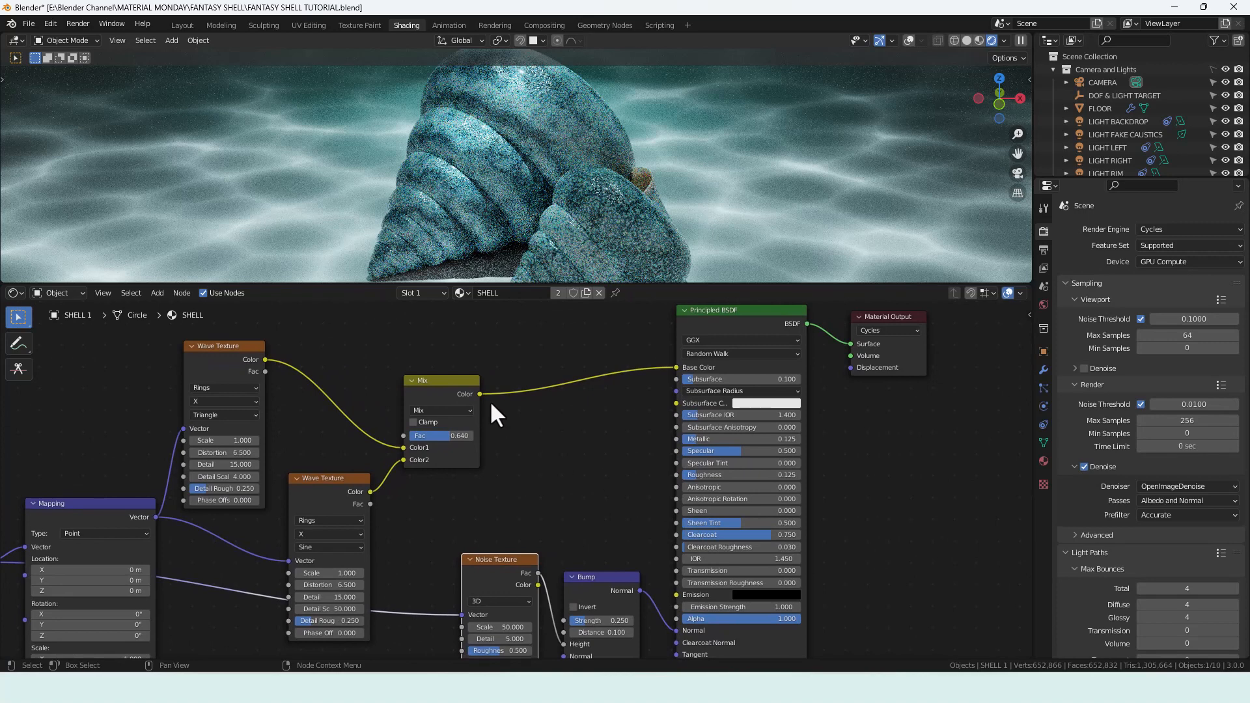
mouse_move(729, 546)
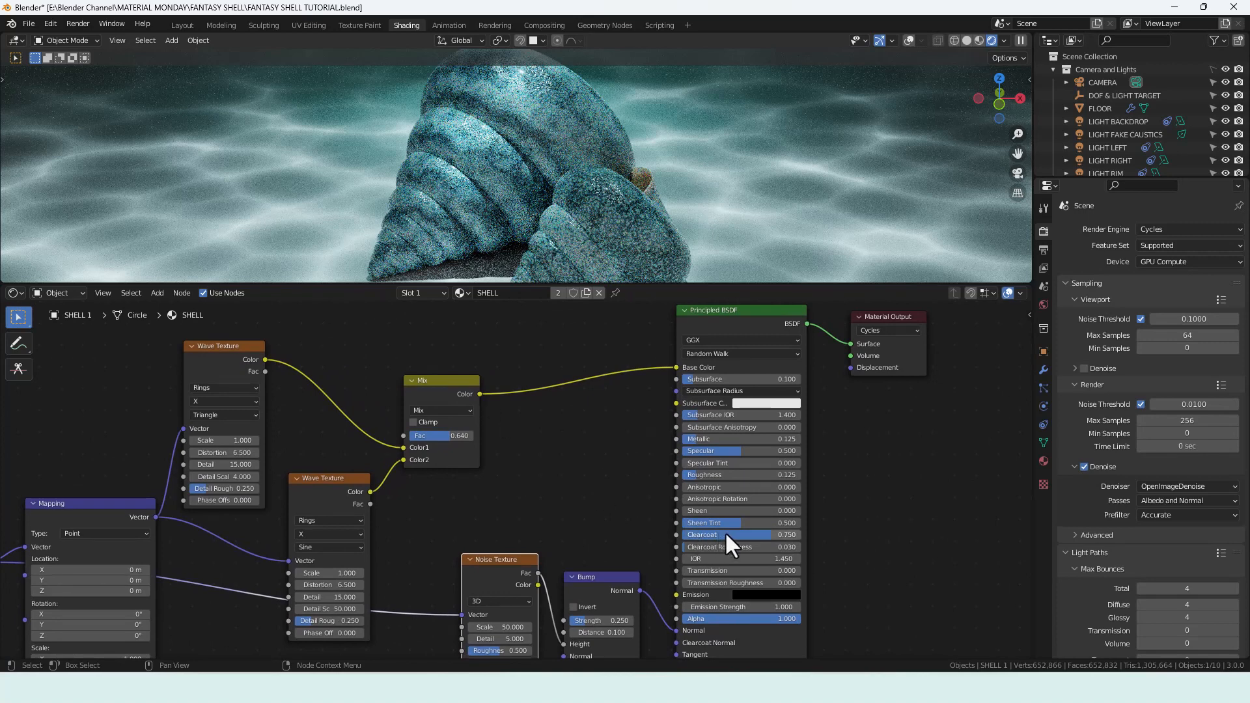
mouse_move(538, 424)
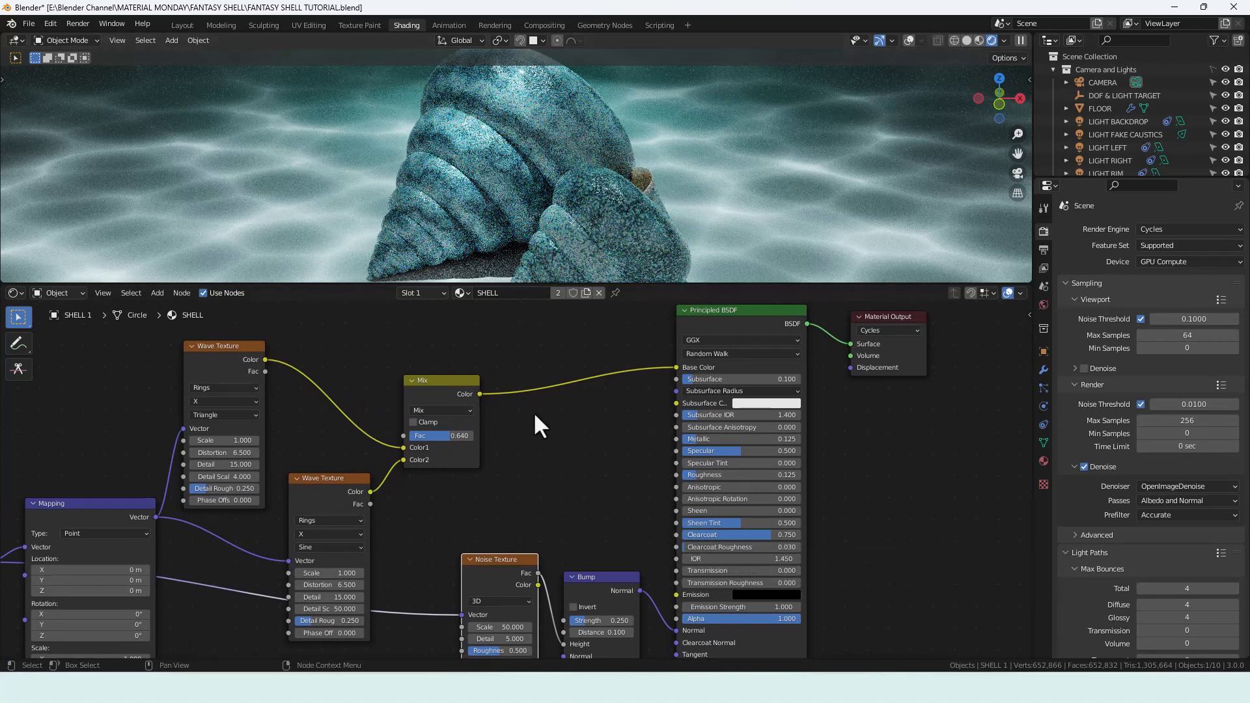
mouse_move(486, 407)
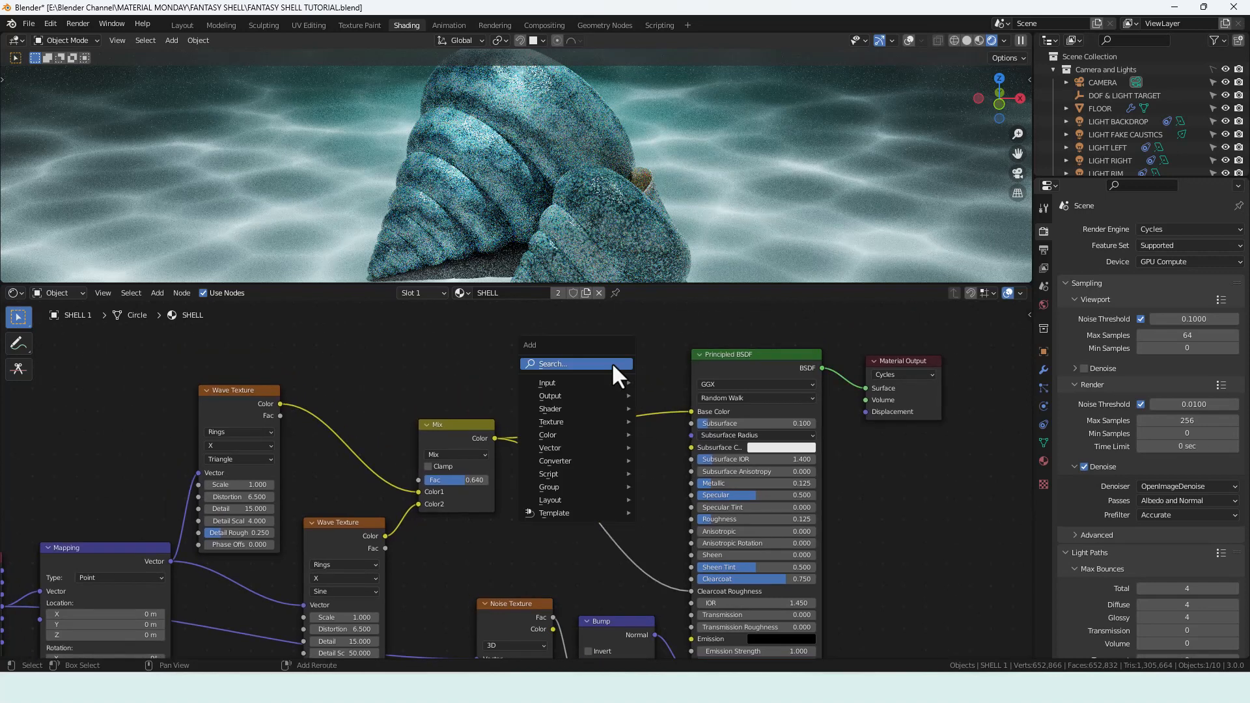
Add a ColorRamp between Mix and Base Color with HSL Near blending, previewed via a Viewer
text(co)
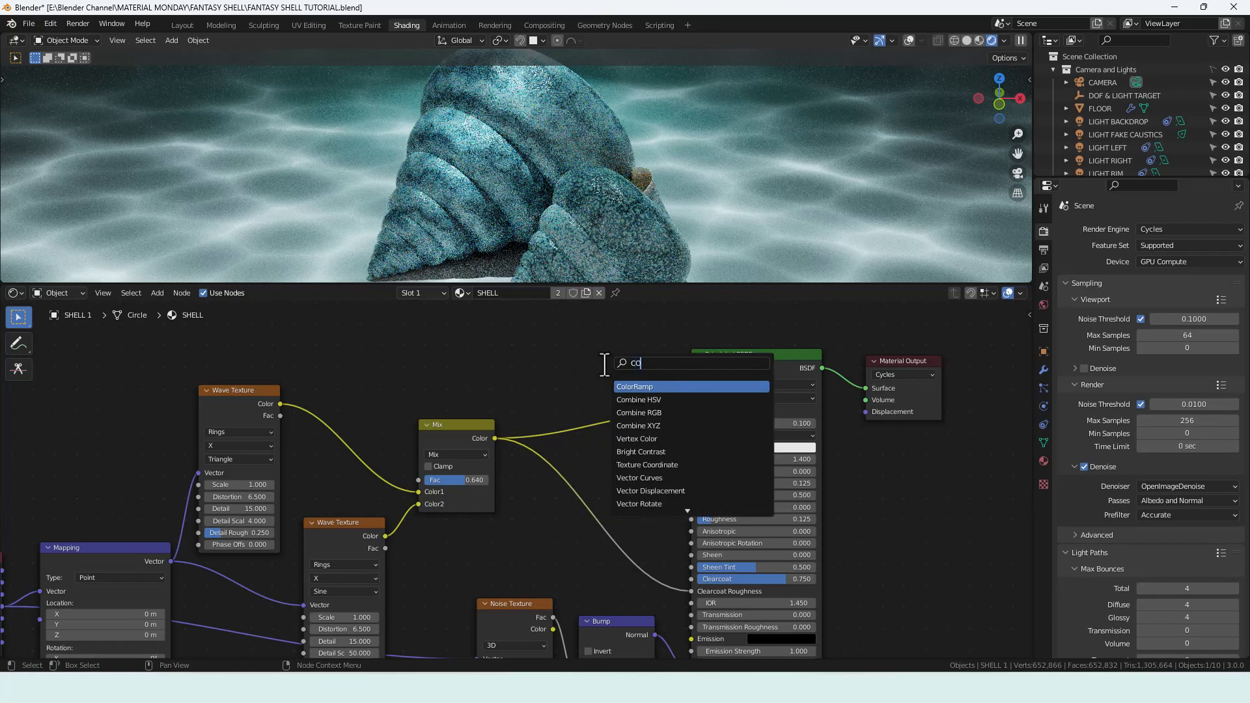
click(634, 385)
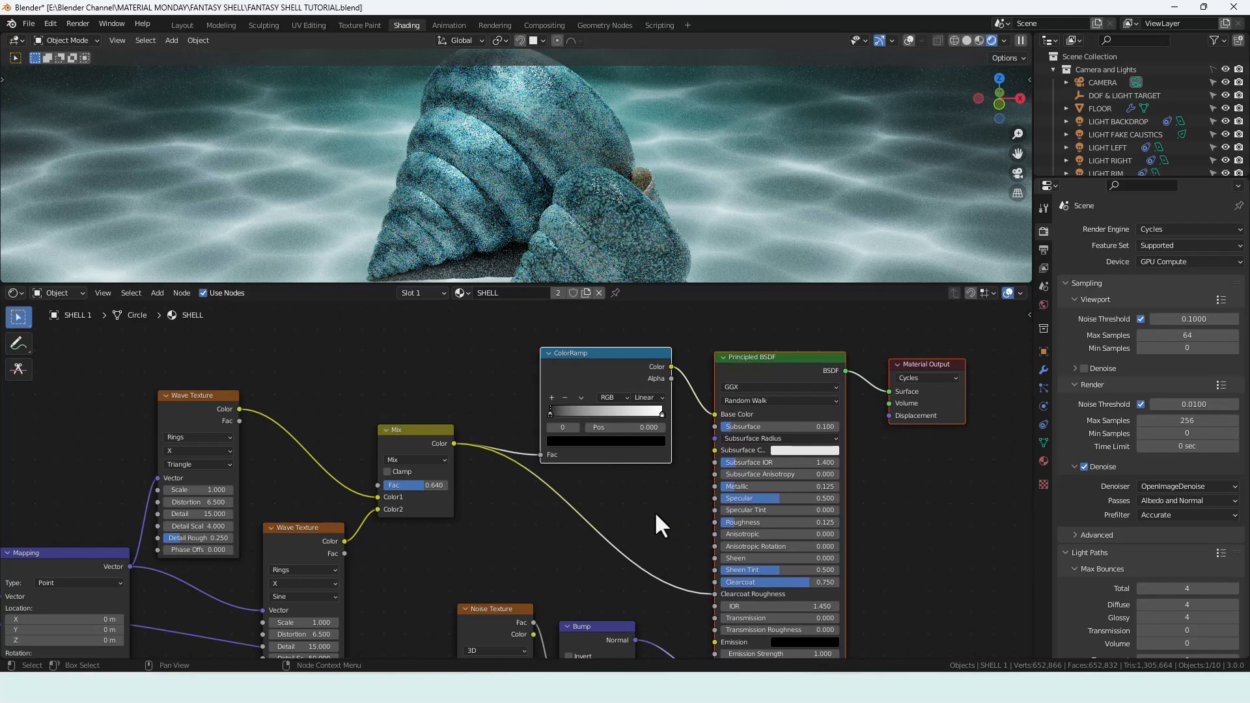
click(611, 397)
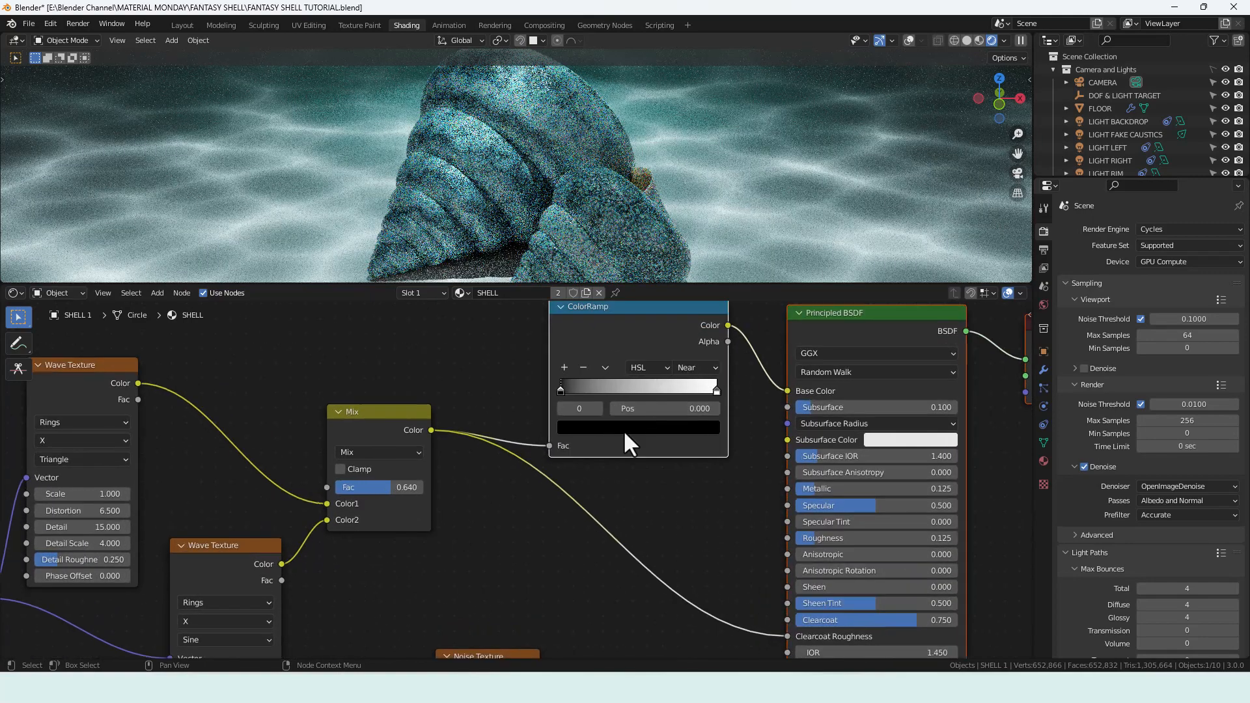
click(694, 367)
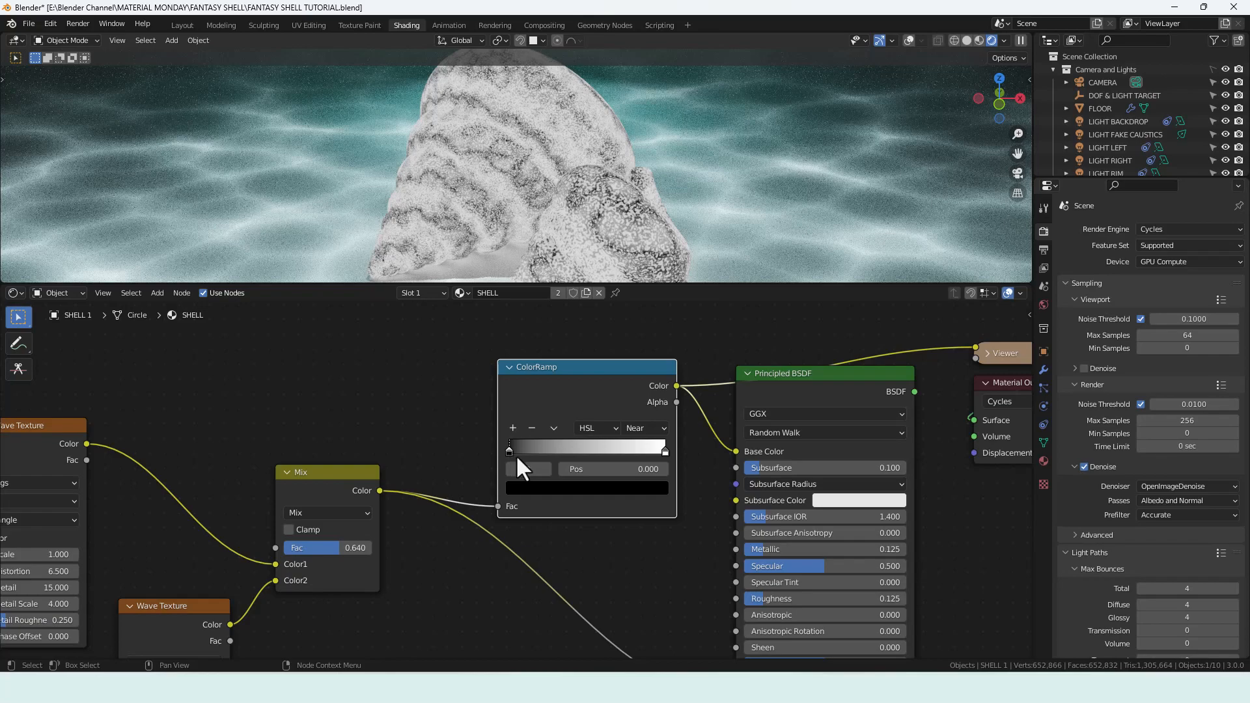
Colour the ramp's first stop pale yellow and the second stop pink
click(528, 469)
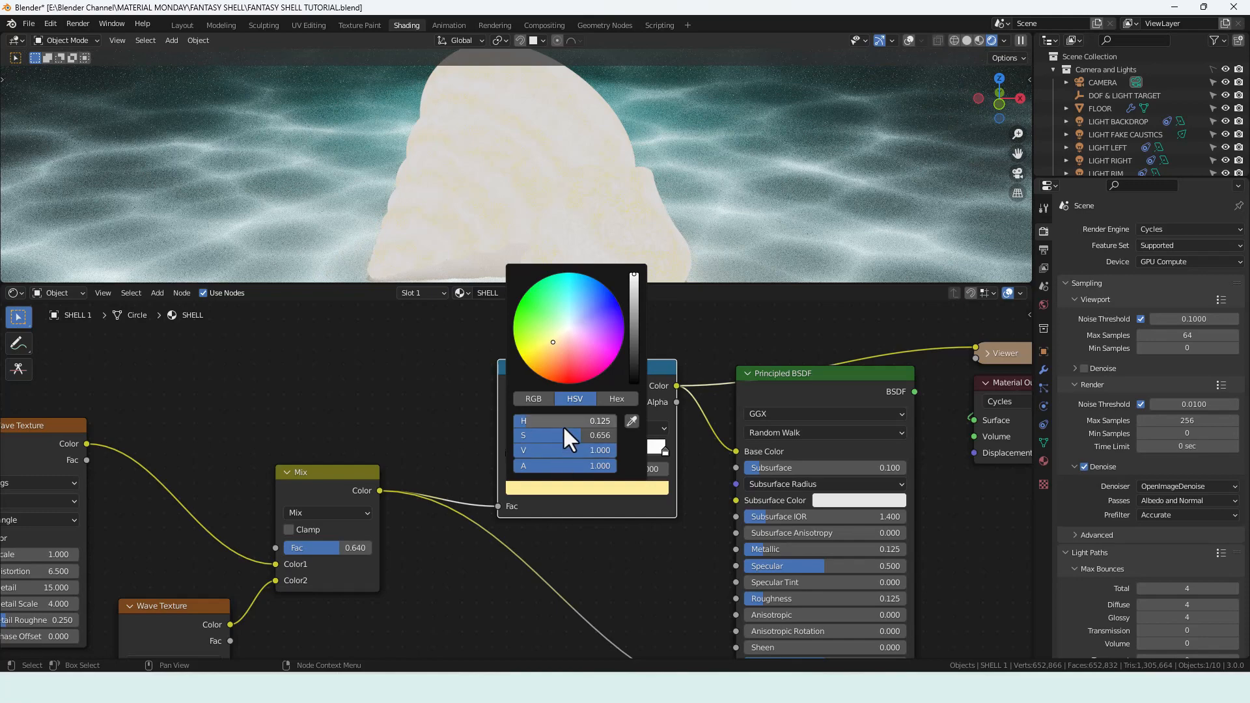
click(566, 435)
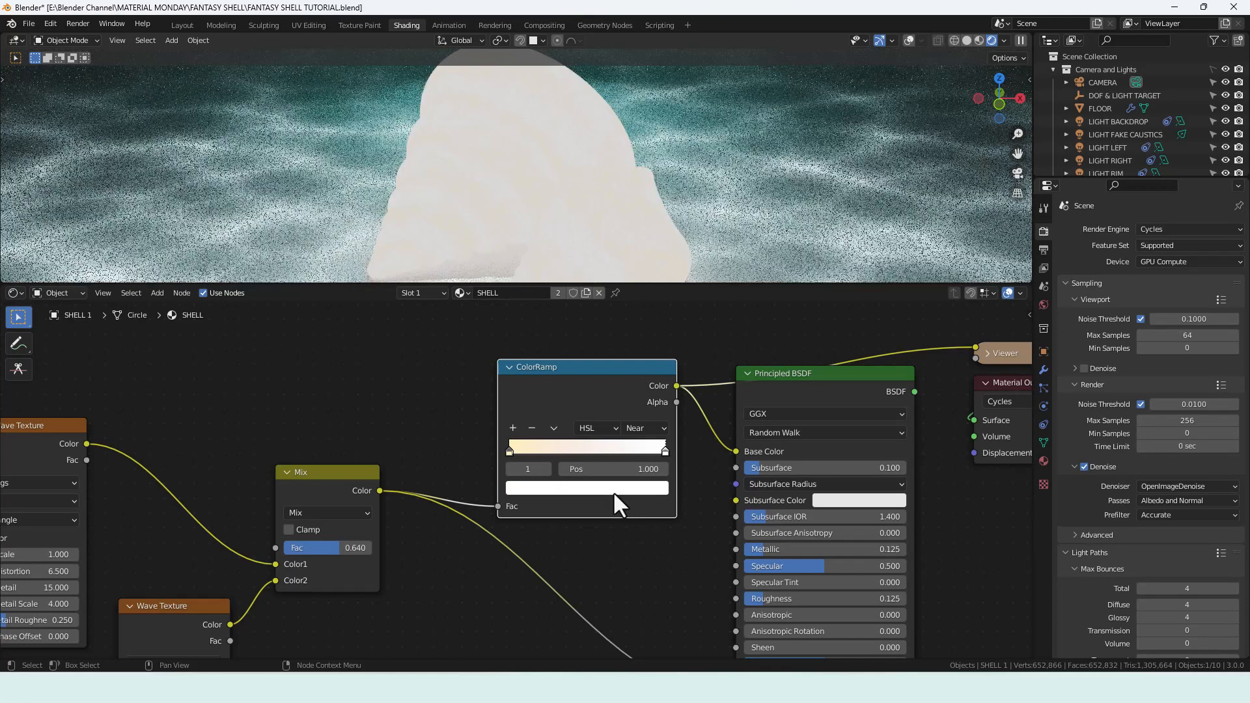
click(587, 488)
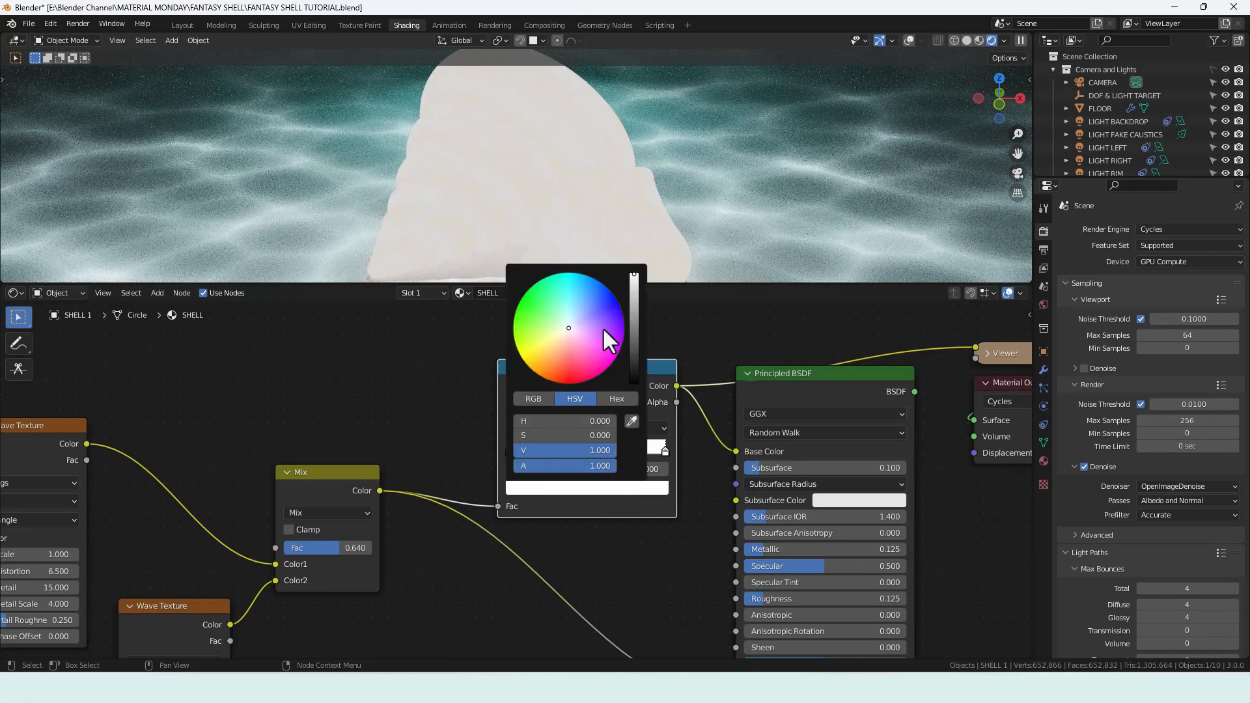
mouse_move(586, 343)
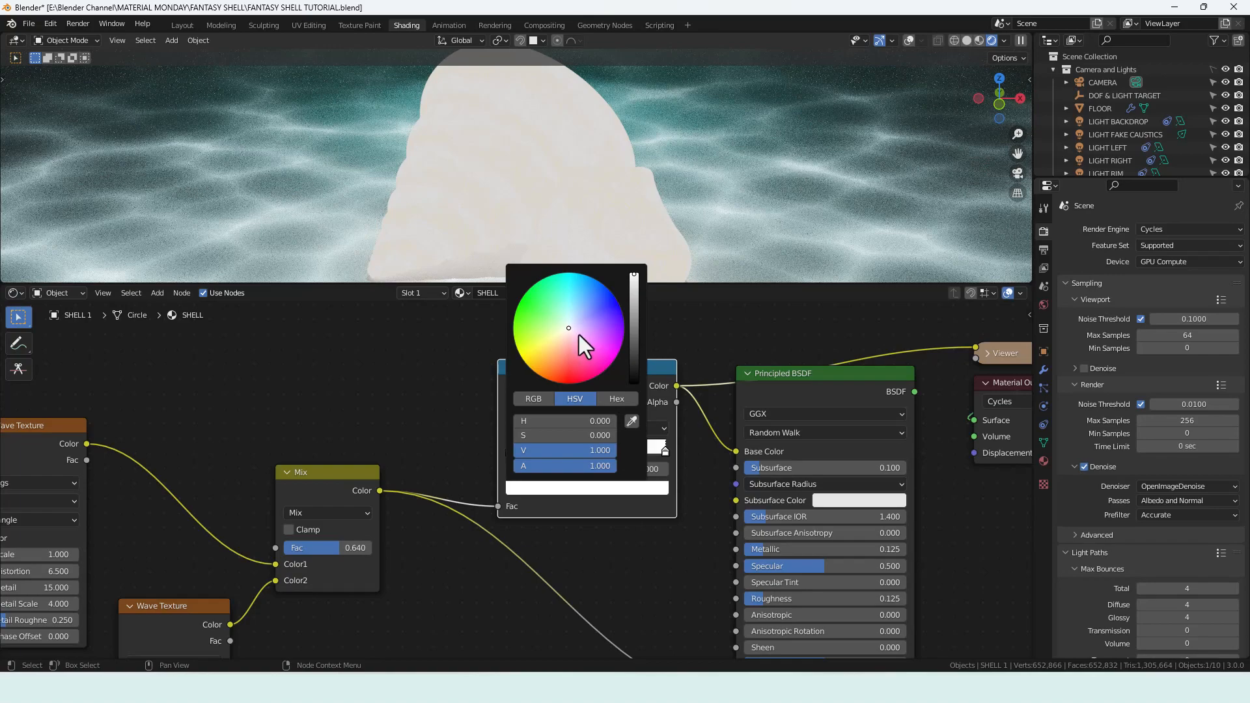
click(578, 332)
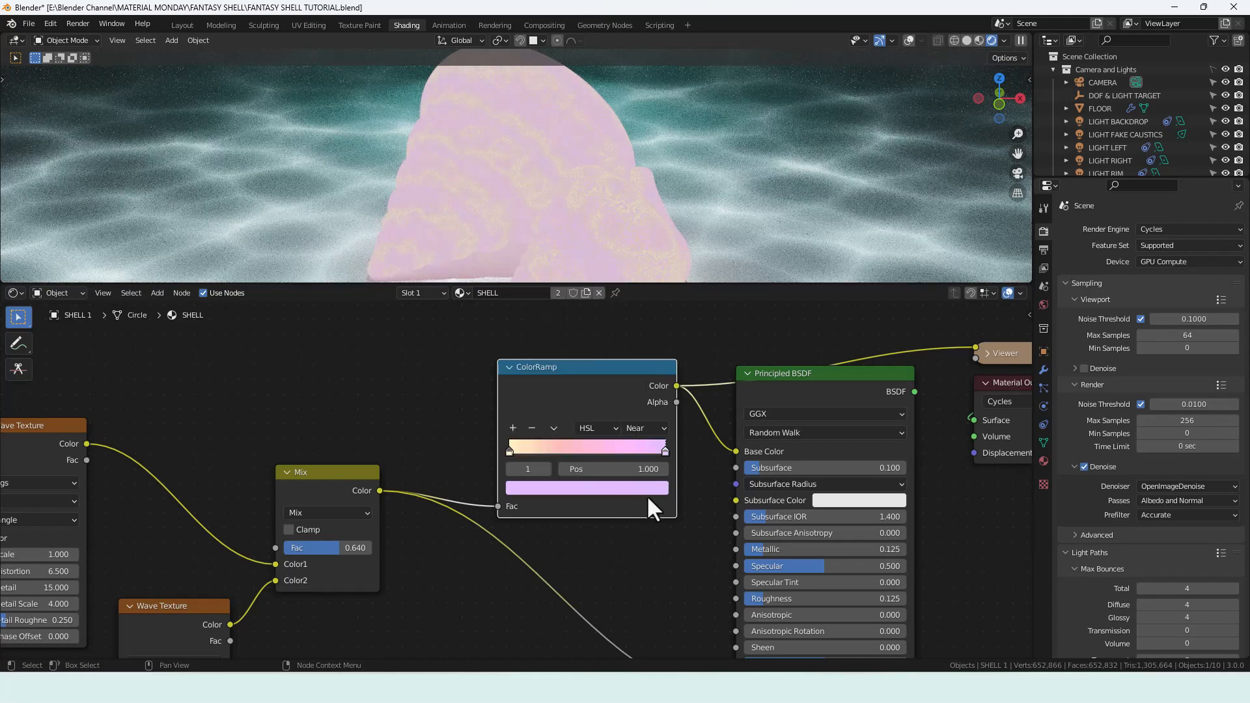
mouse_move(514, 445)
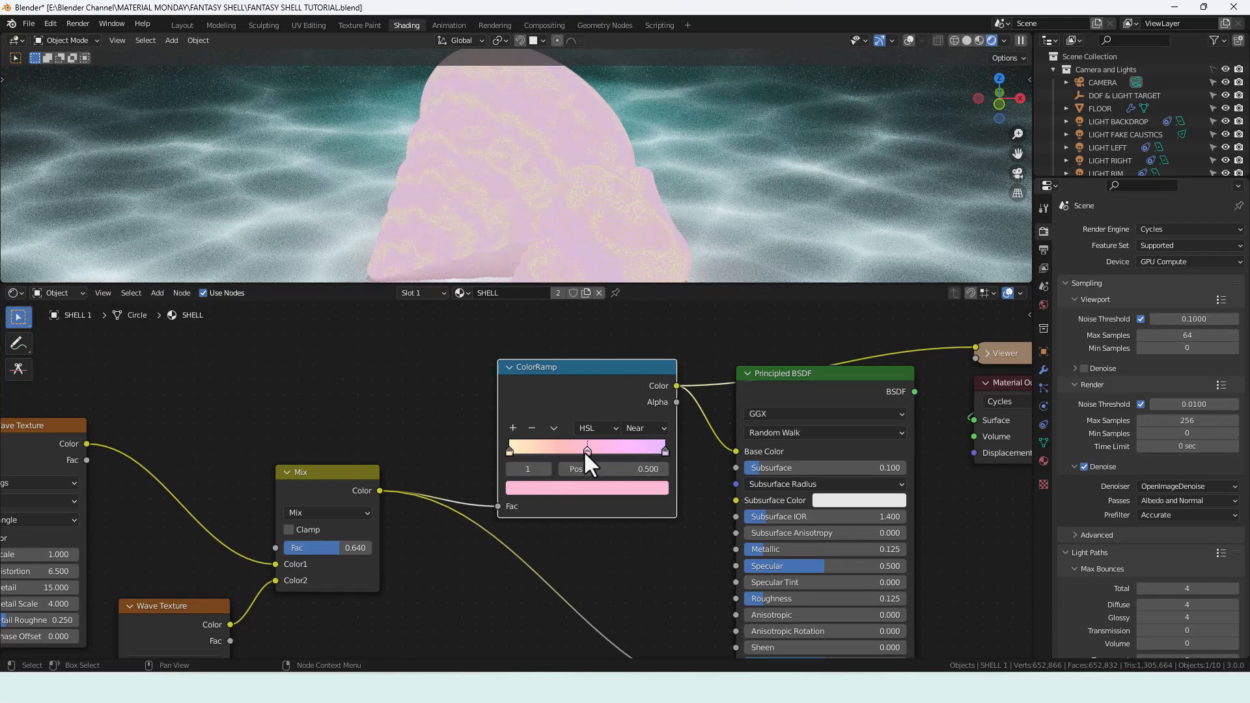
mouse_move(589, 499)
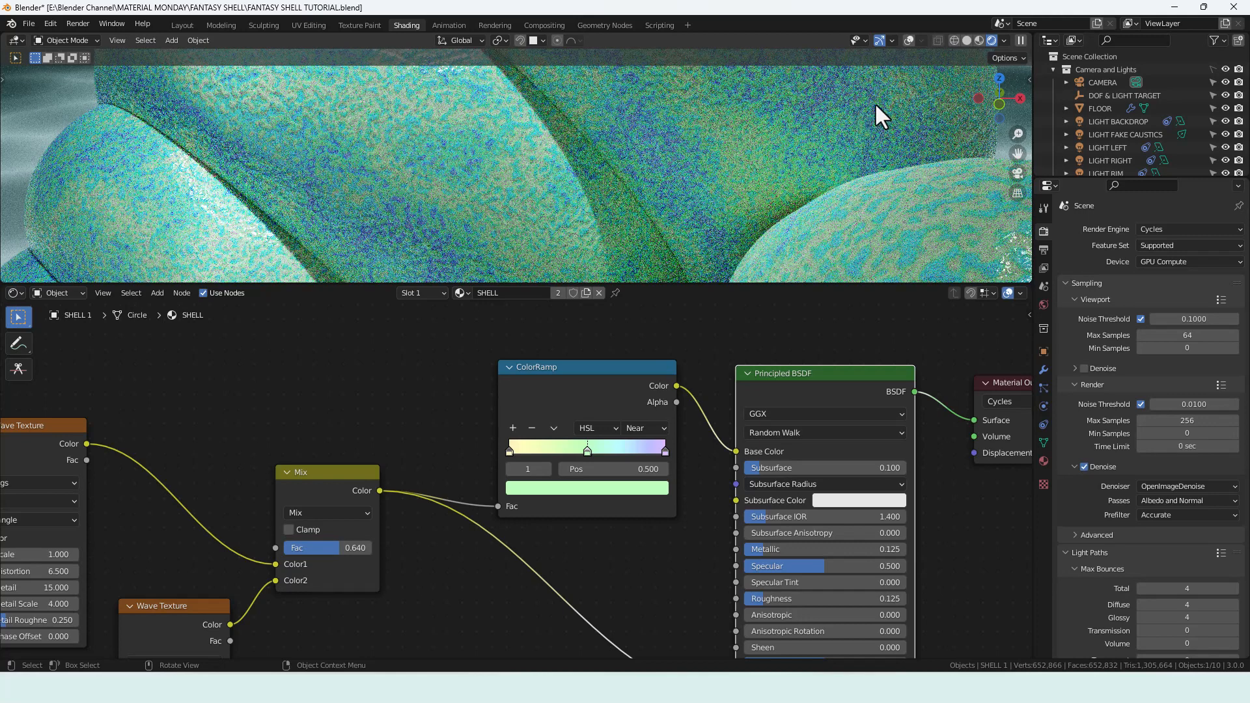
mouse_move(590, 233)
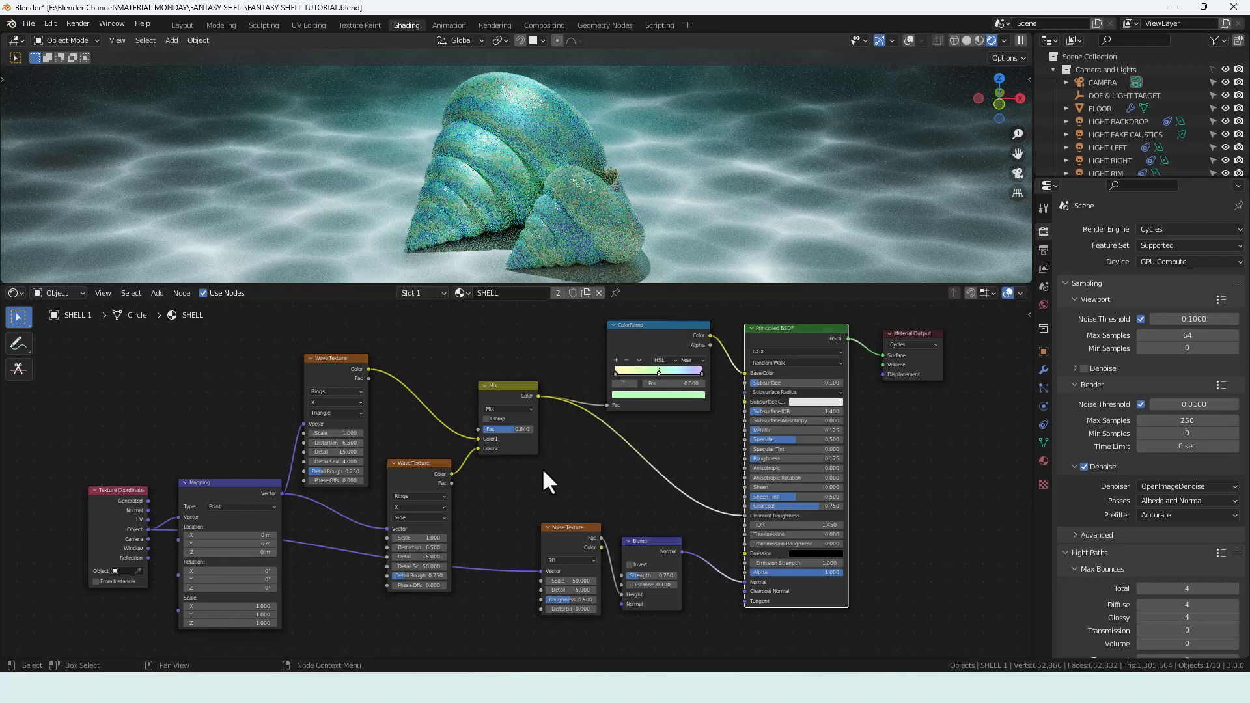
mouse_move(510, 498)
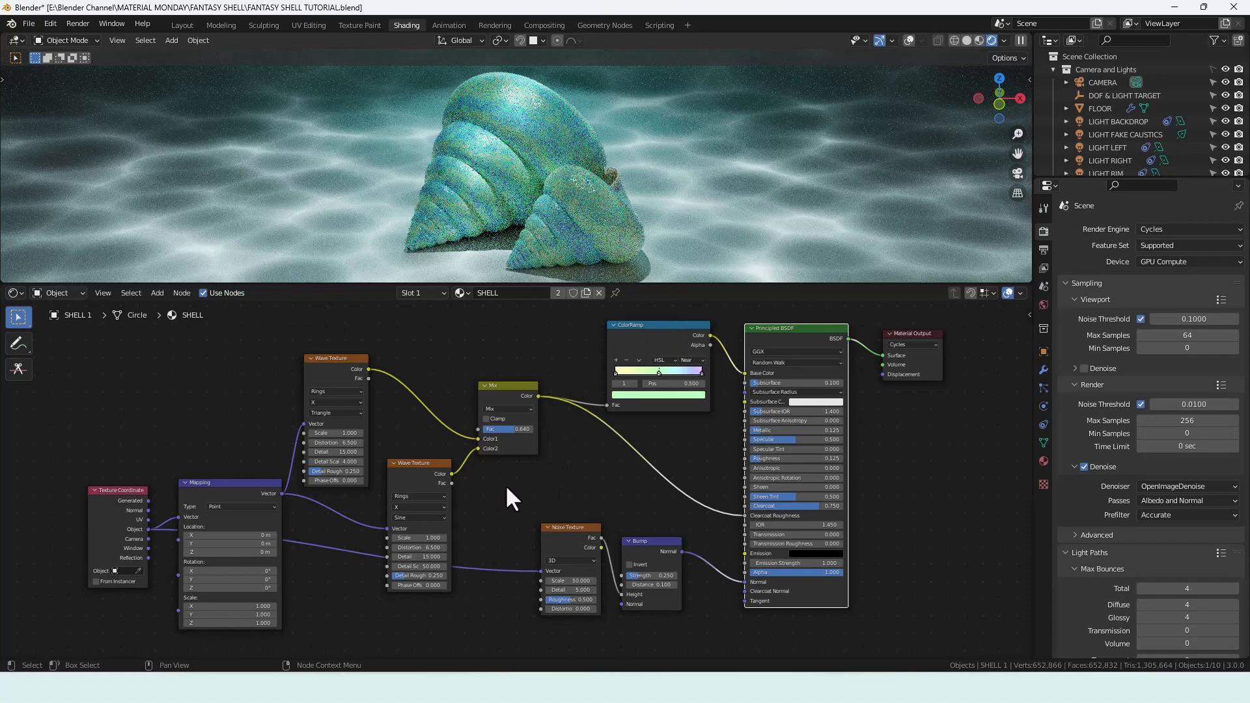
click(335, 360)
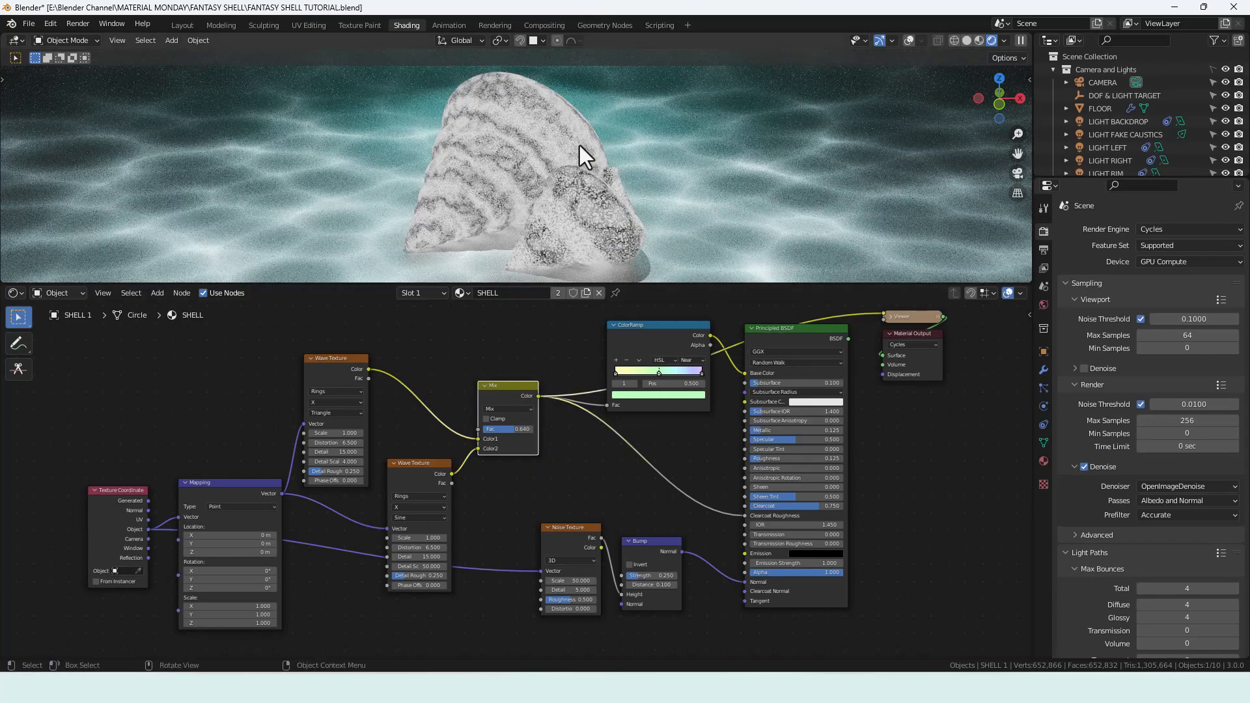
mouse_move(650, 350)
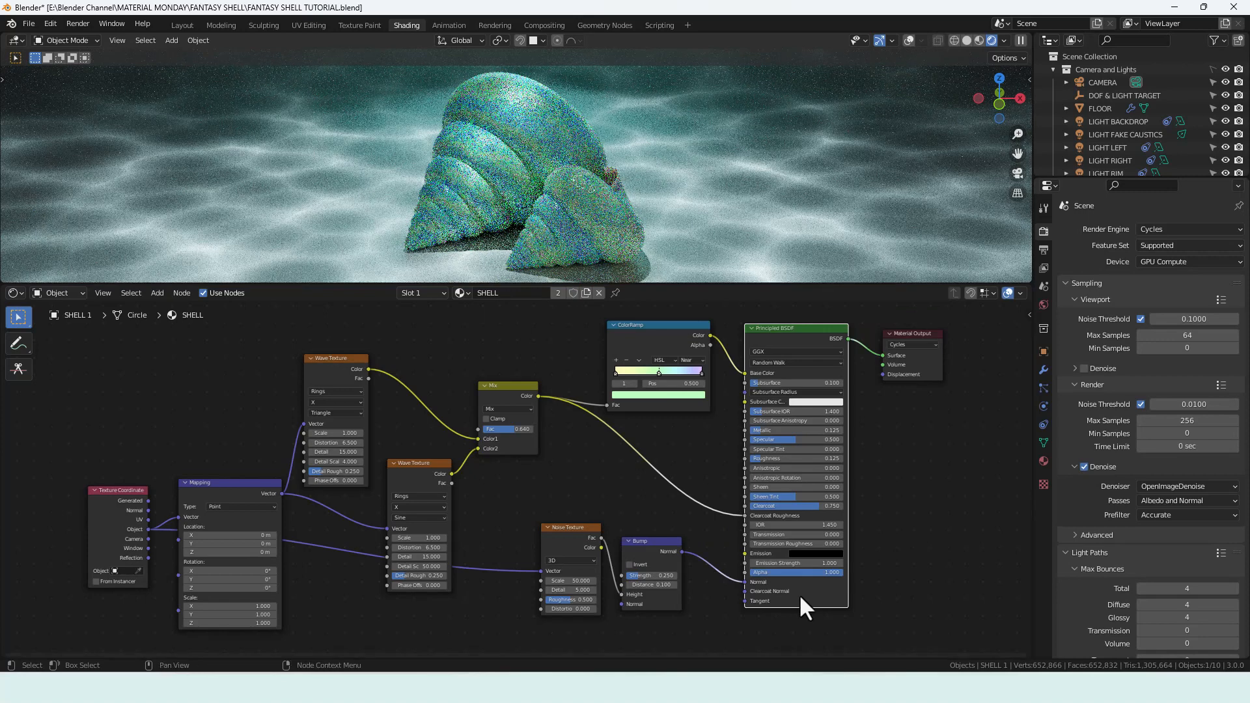
mouse_move(709, 533)
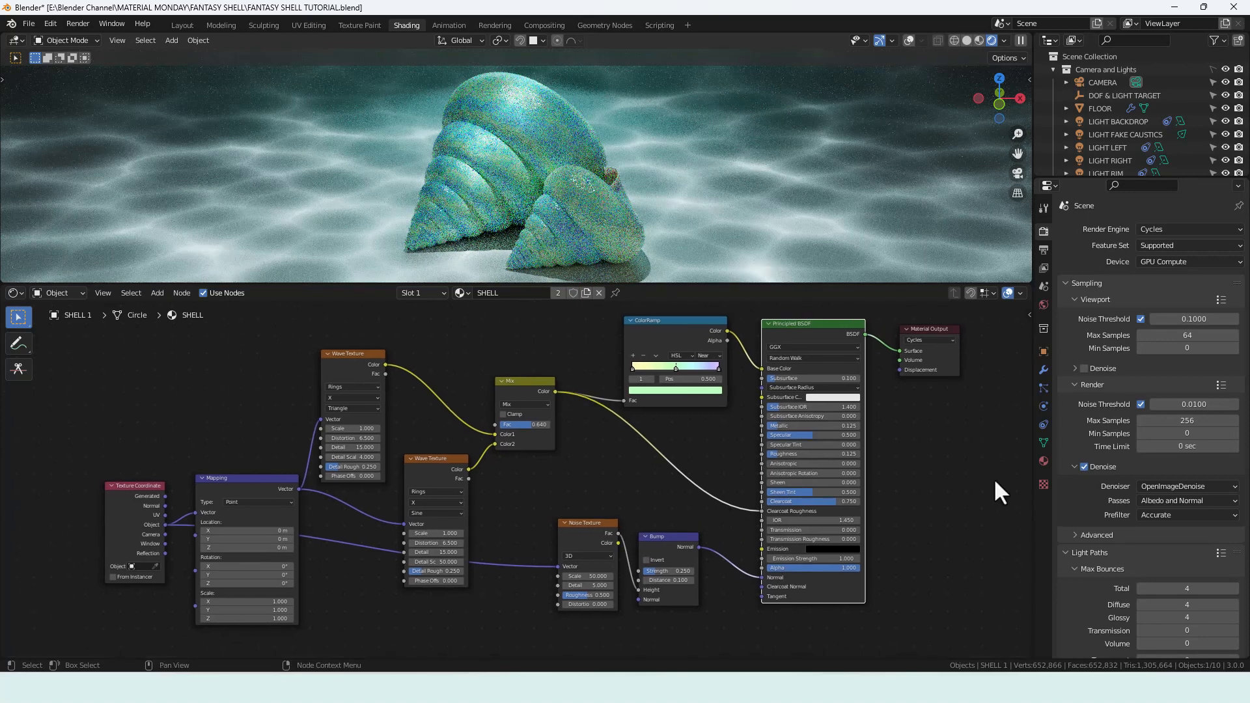
Check the Denoise render settings, then bring up the Render menu
click(1186, 421)
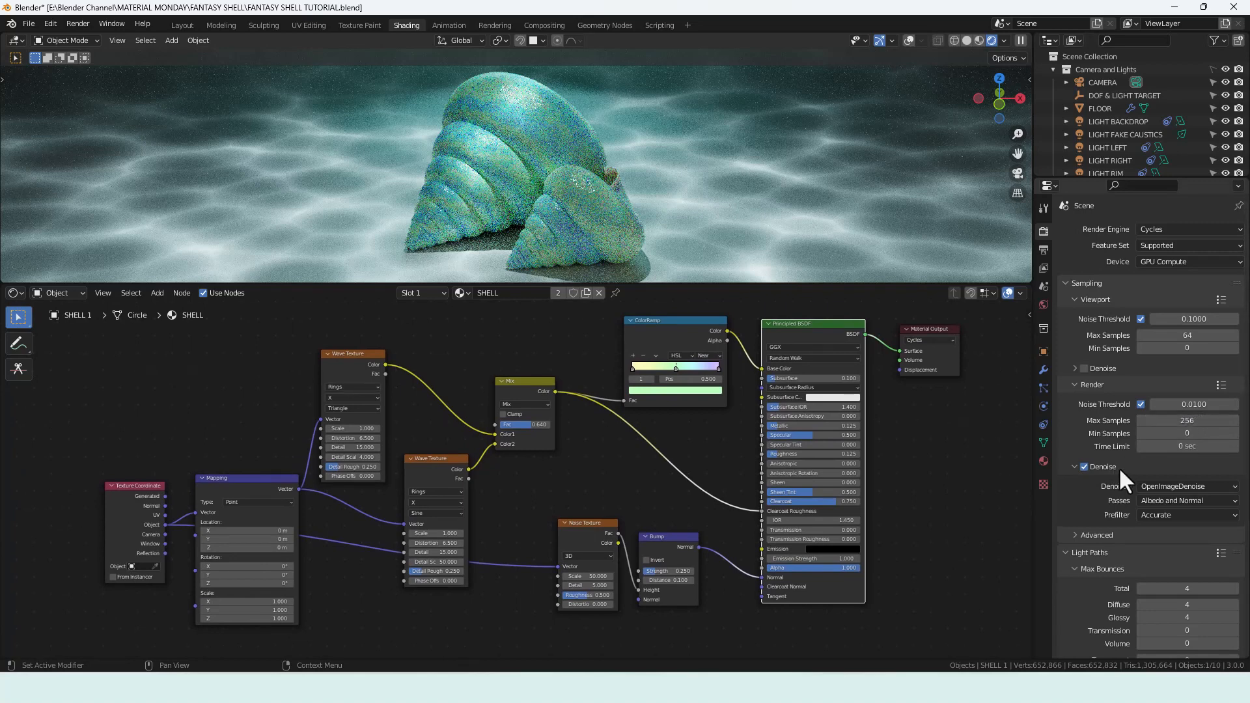
mouse_move(1123, 450)
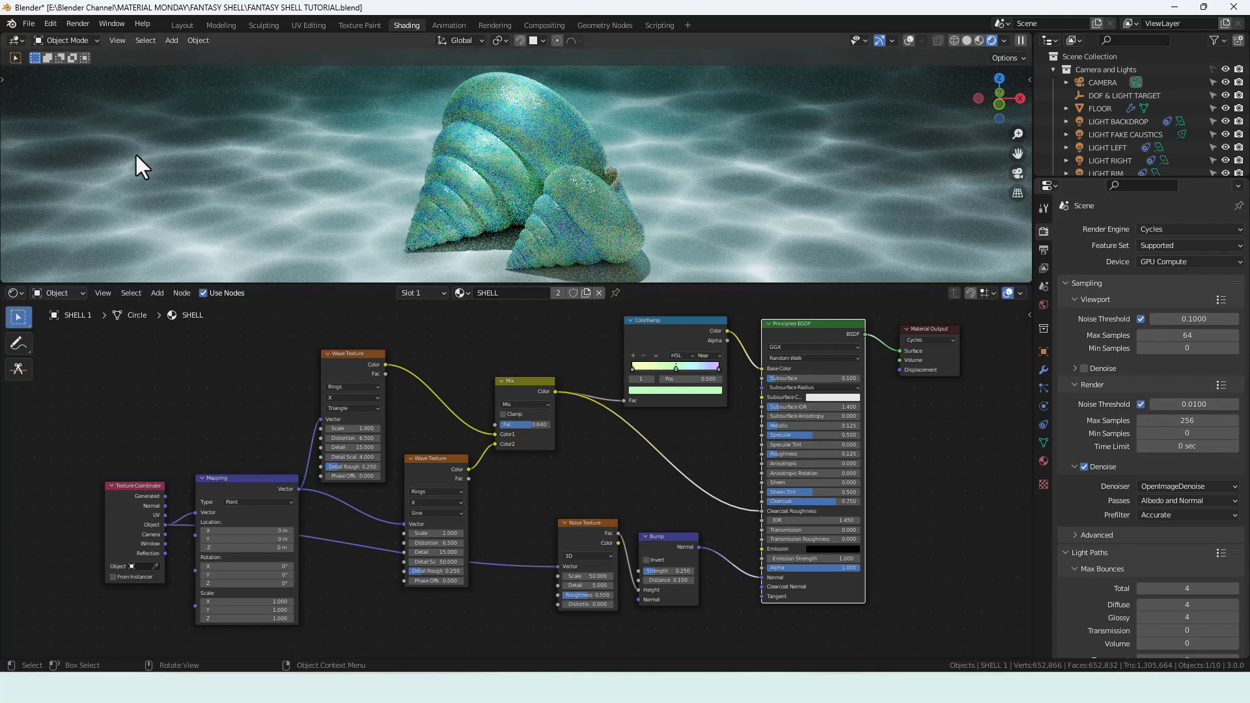
click(77, 24)
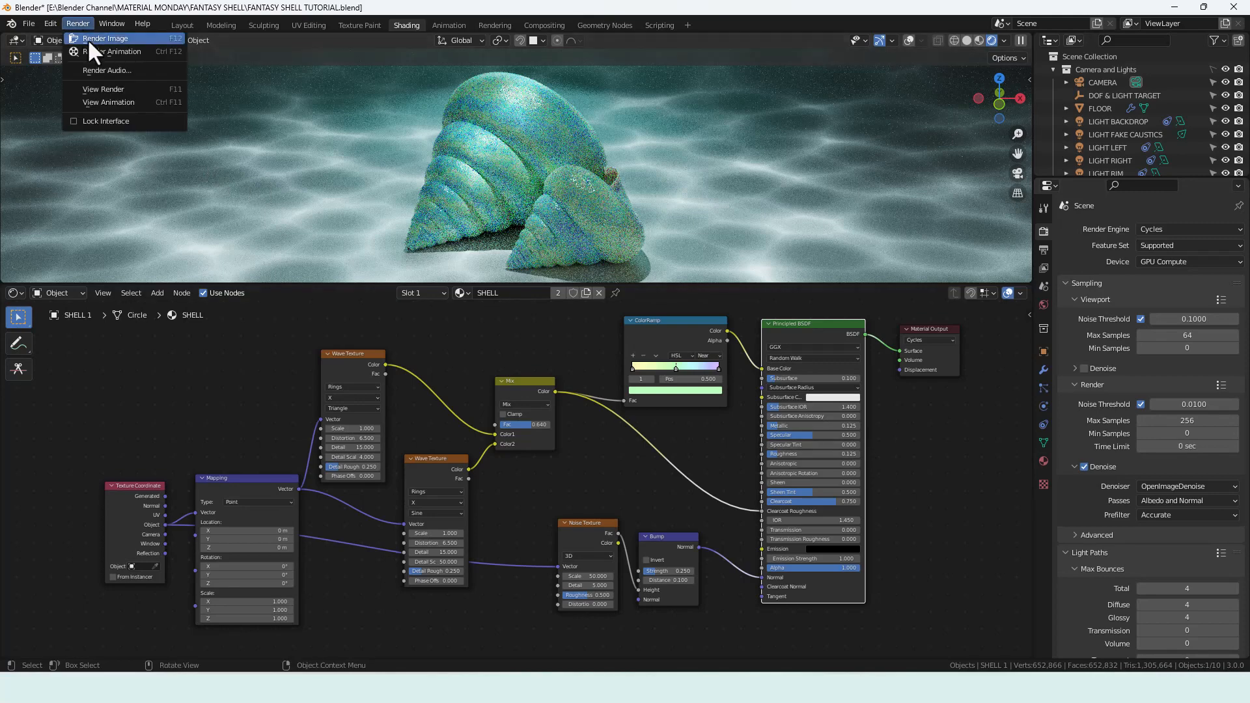
Render the final still image (F12) of the opal shells on the sea floor
click(104, 38)
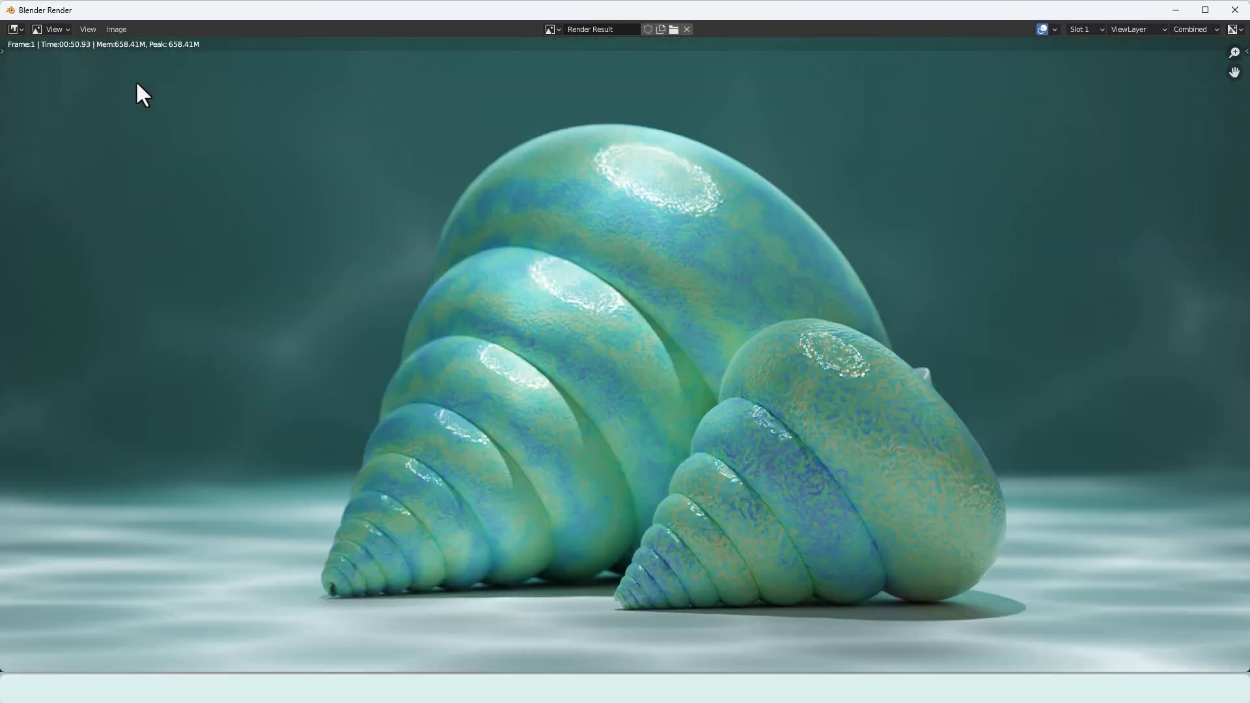
mouse_move(773, 447)
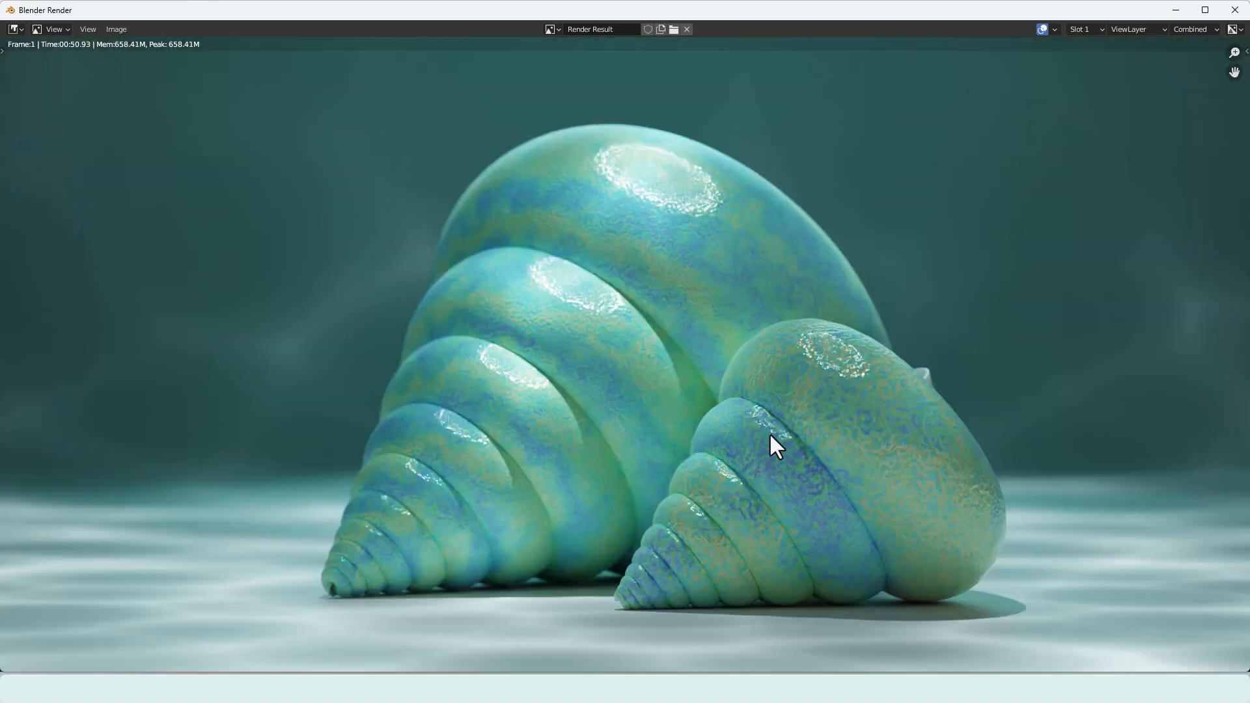
mouse_move(875, 382)
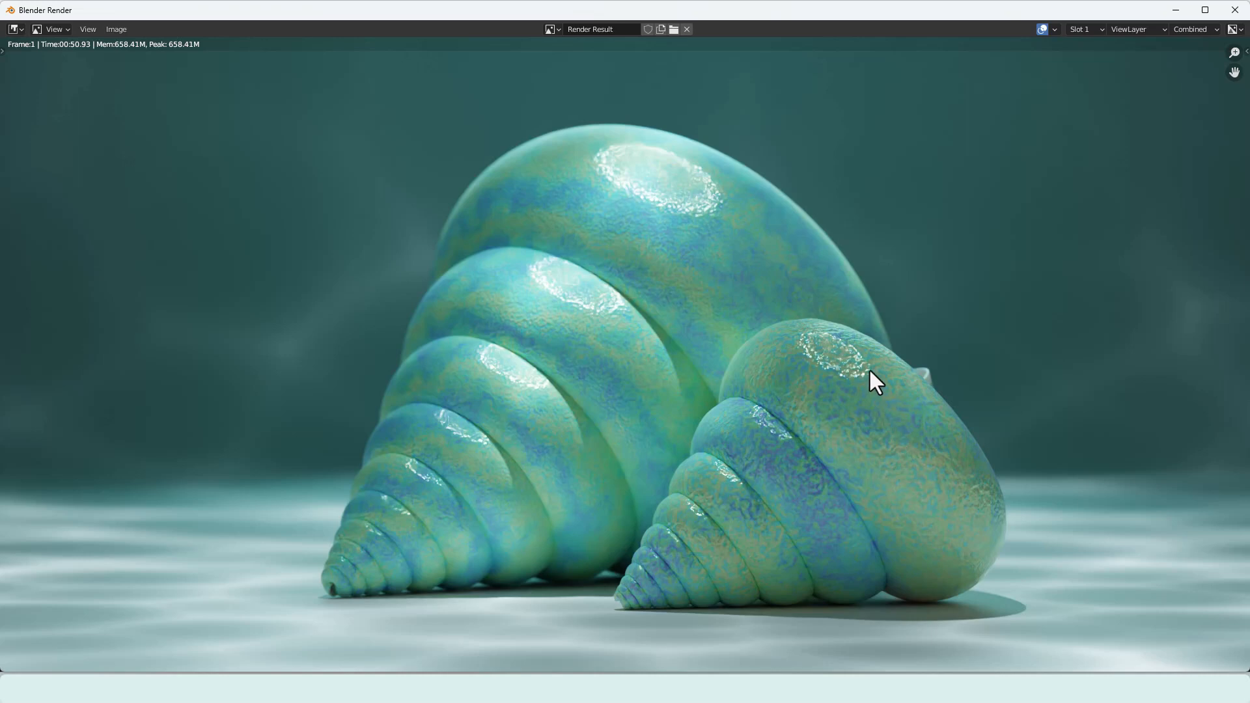
mouse_move(761, 391)
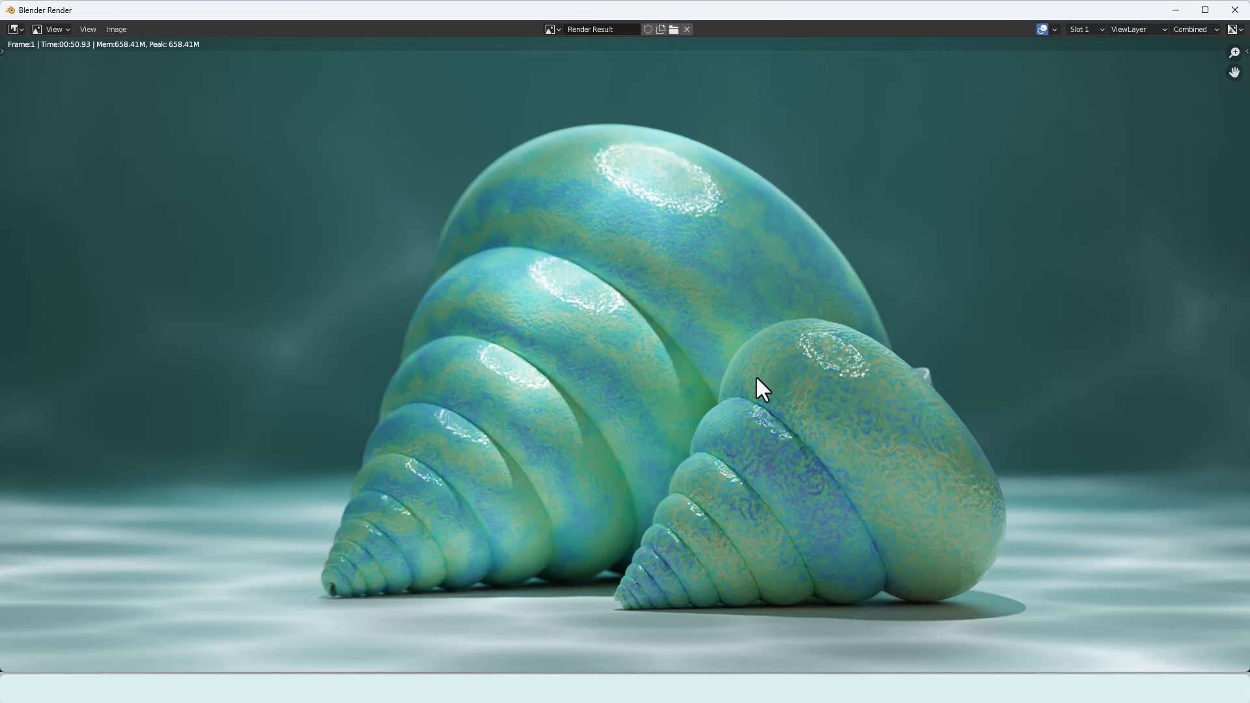
mouse_move(845, 422)
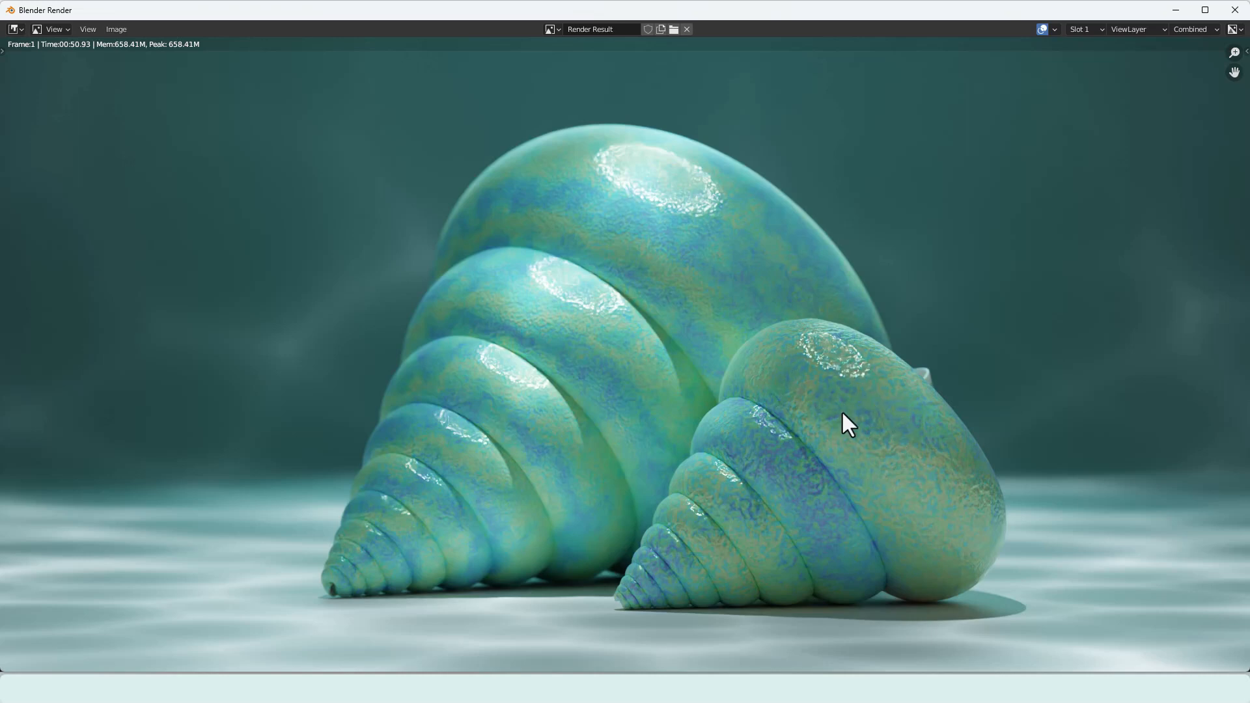
mouse_move(686, 478)
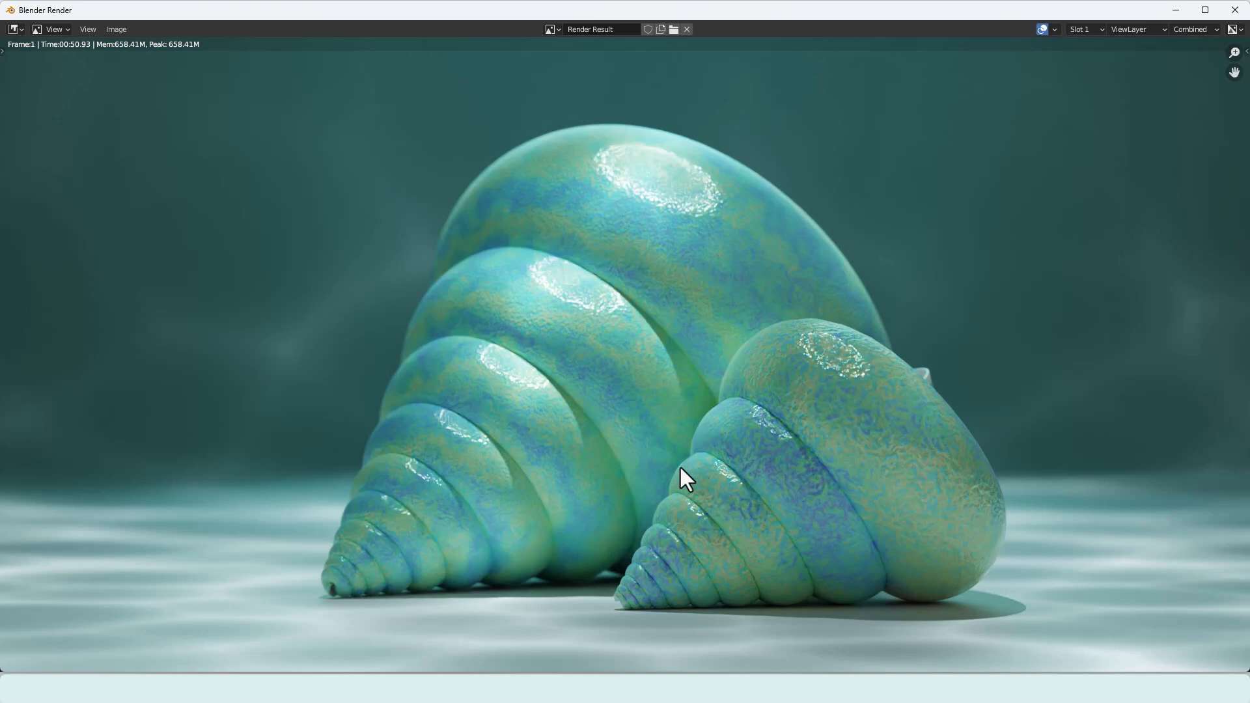
mouse_move(672, 544)
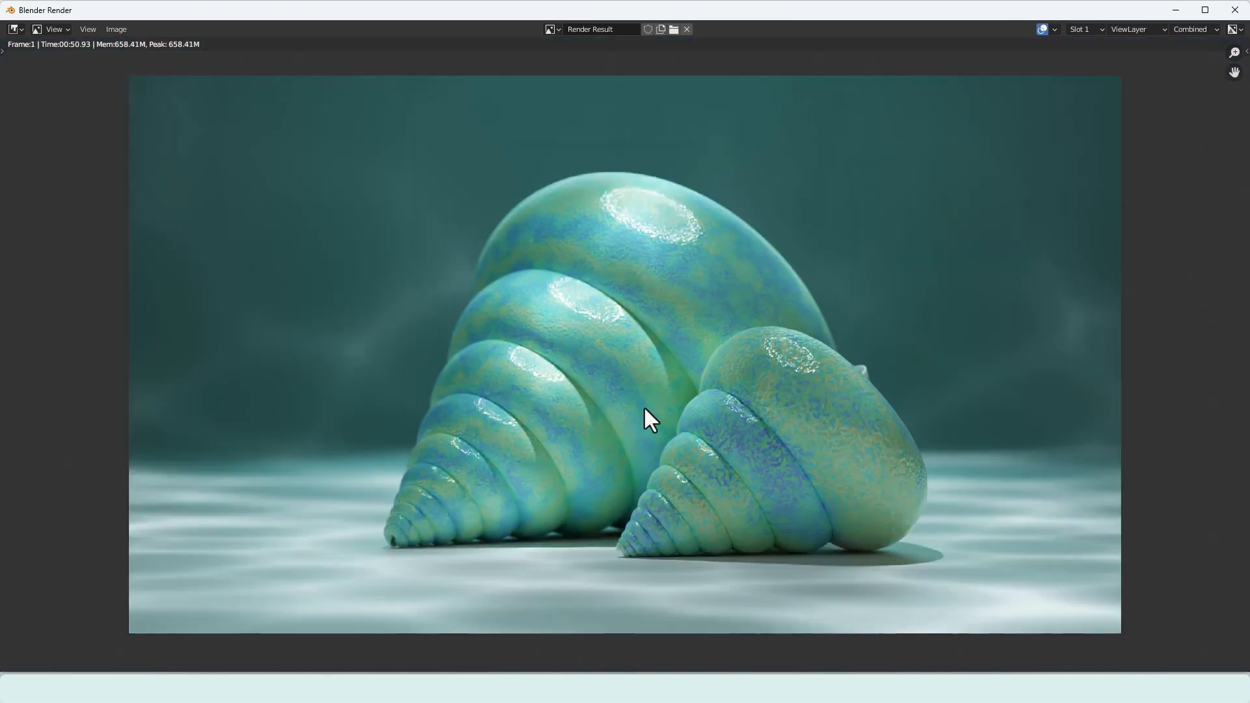
mouse_move(555, 225)
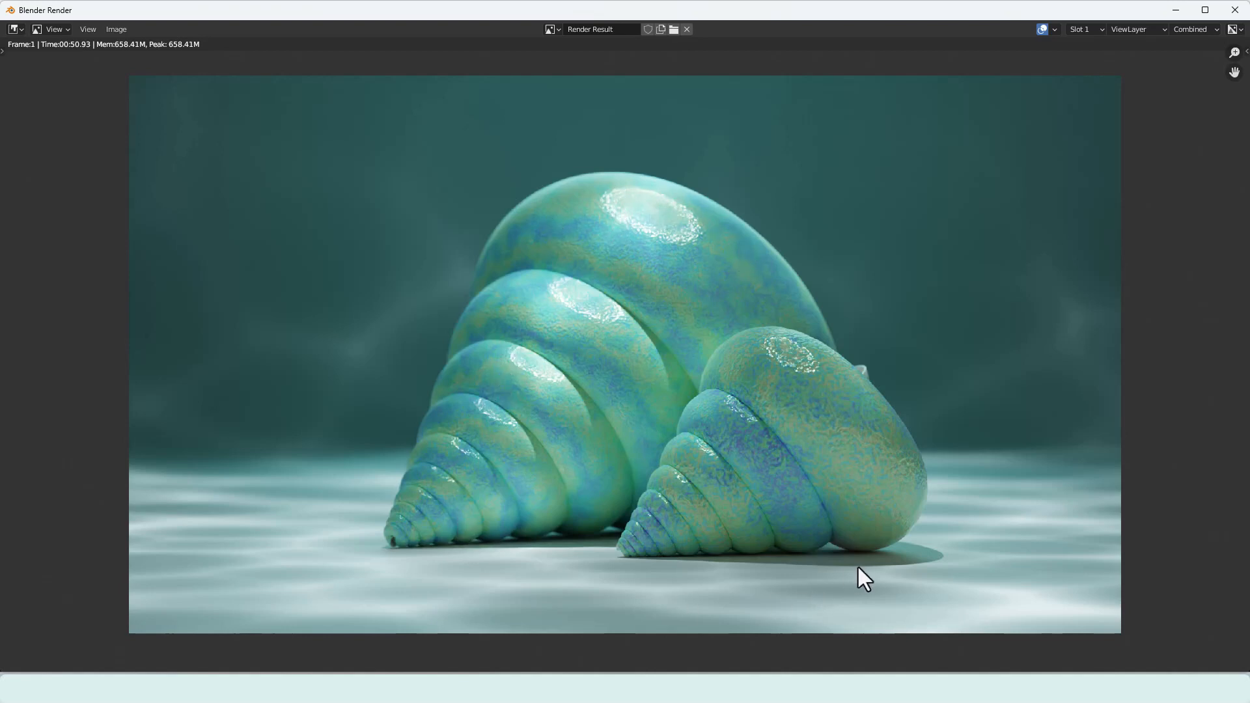
mouse_move(297, 485)
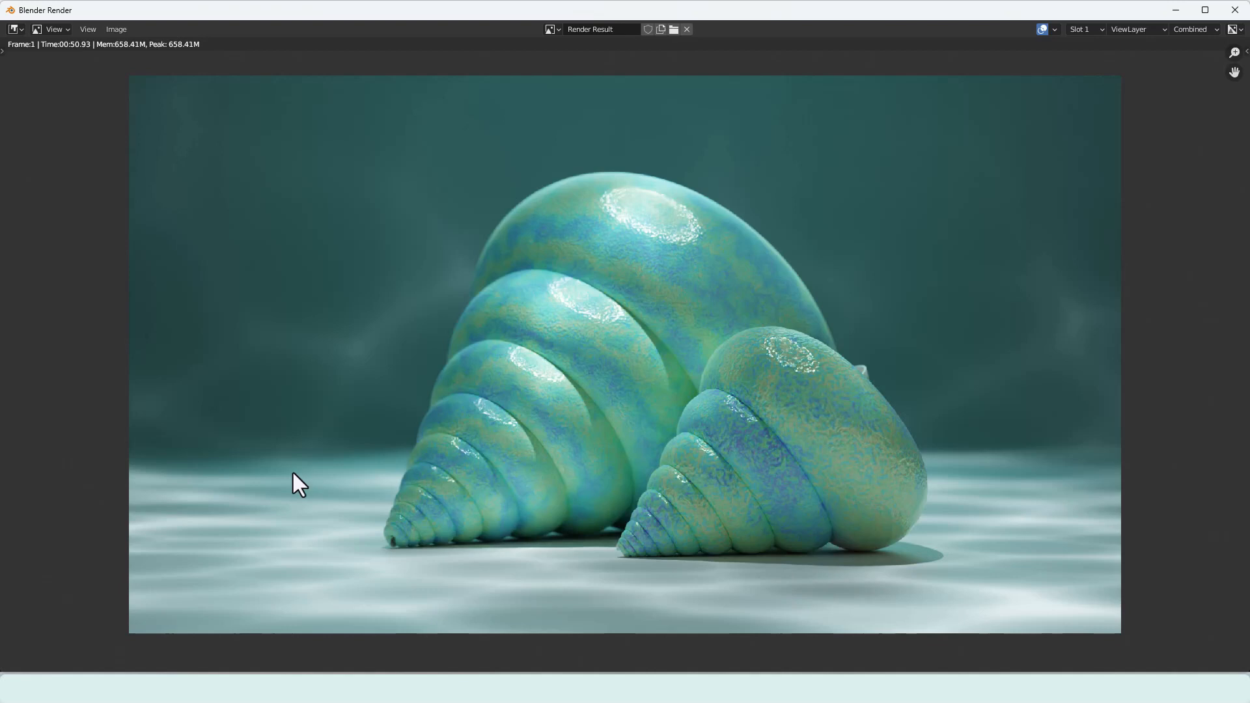
mouse_move(802, 527)
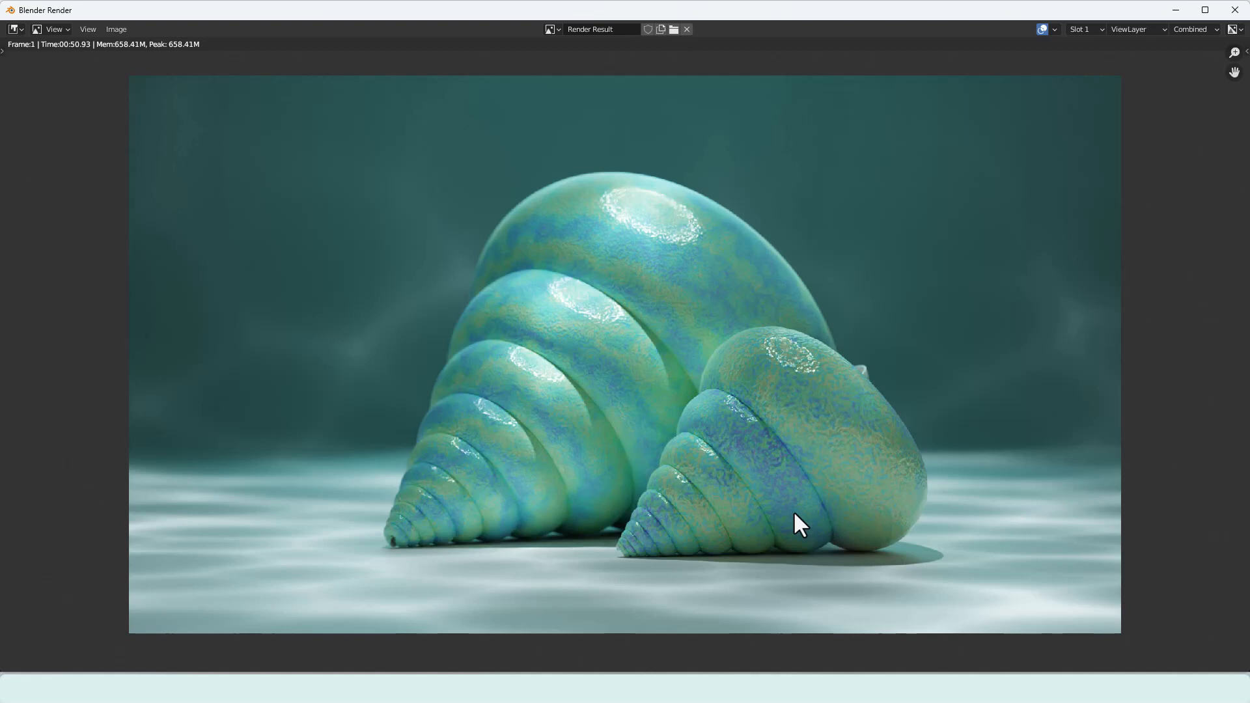
mouse_move(804, 506)
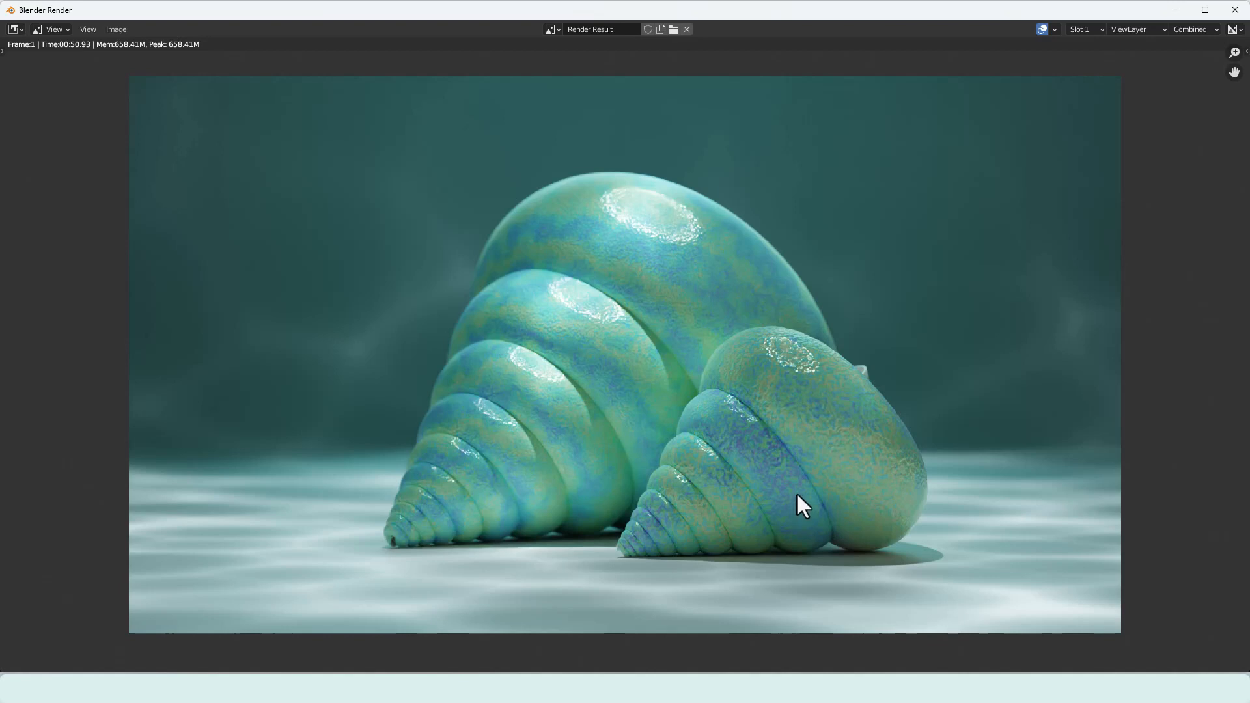